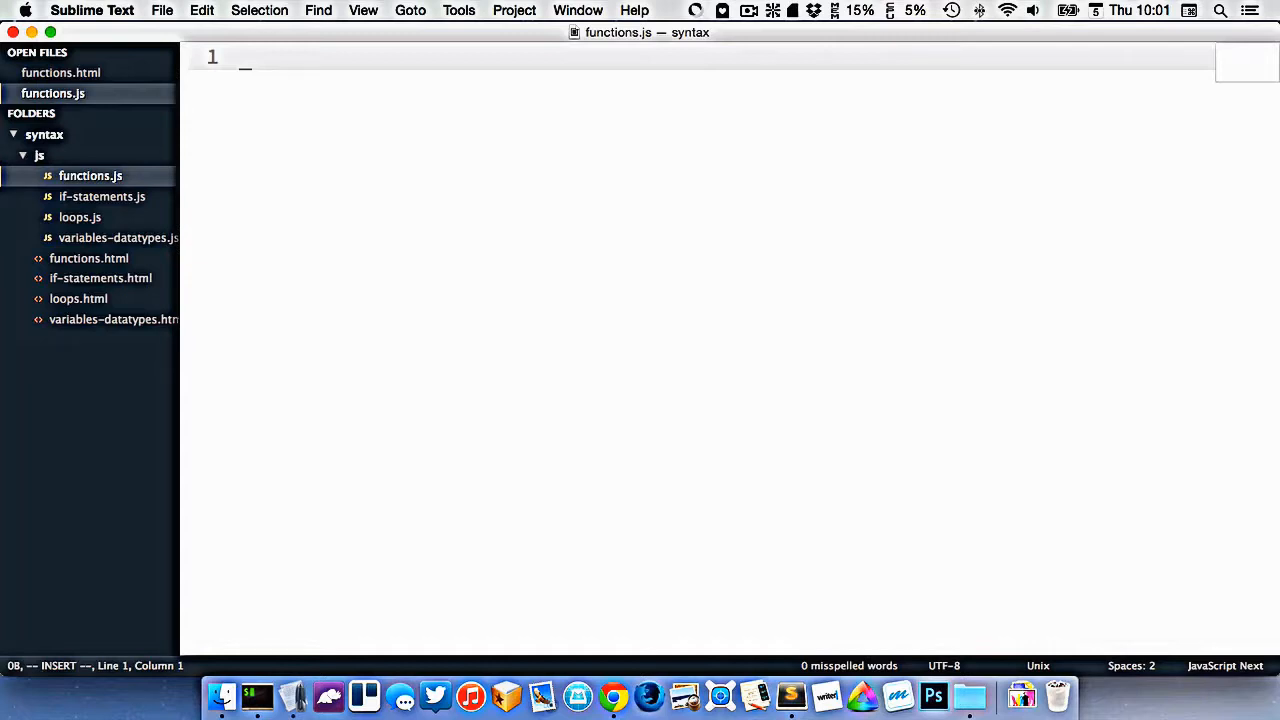
mouse_move(476, 172)
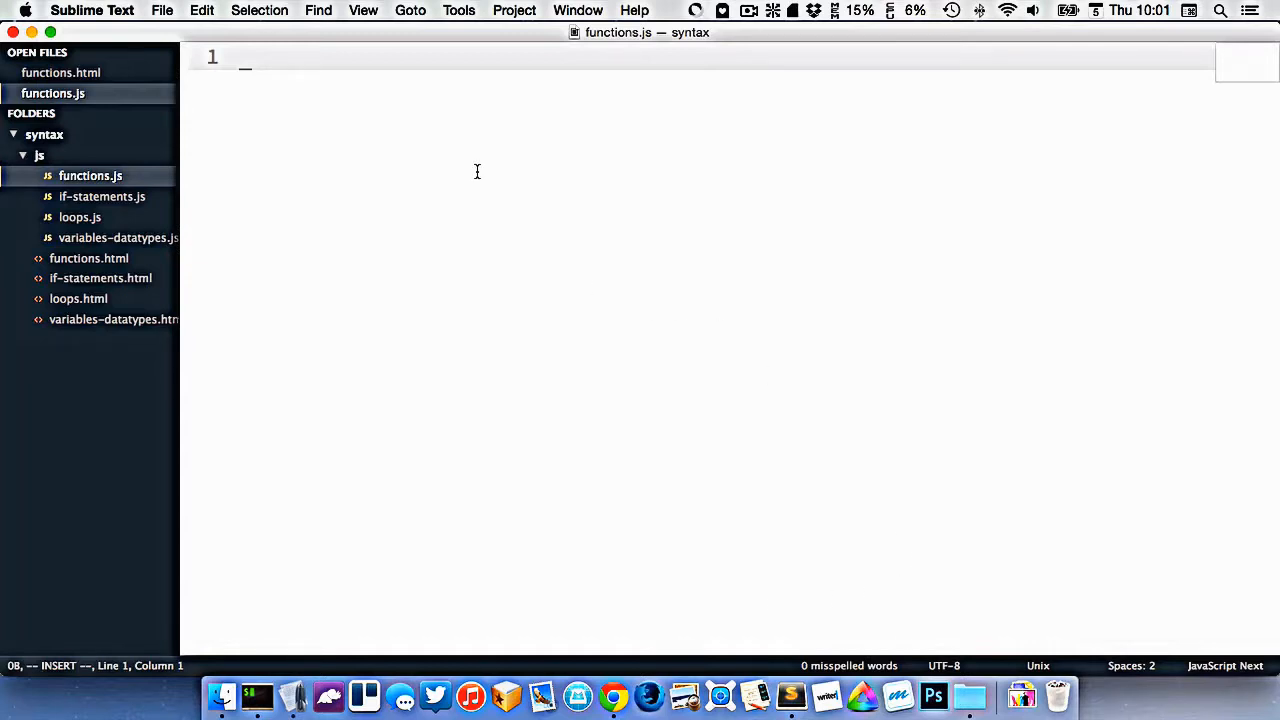
mouse_move(448, 168)
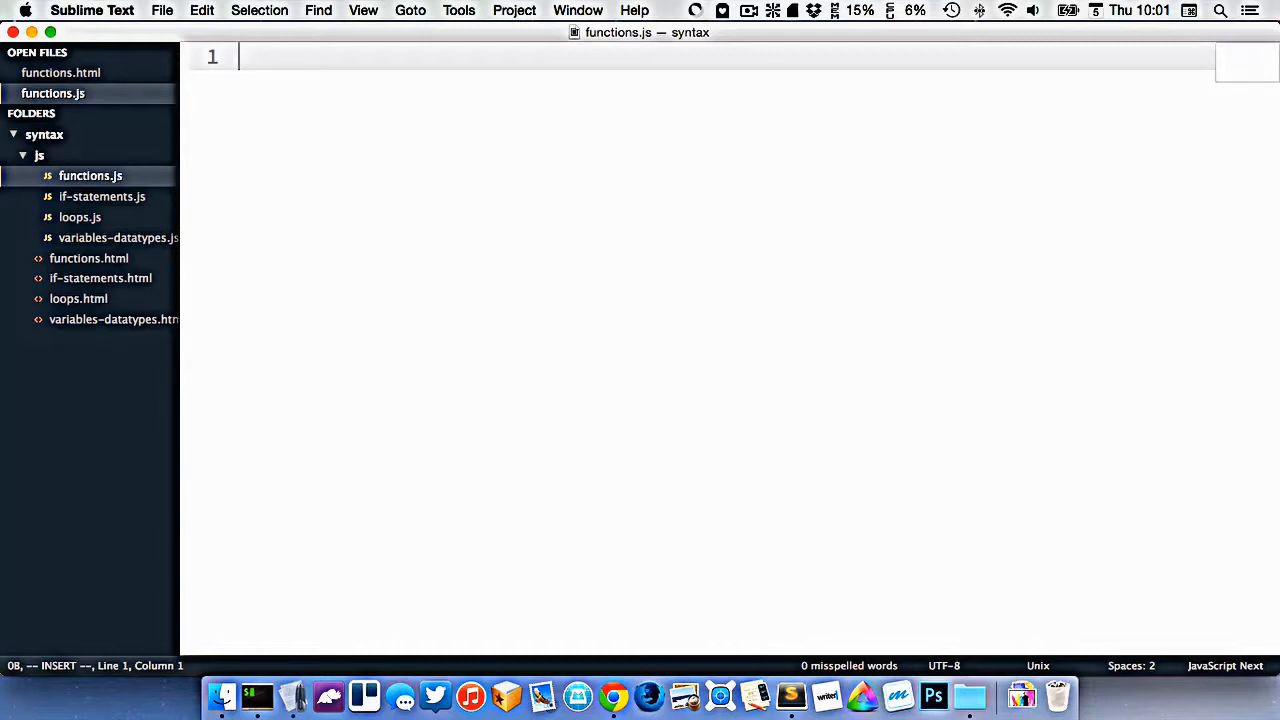
- Write var writeMyName = function () { document.write('Thomas'); }; in functions.js
text(var)
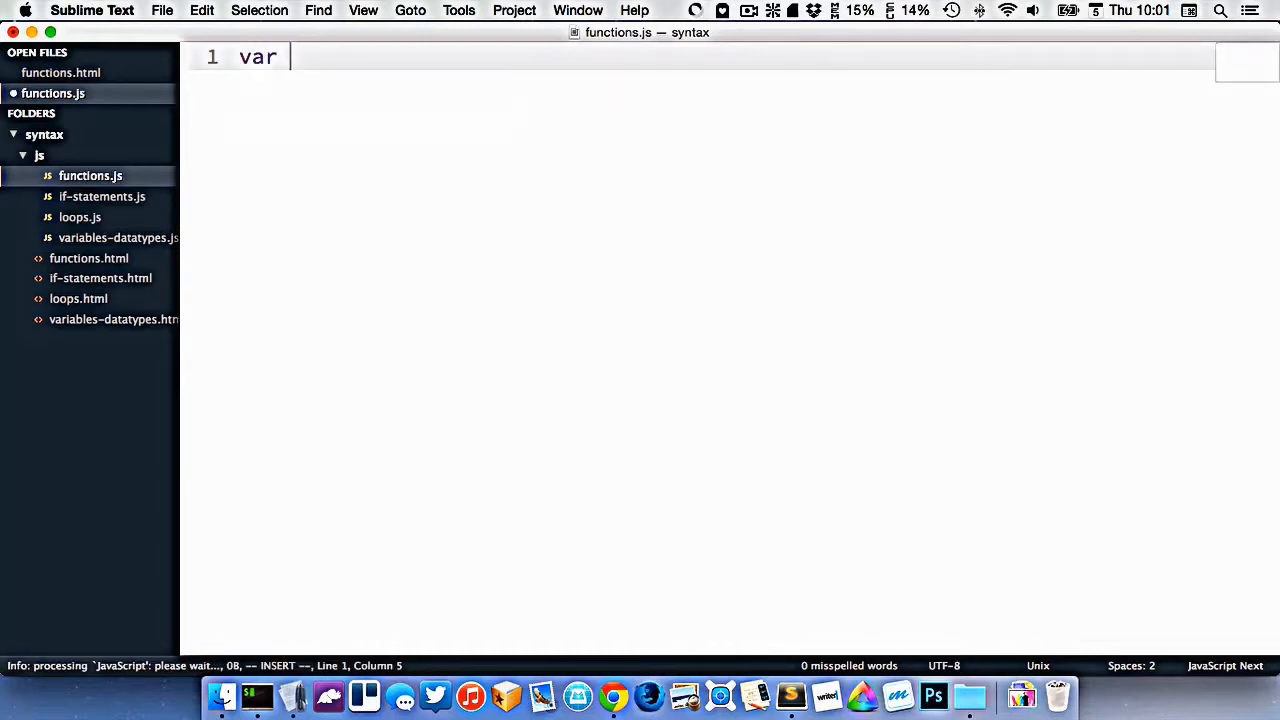
text(writeM)
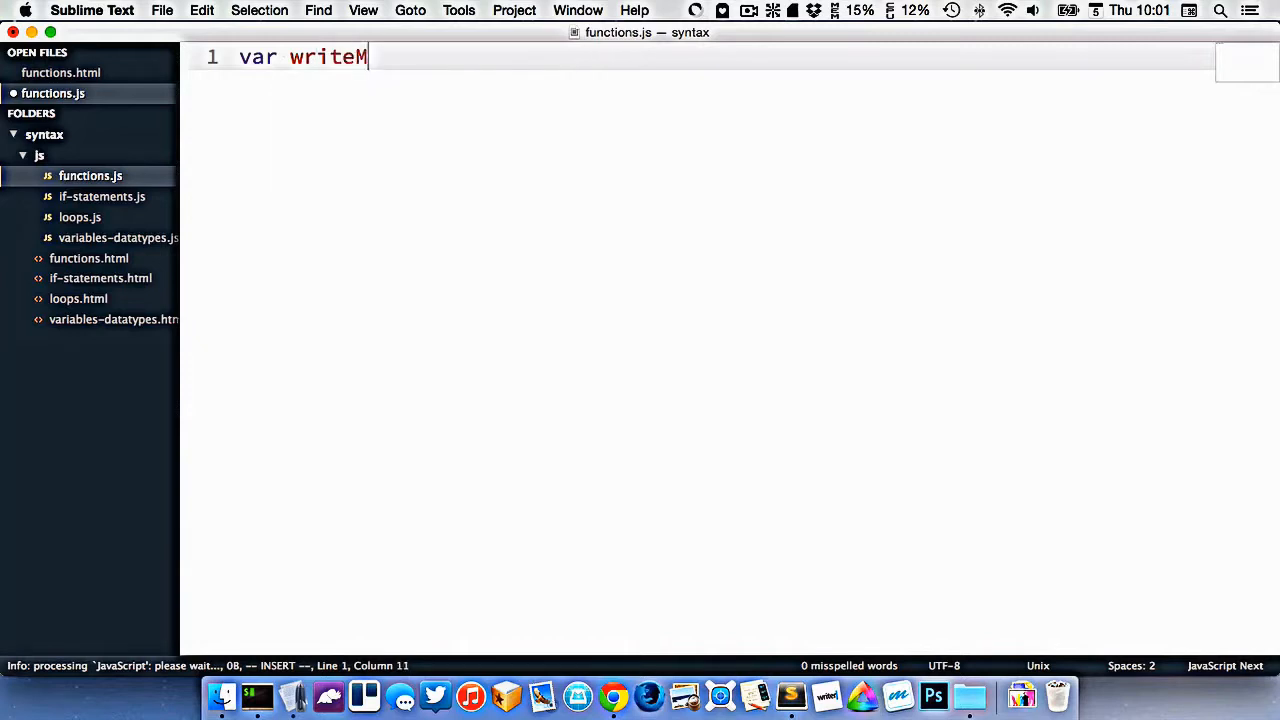
text(yName)
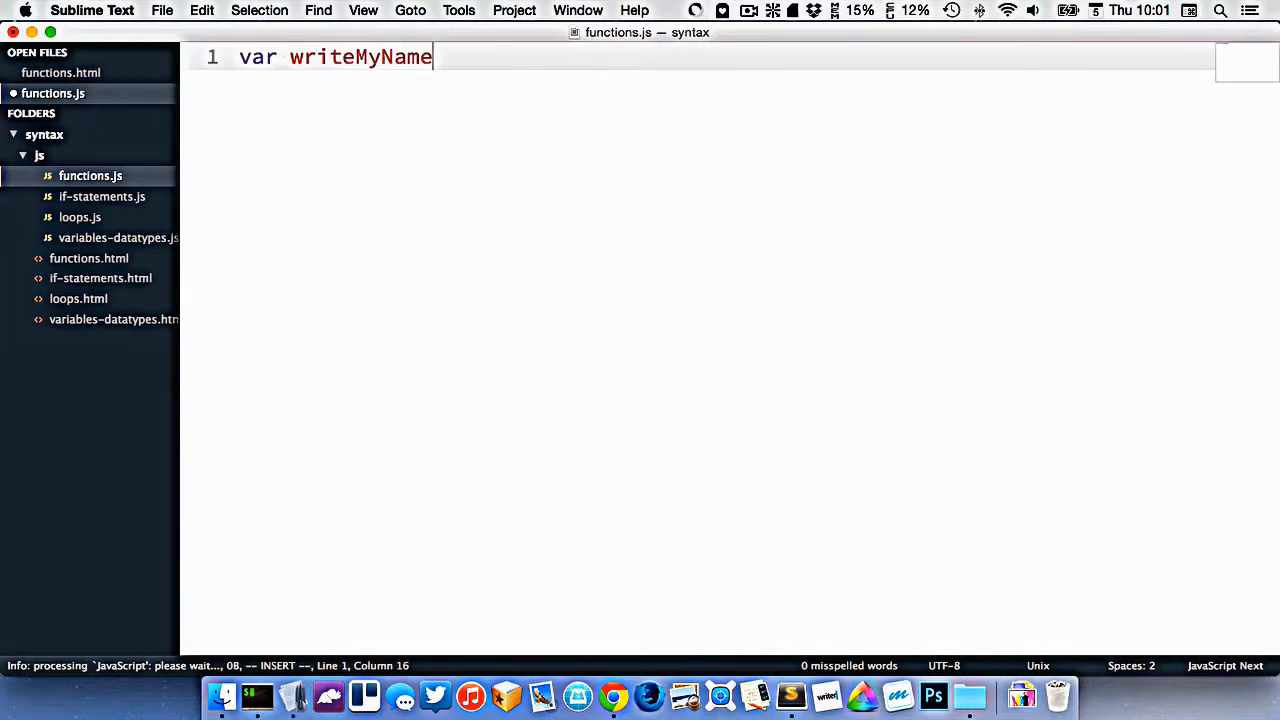
text(=)
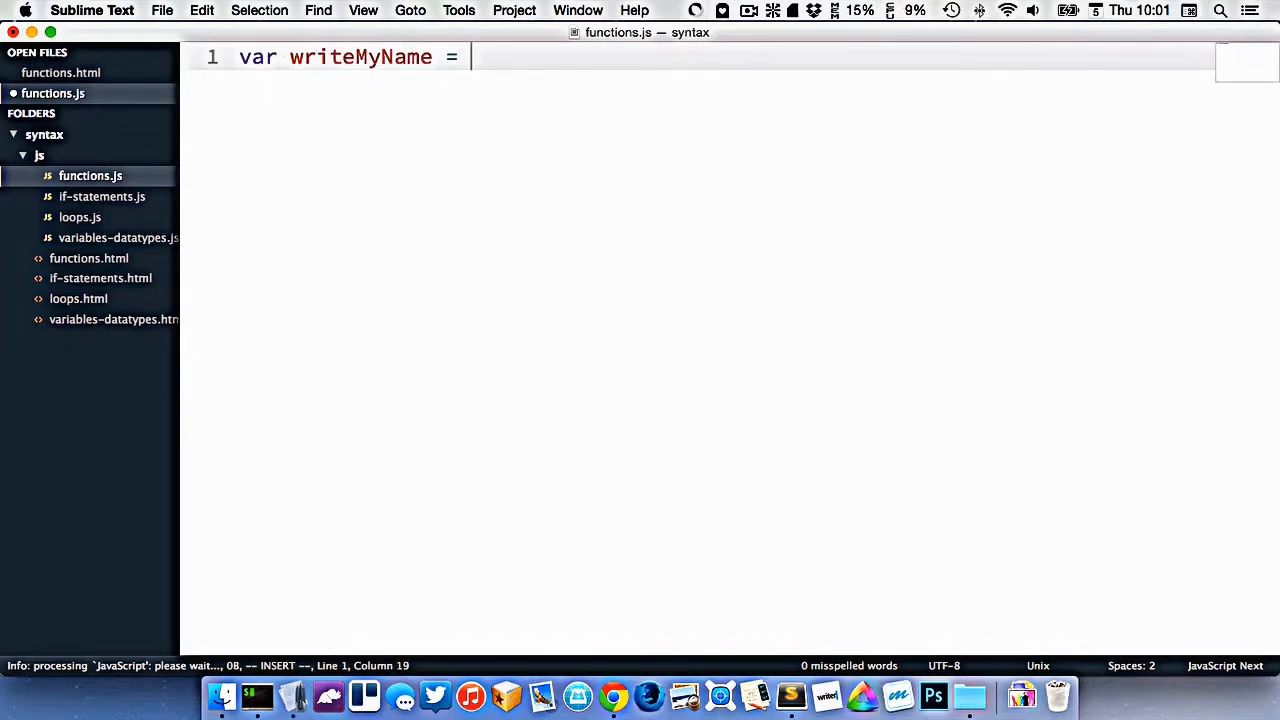
text(function () {)
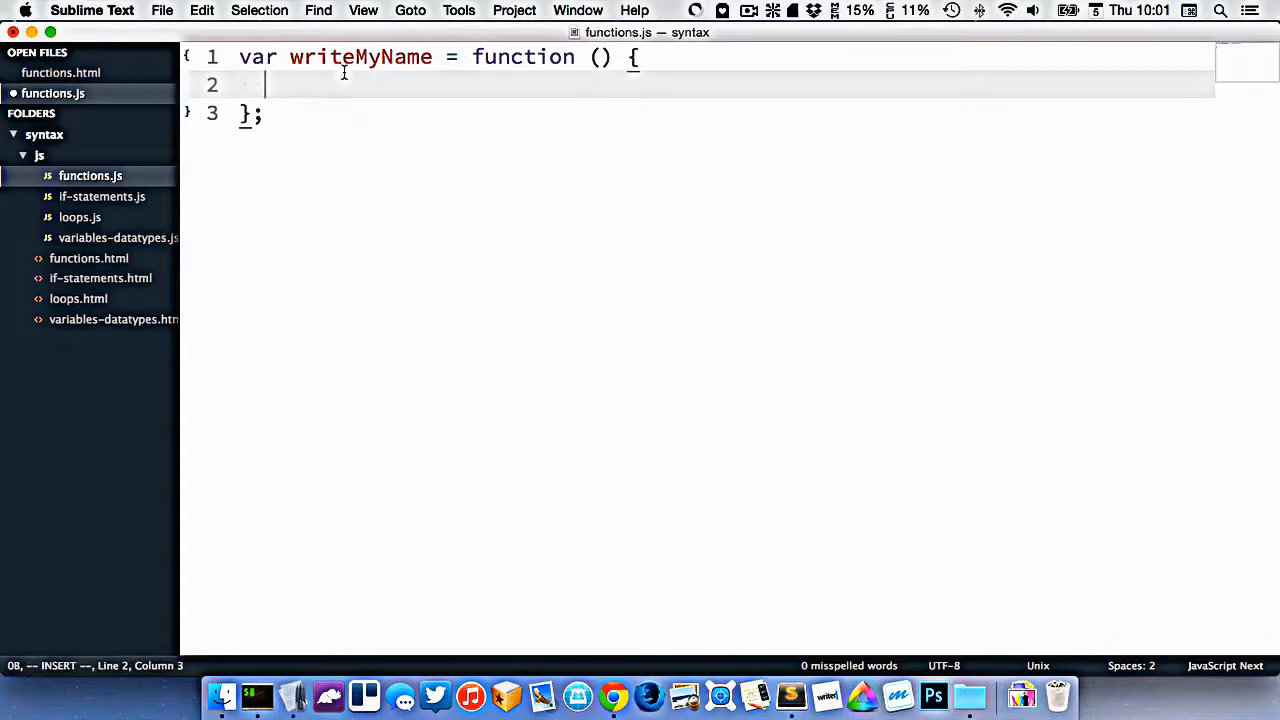
double_click(524, 56)
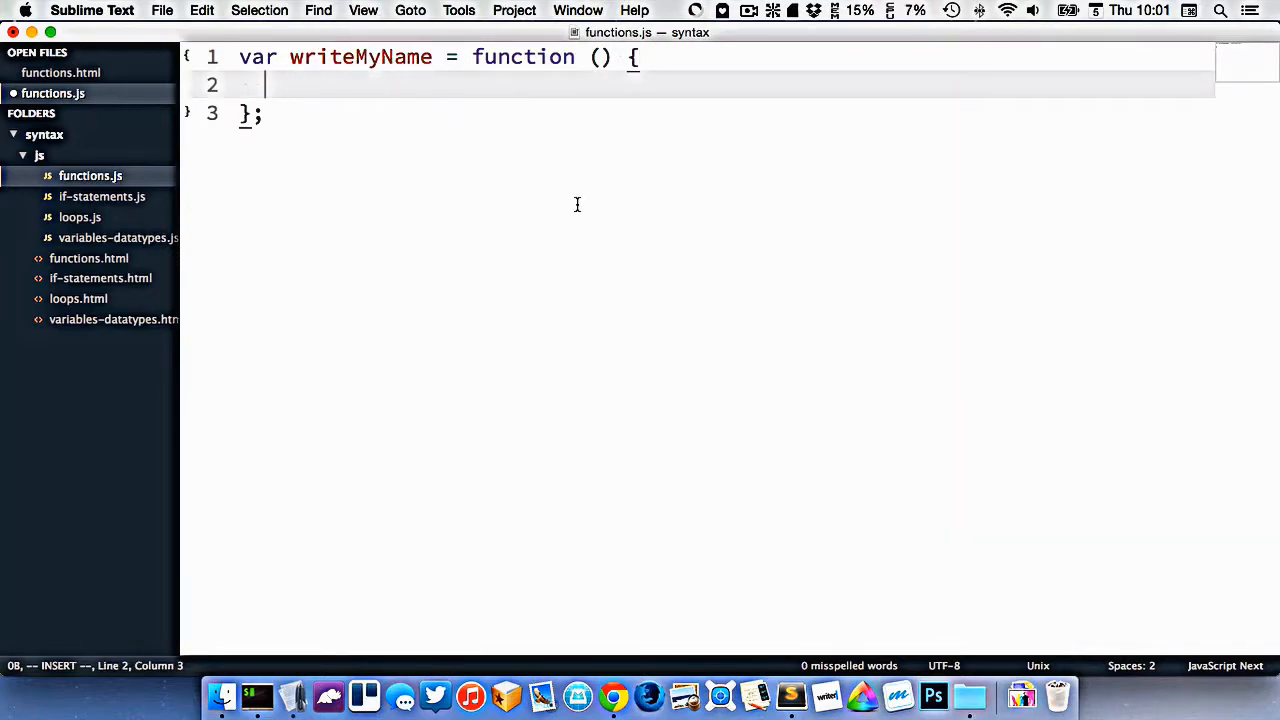
text(document.)
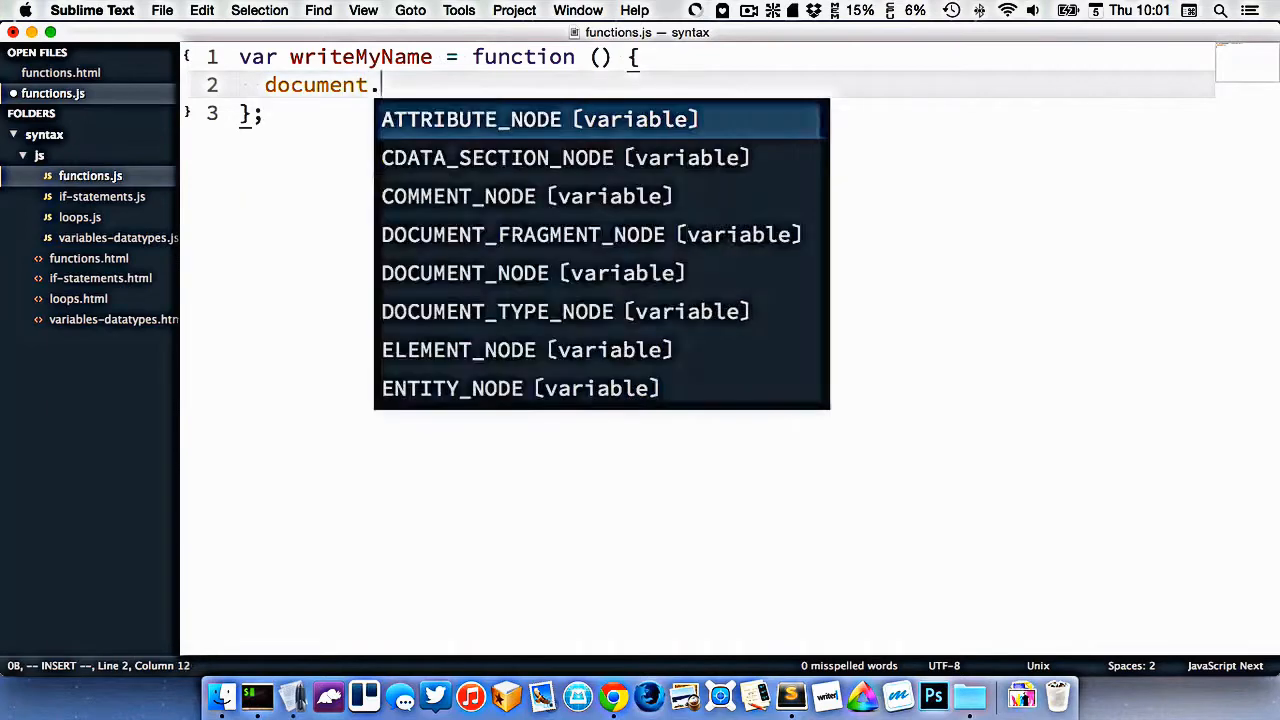
text(write('Thomas');)
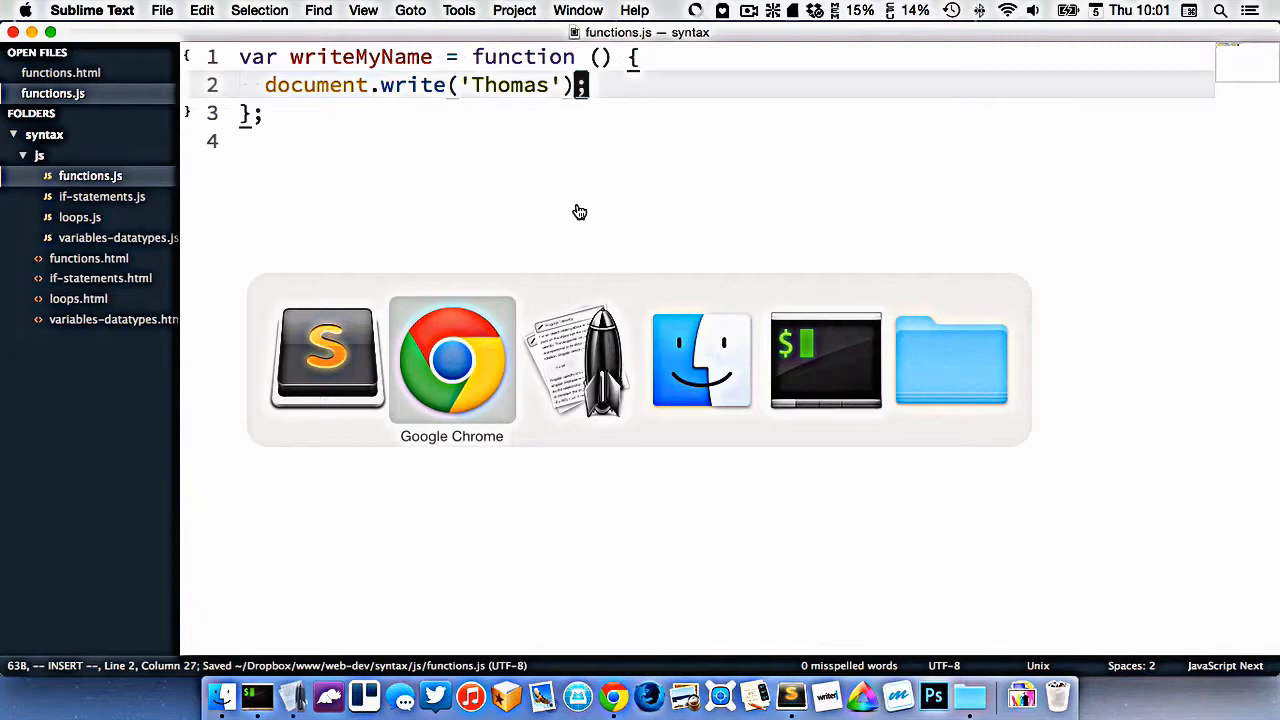
click(452, 360)
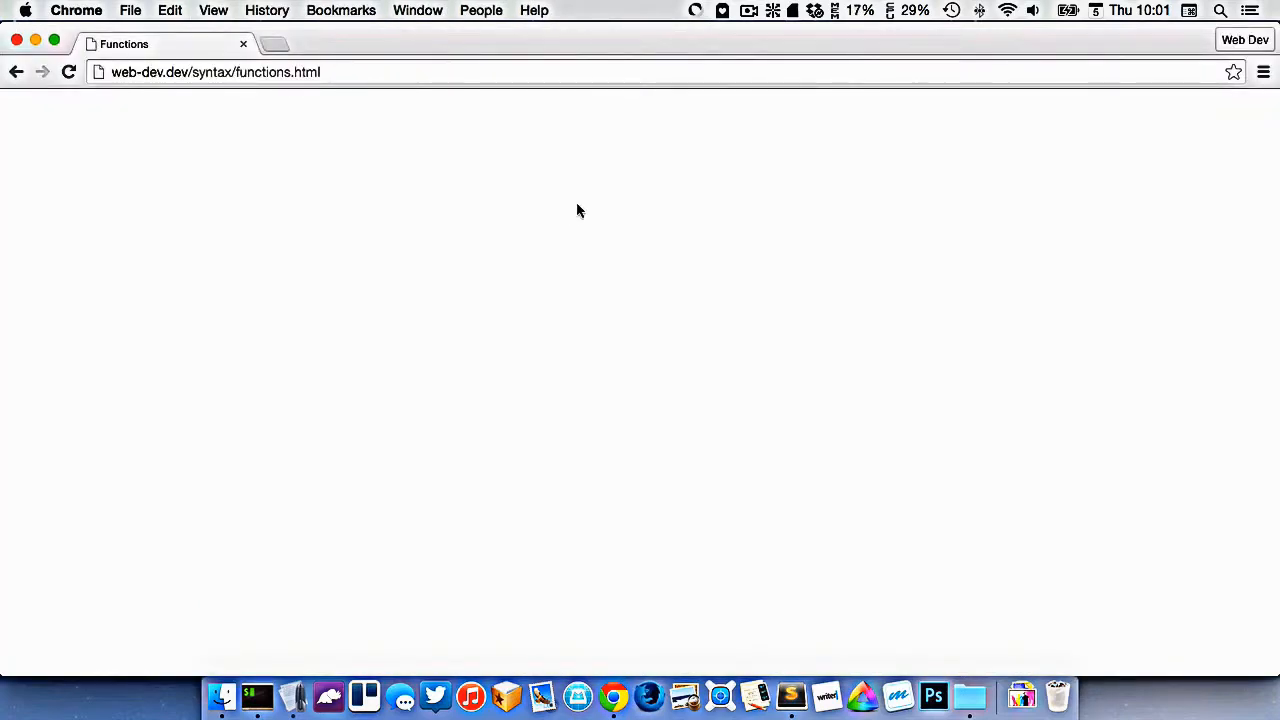
click(256, 696)
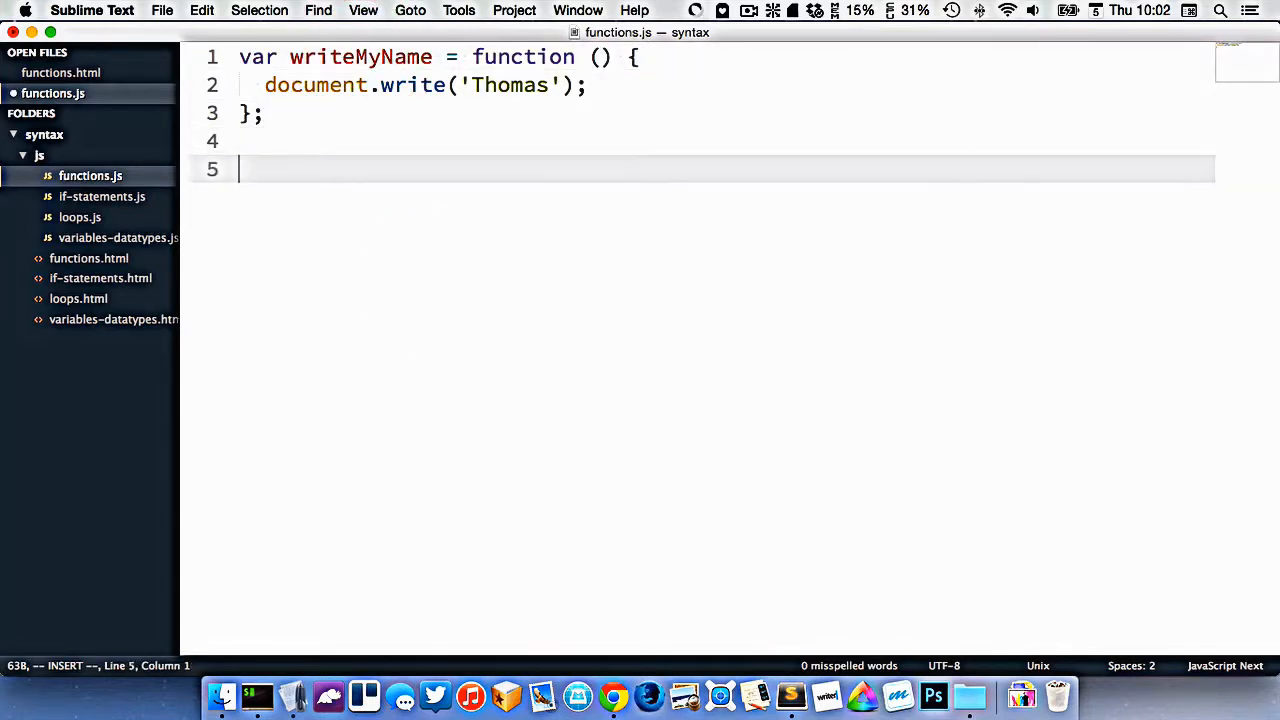
- Add three writeMyName(); calls under the definition, reloading Chrome to see Thomas repeated
text(writeMyName();)
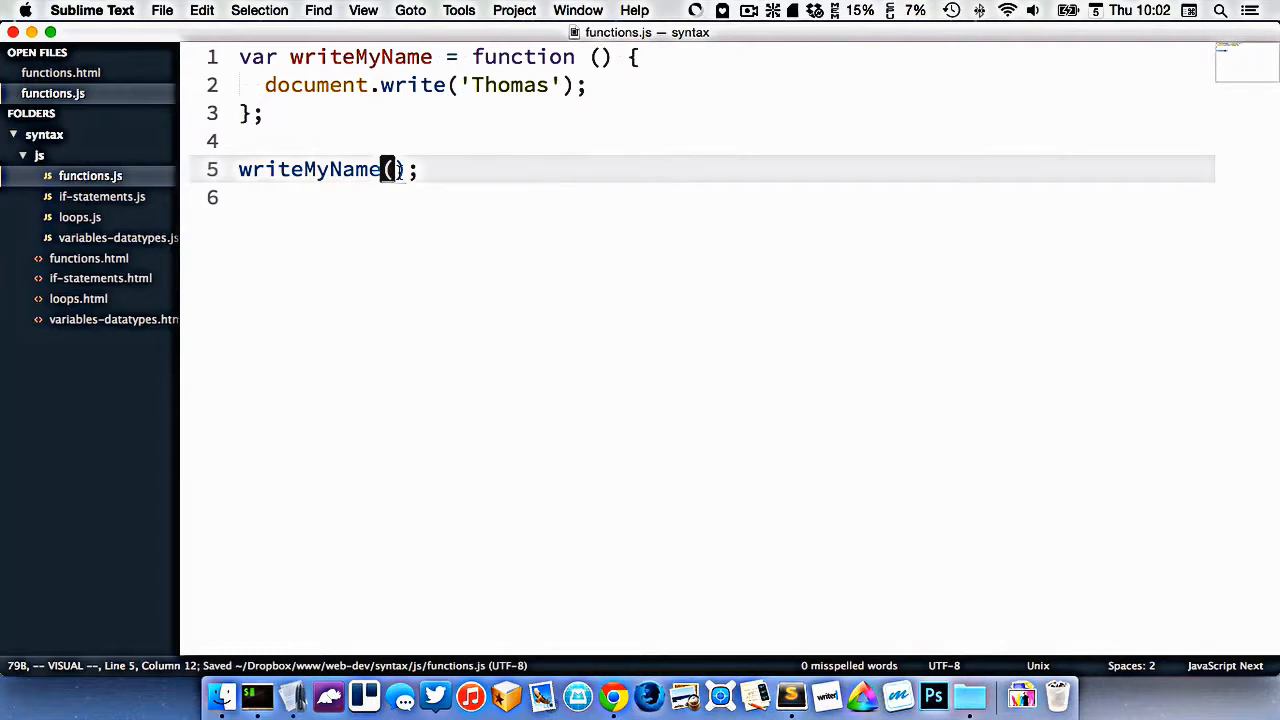
click(612, 696)
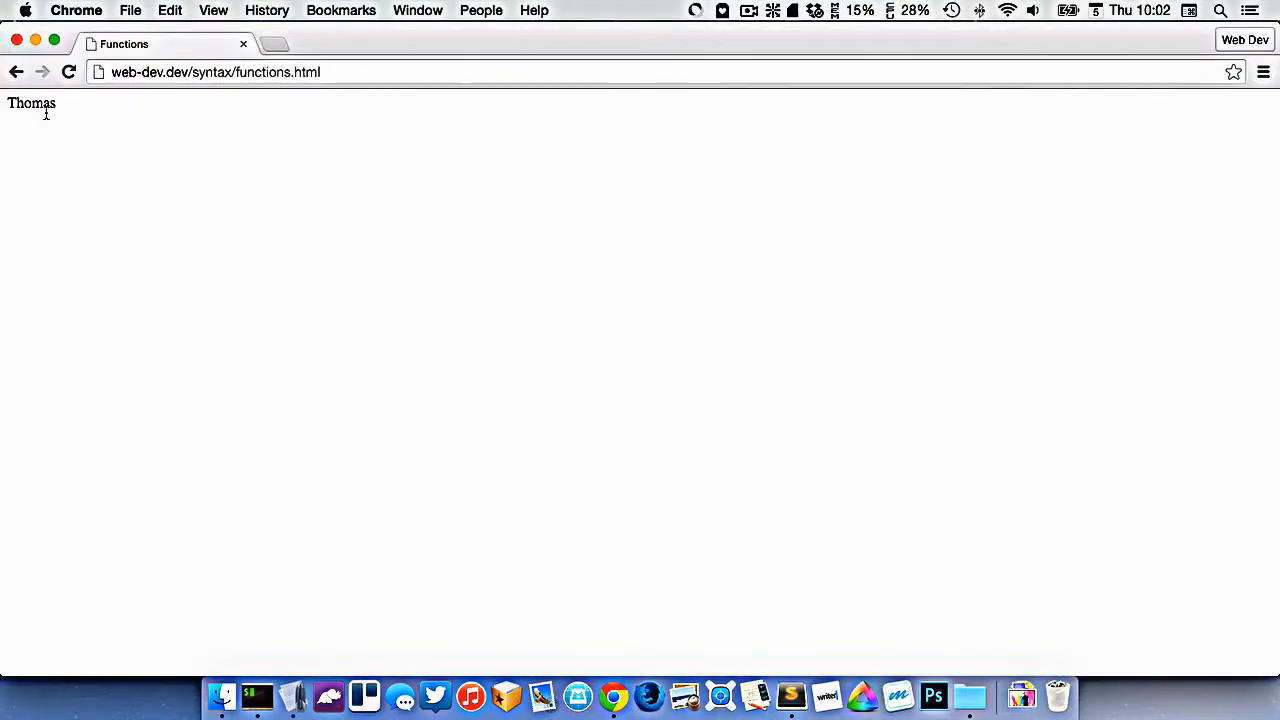
click(256, 696)
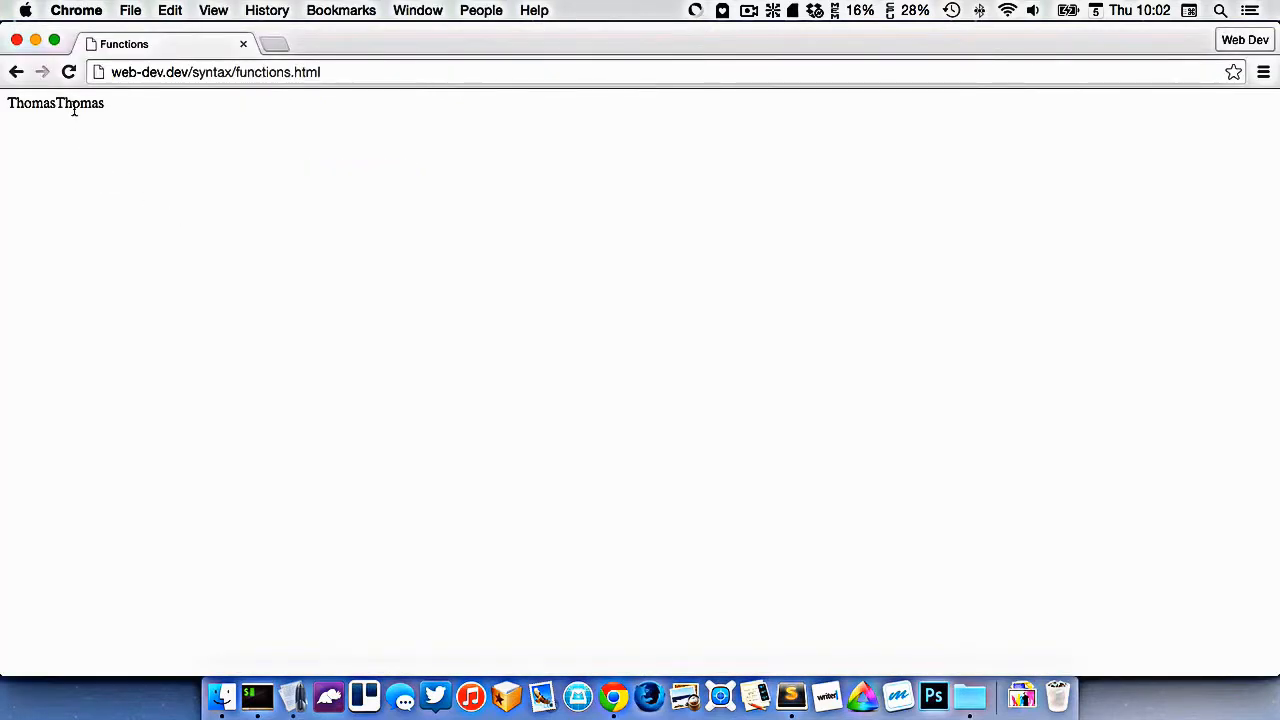
click(256, 696)
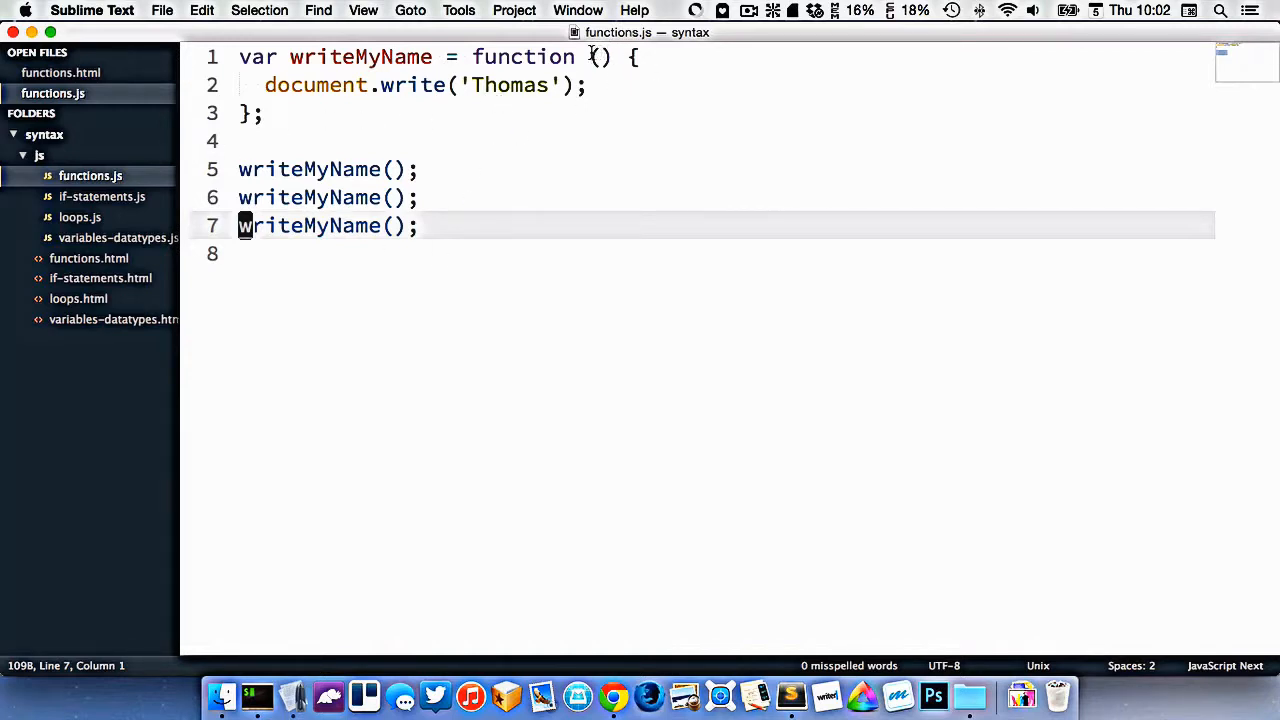
double_click(600, 56)
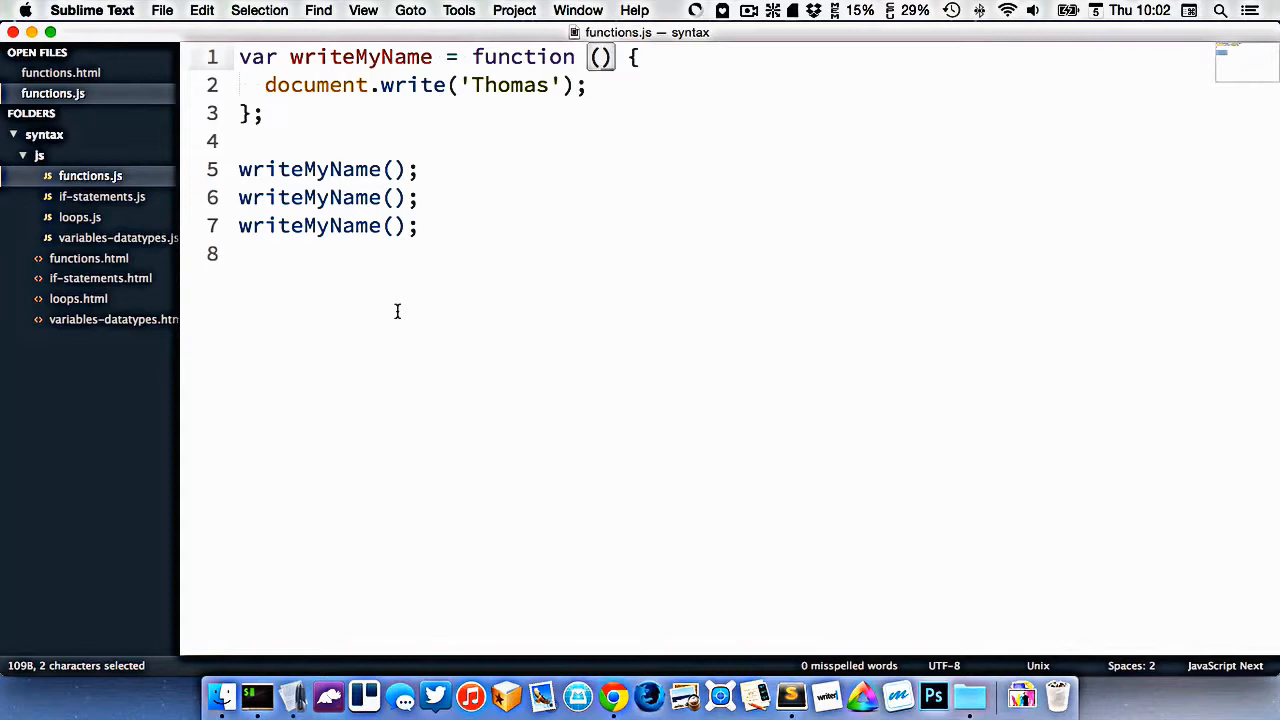
- Start var writeAName = function (name) and point out the name parameter versus the empty call parentheses
text(var)
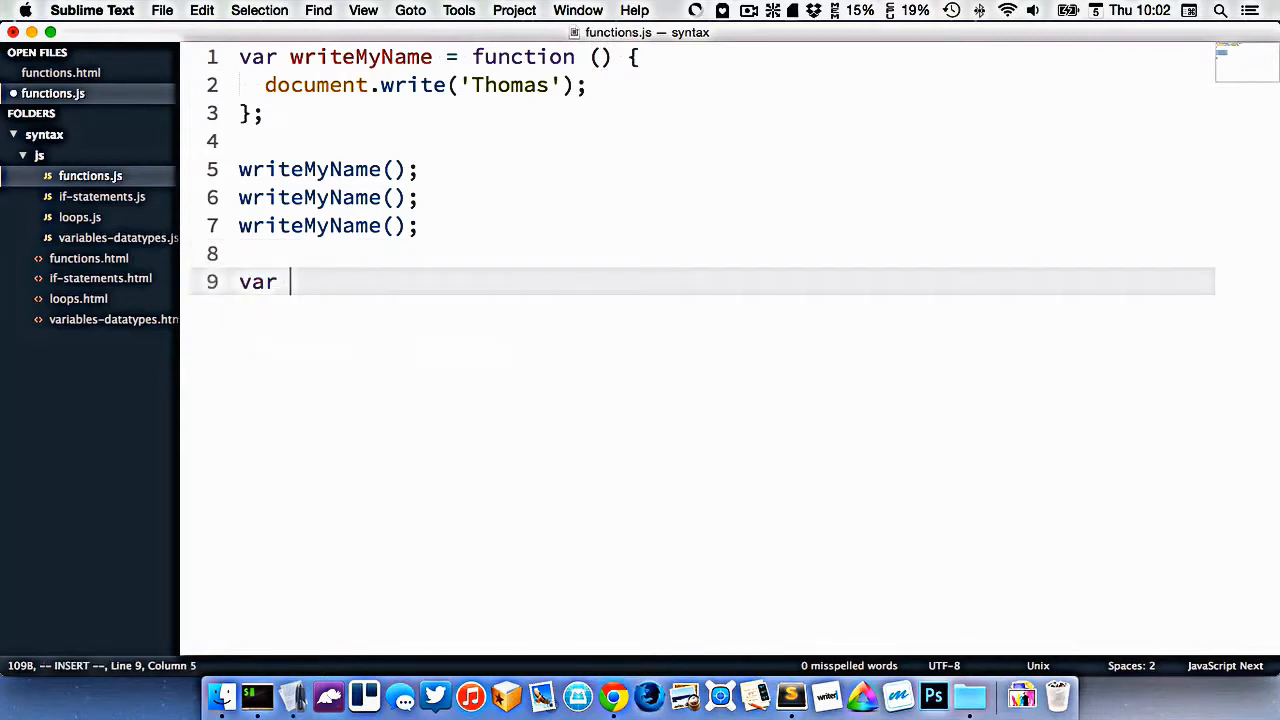
text(writeAName = function () {)
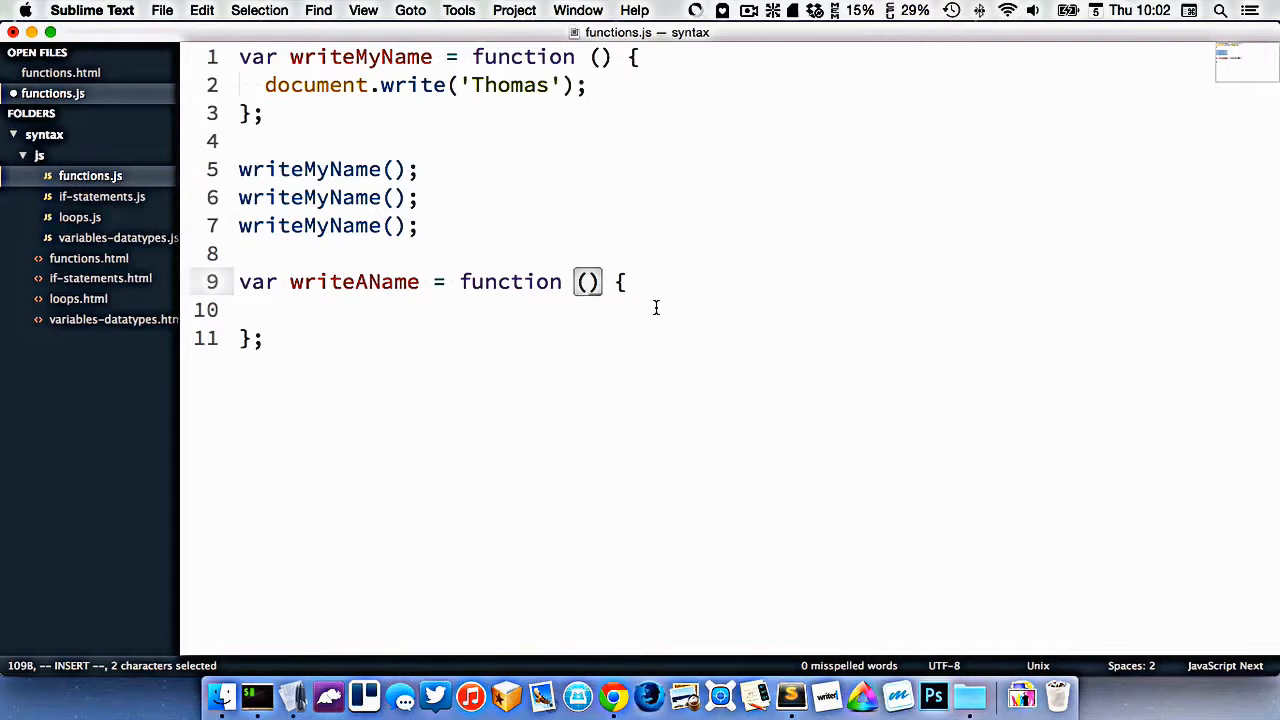
text(name)
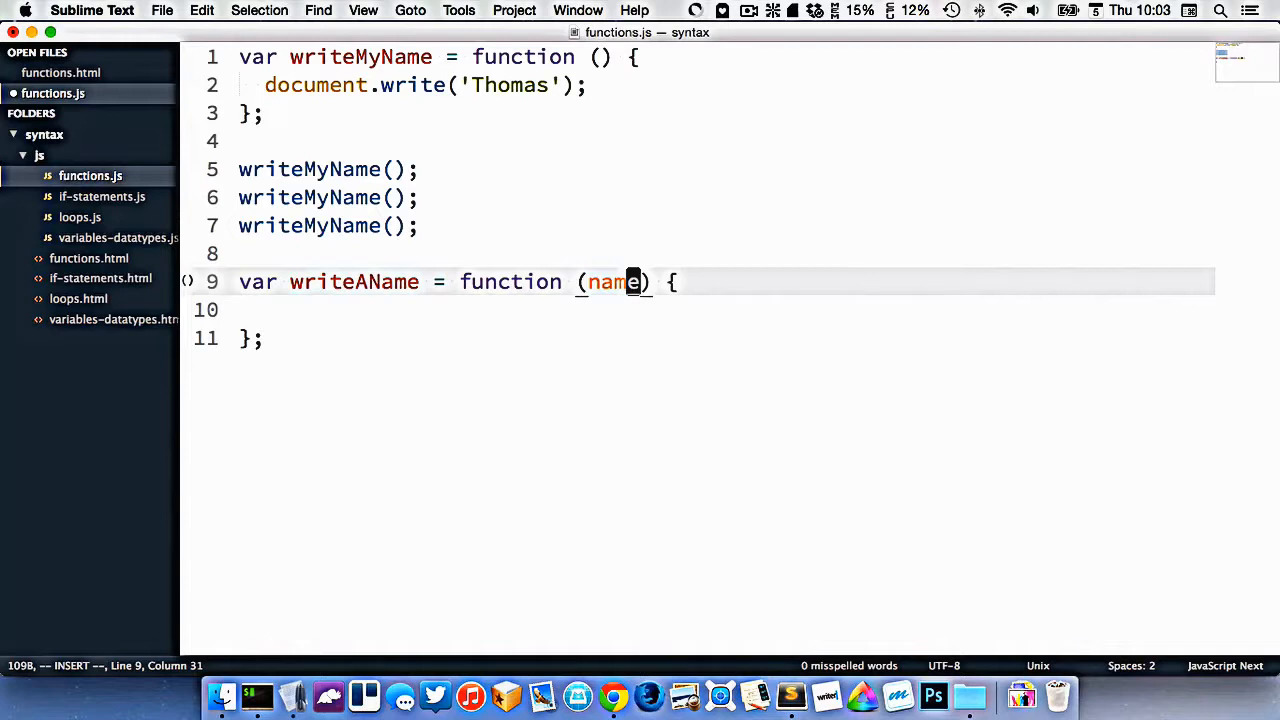
double_click(612, 280)
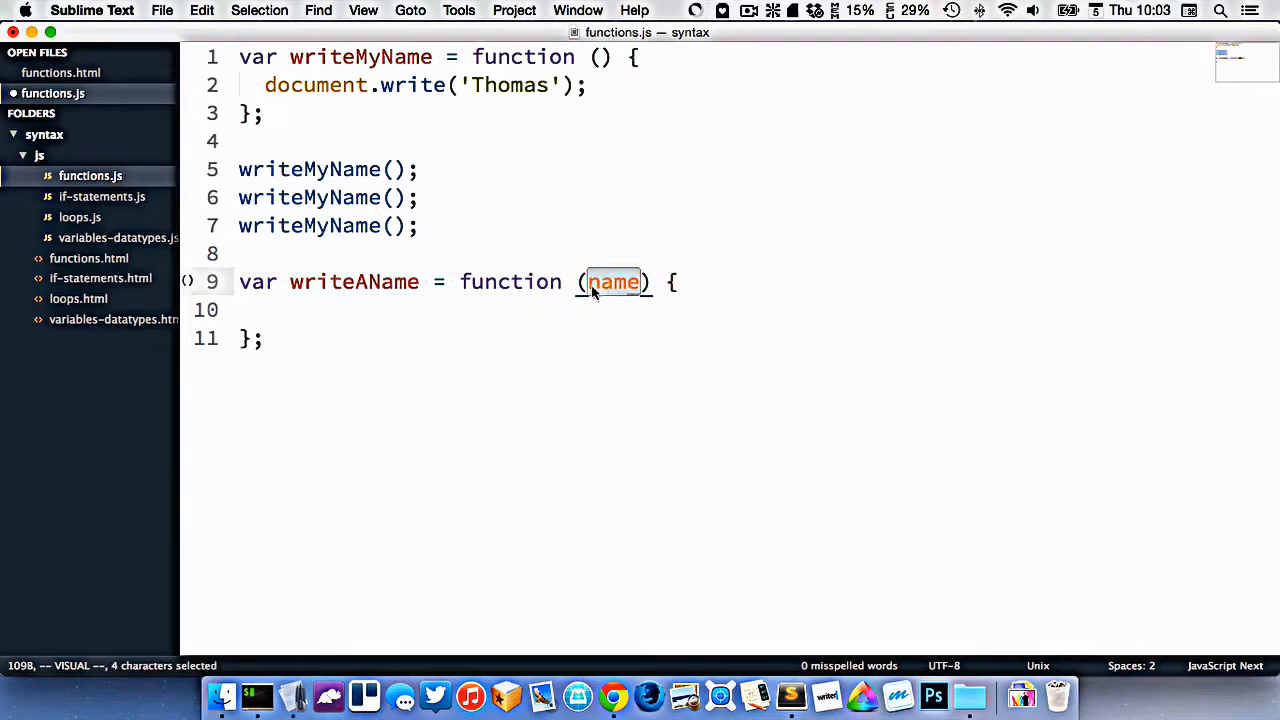
mouse_move(596, 290)
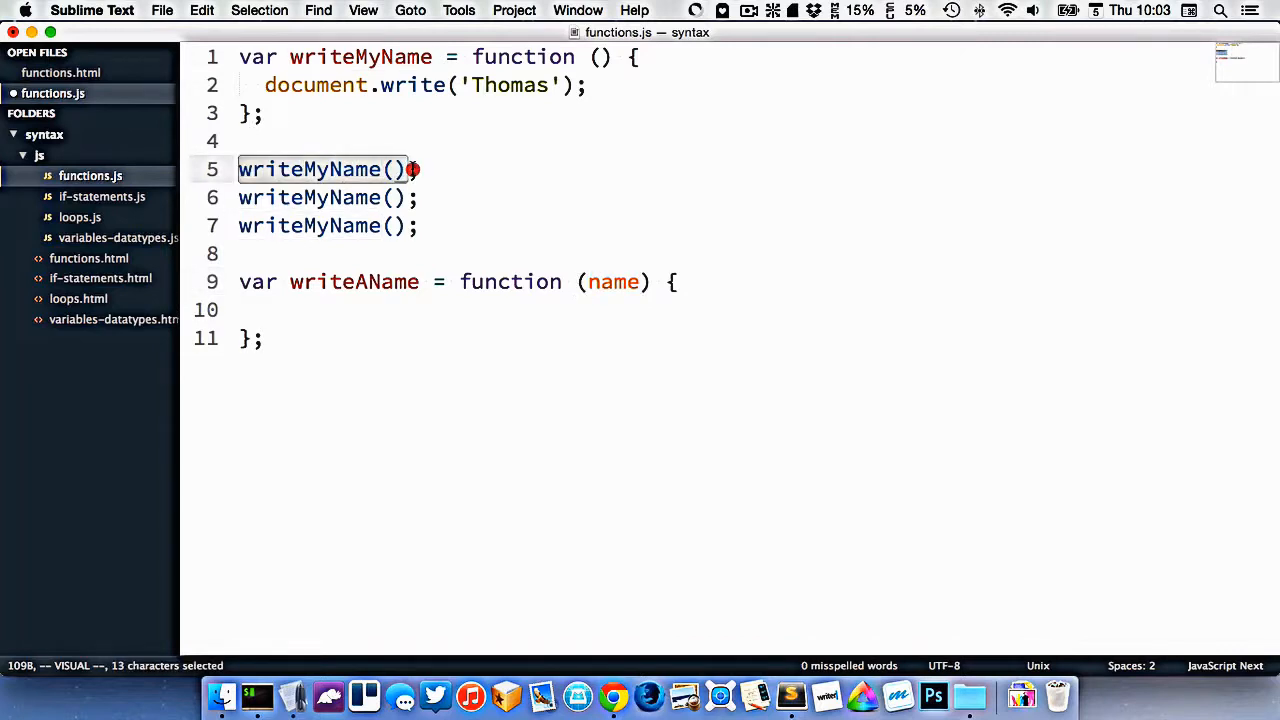
click(392, 168)
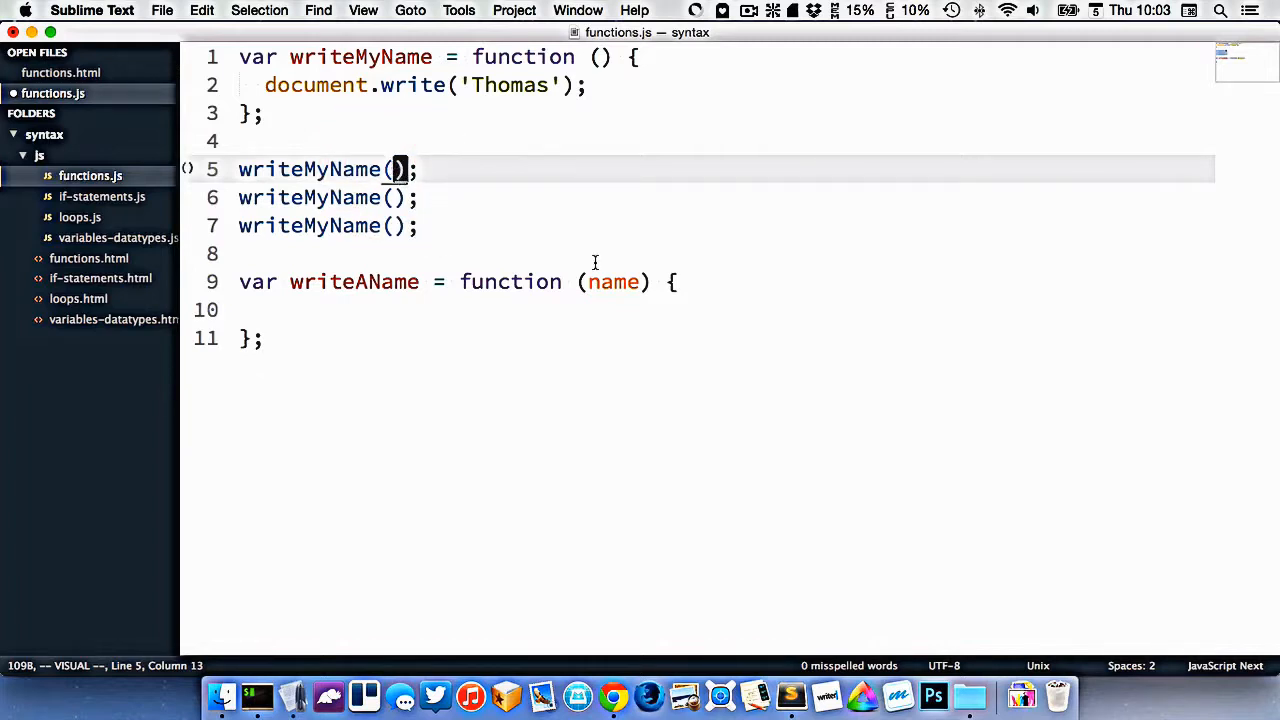
double_click(614, 280)
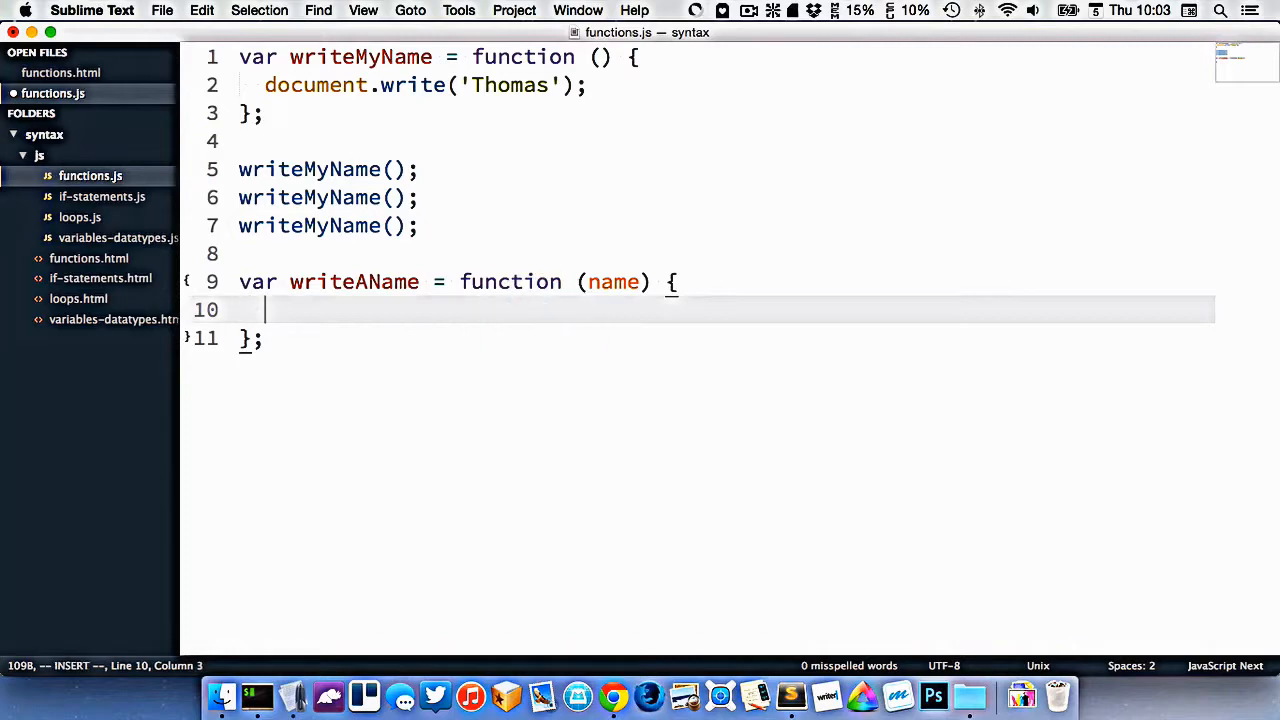
- Complete the body with document.write(name); and a blank line below
text(document.r)
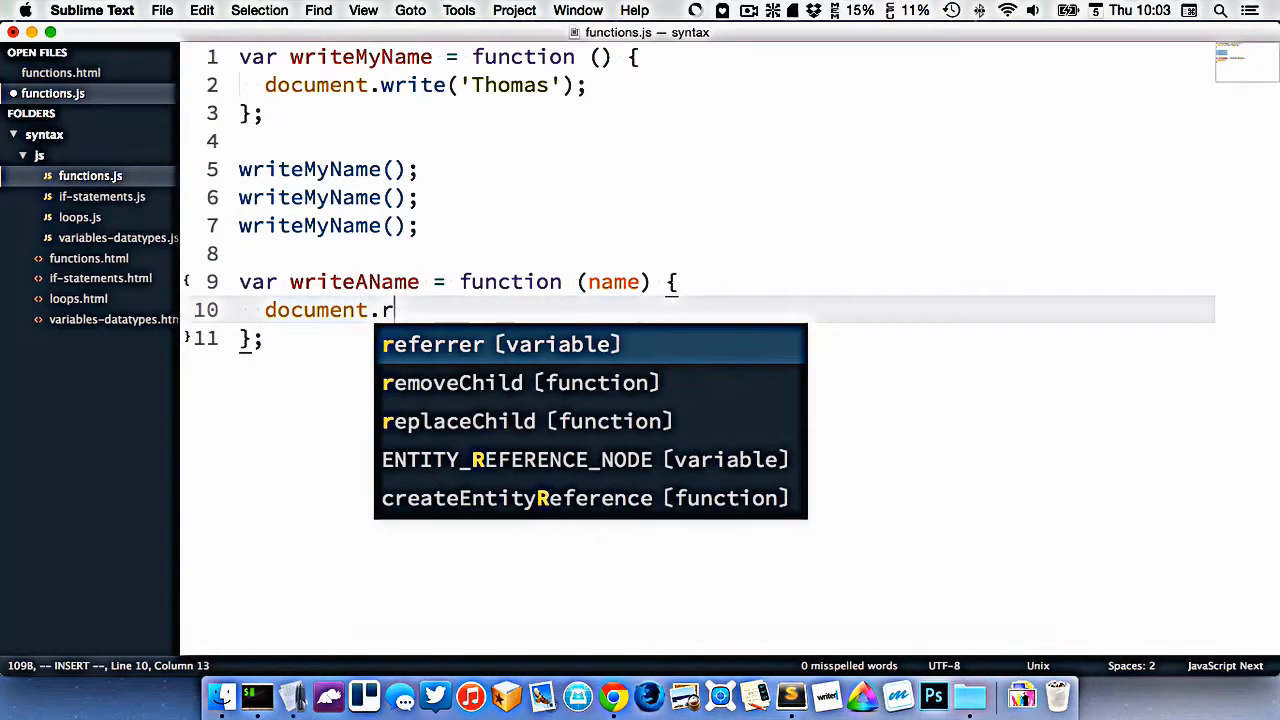
text(write)
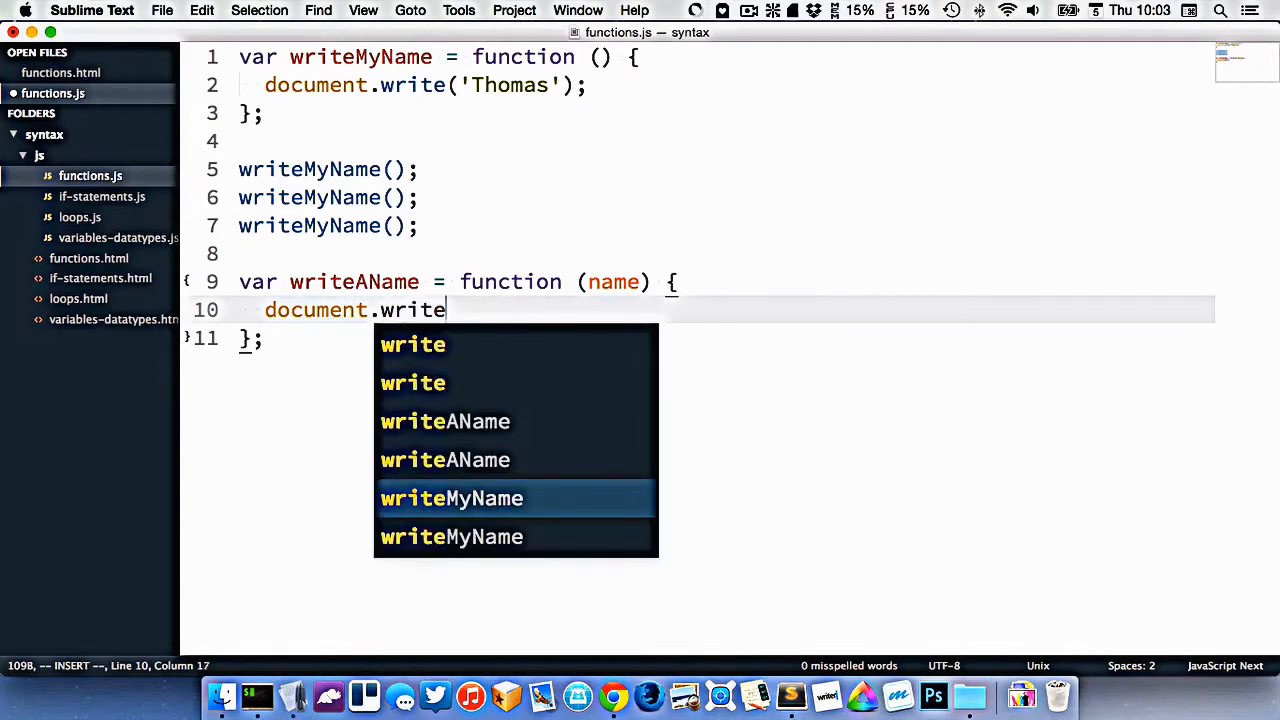
text((name);)
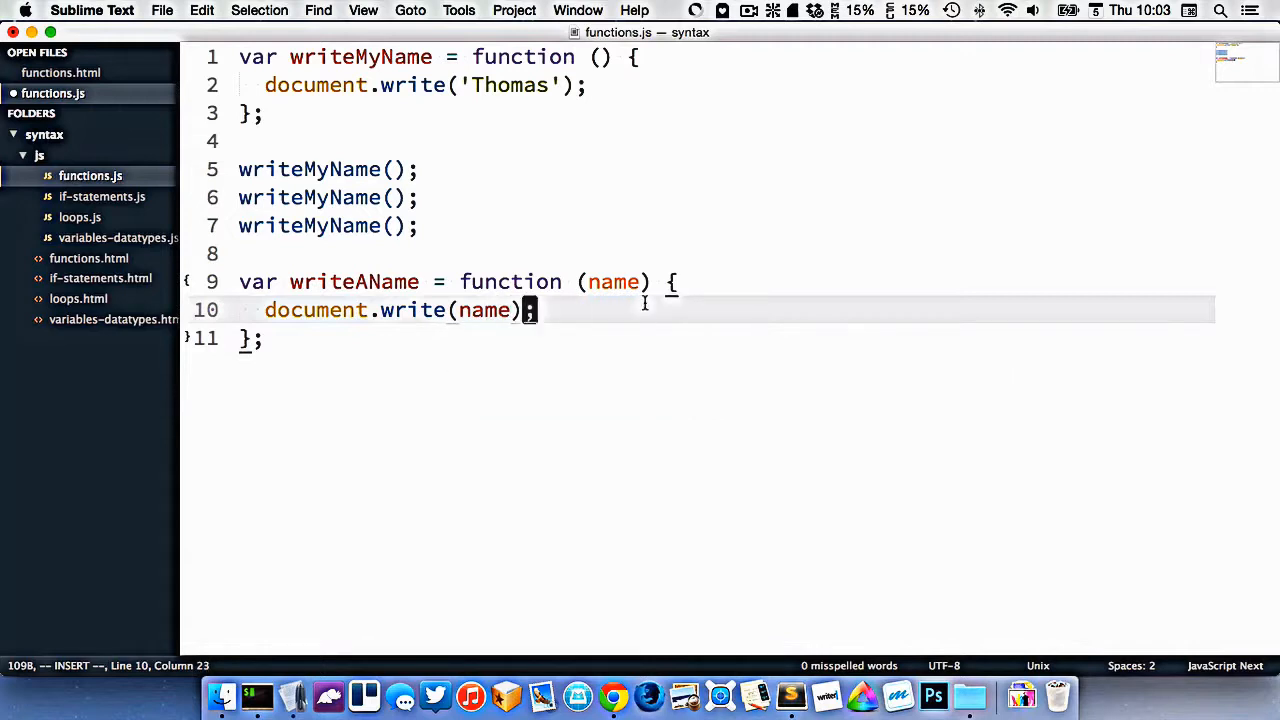
double_click(612, 280)
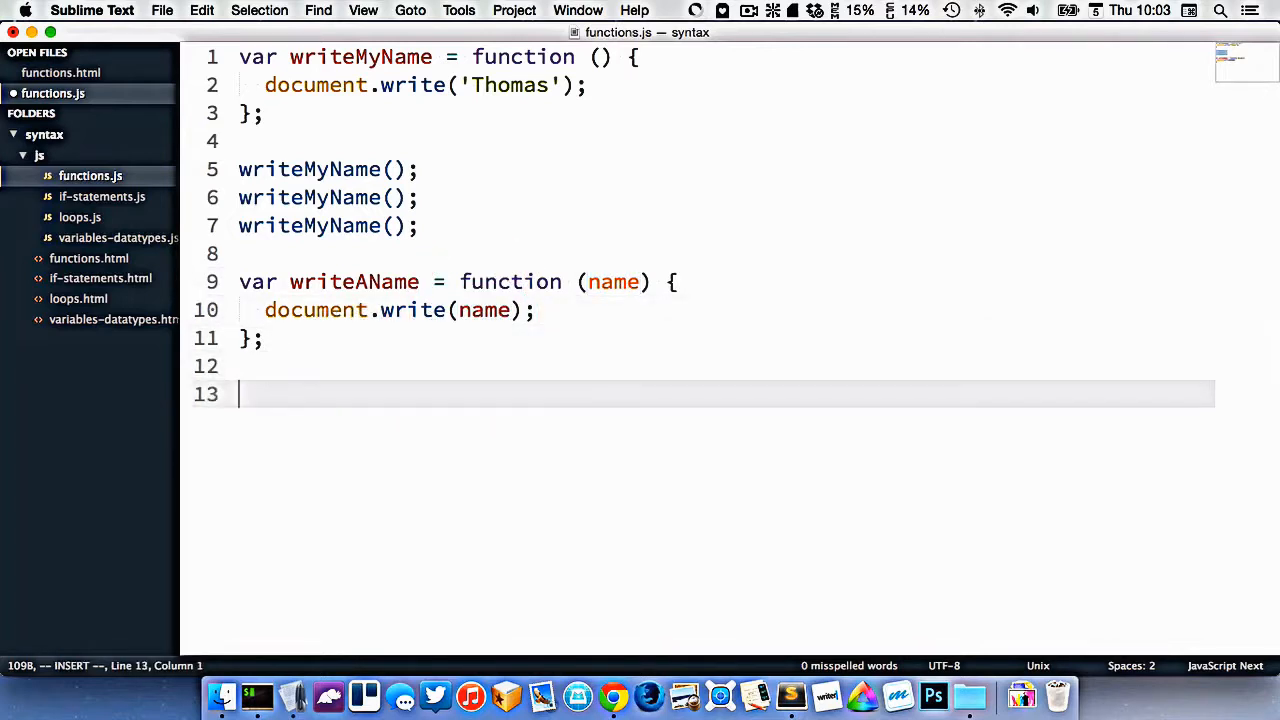
- Call writeAName('Jennifer'); and writeAName('Stegosaurus');, confirming ThomasThomasThomasJenniferStegosaurus in Chrome
text(writeAName();)
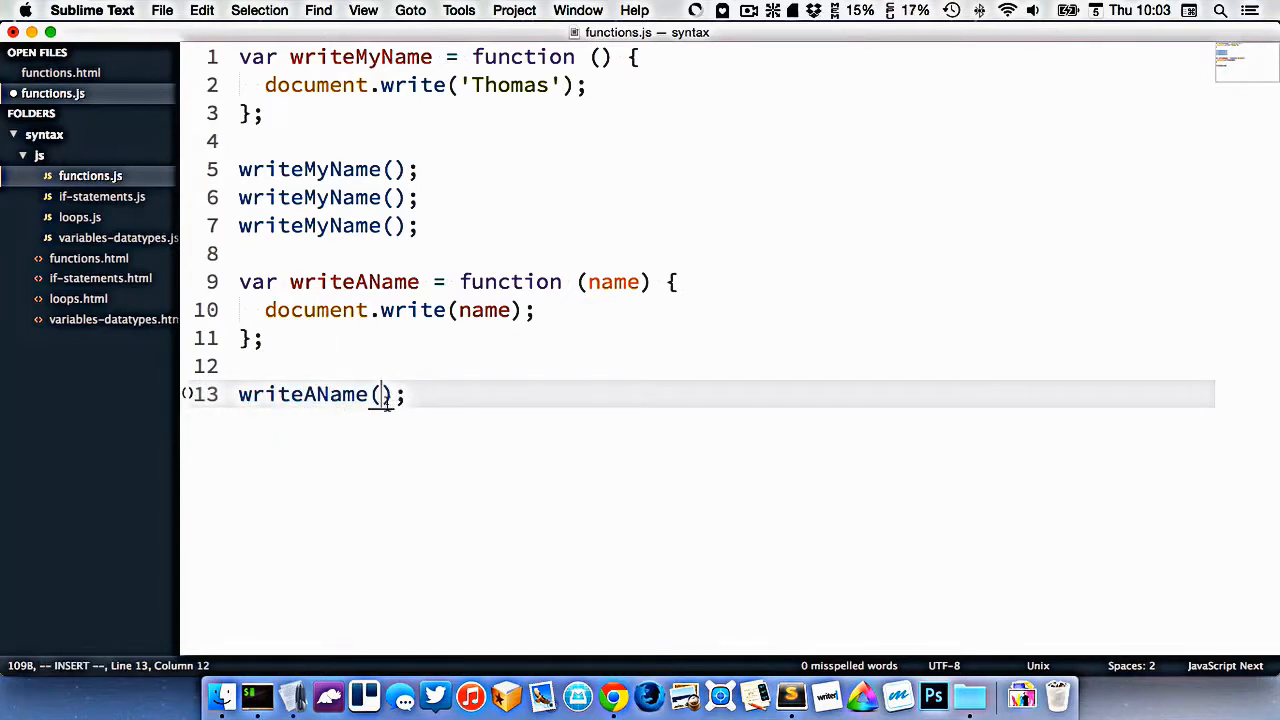
mouse_move(456, 480)
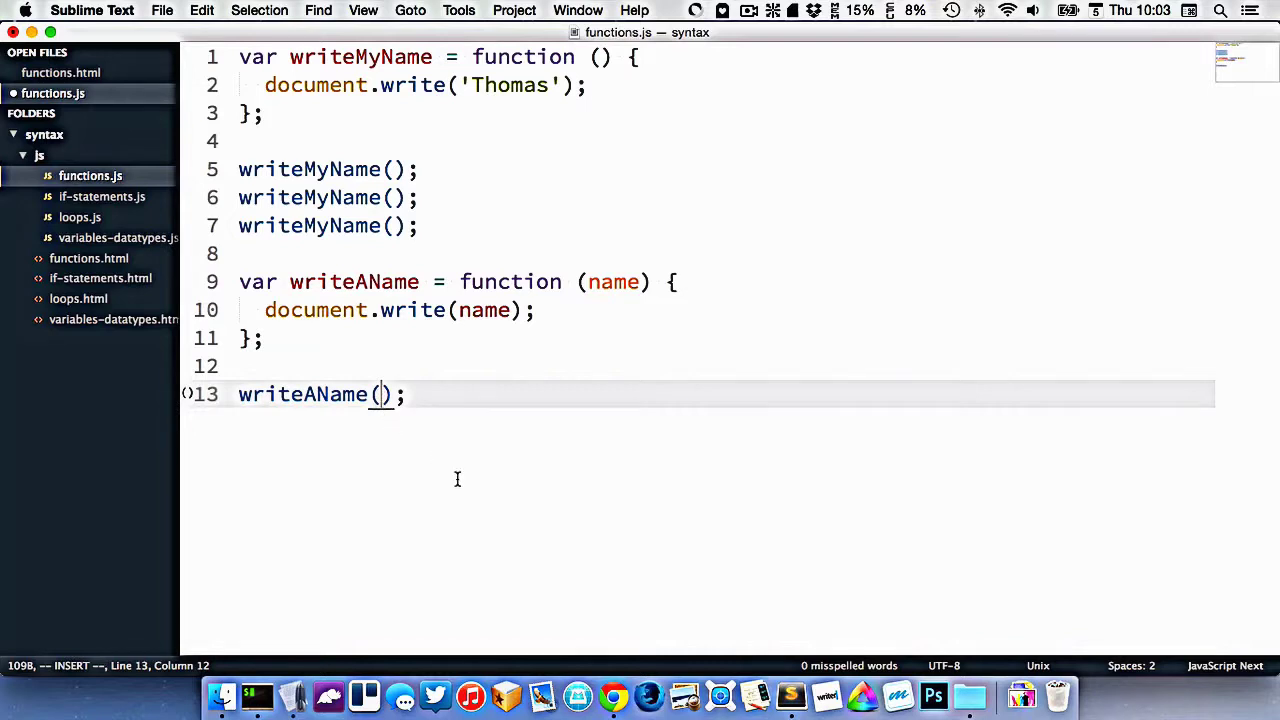
text('Thomas')
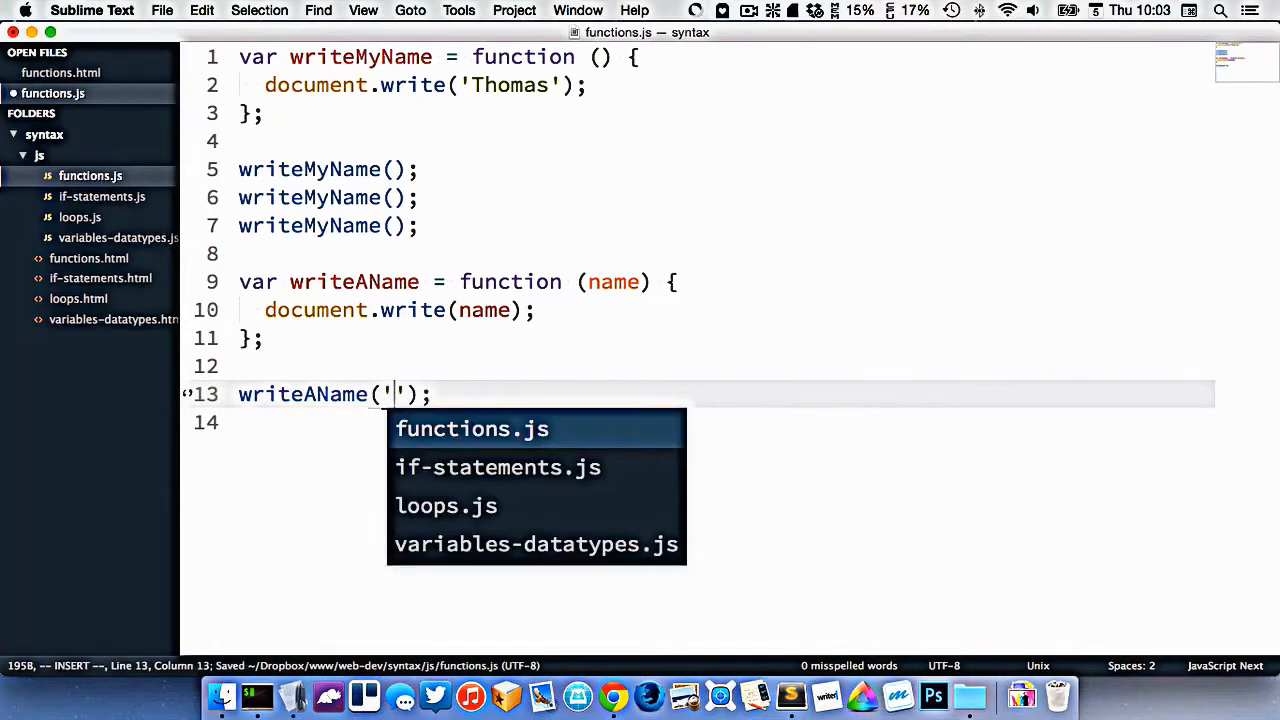
text(Jennifer)
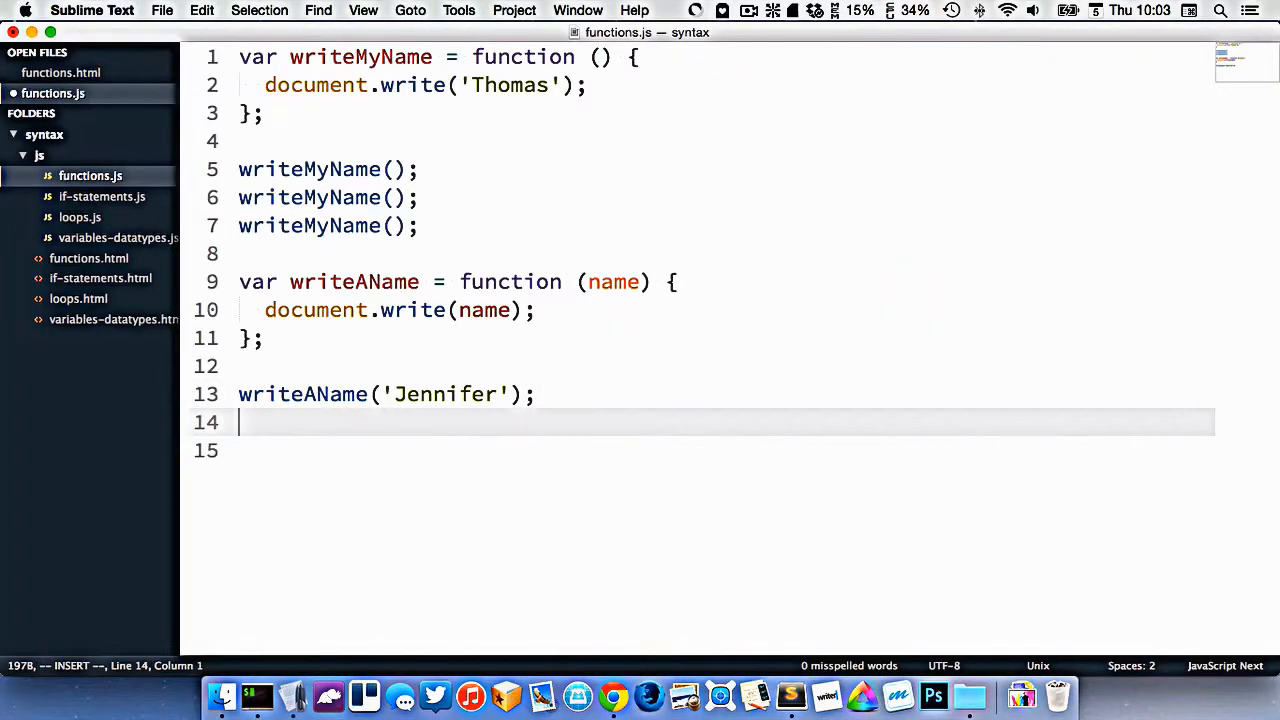
text(writeAName(')
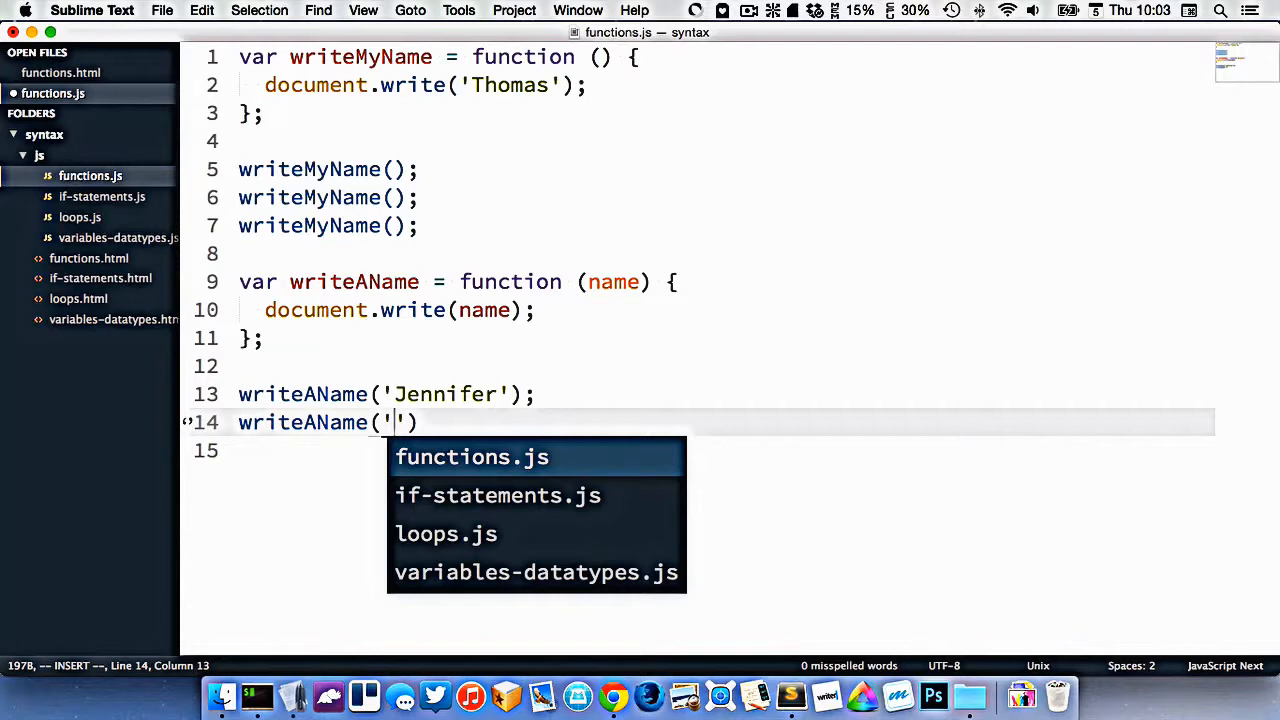
text(Stegosaur)
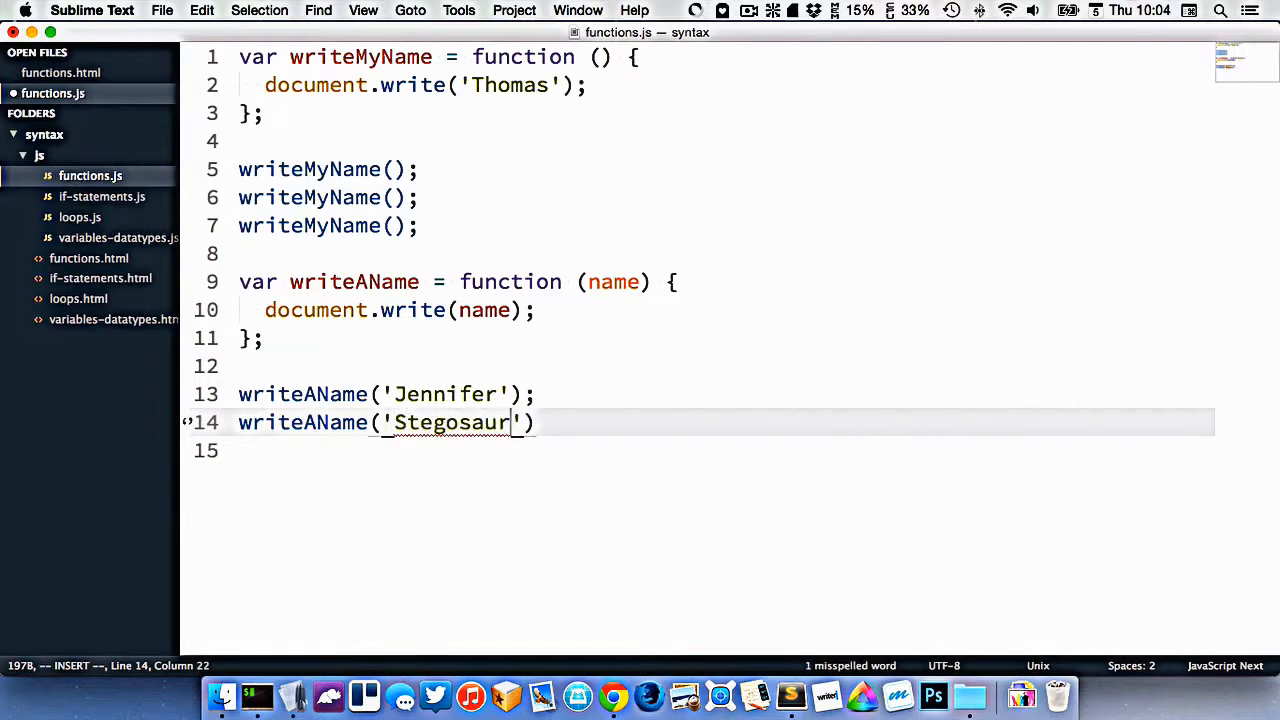
click(612, 696)
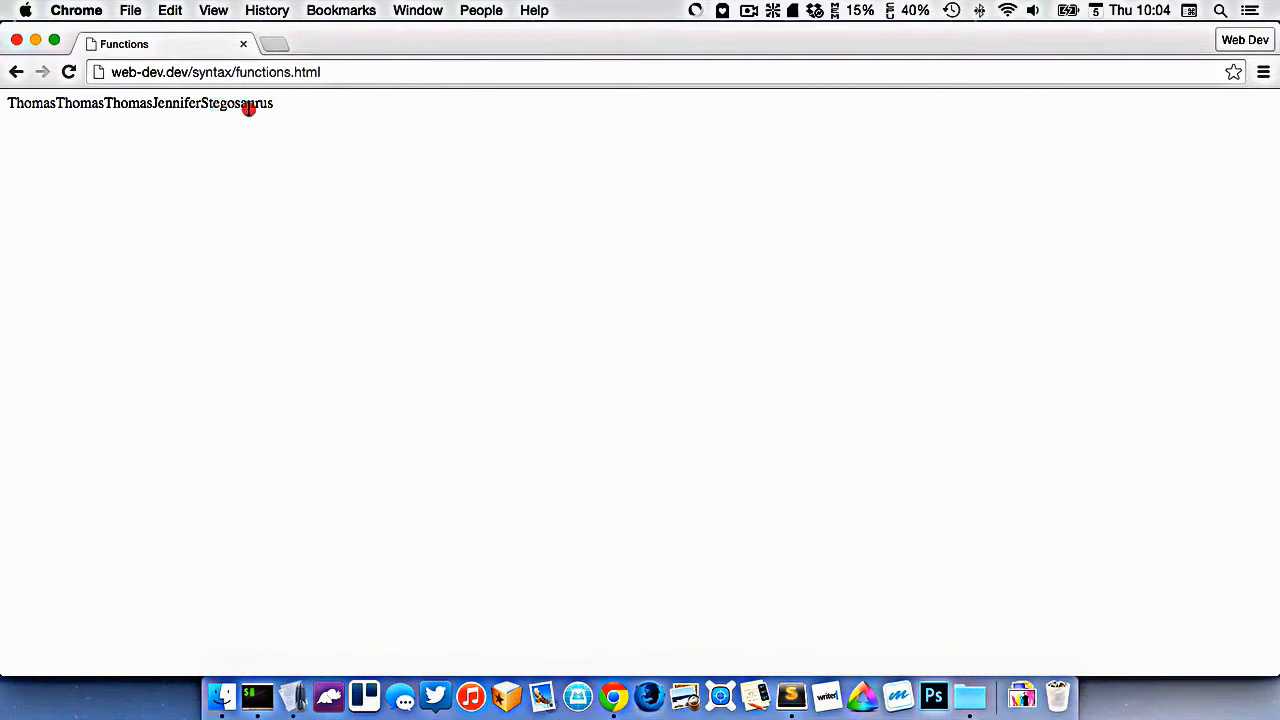
click(256, 696)
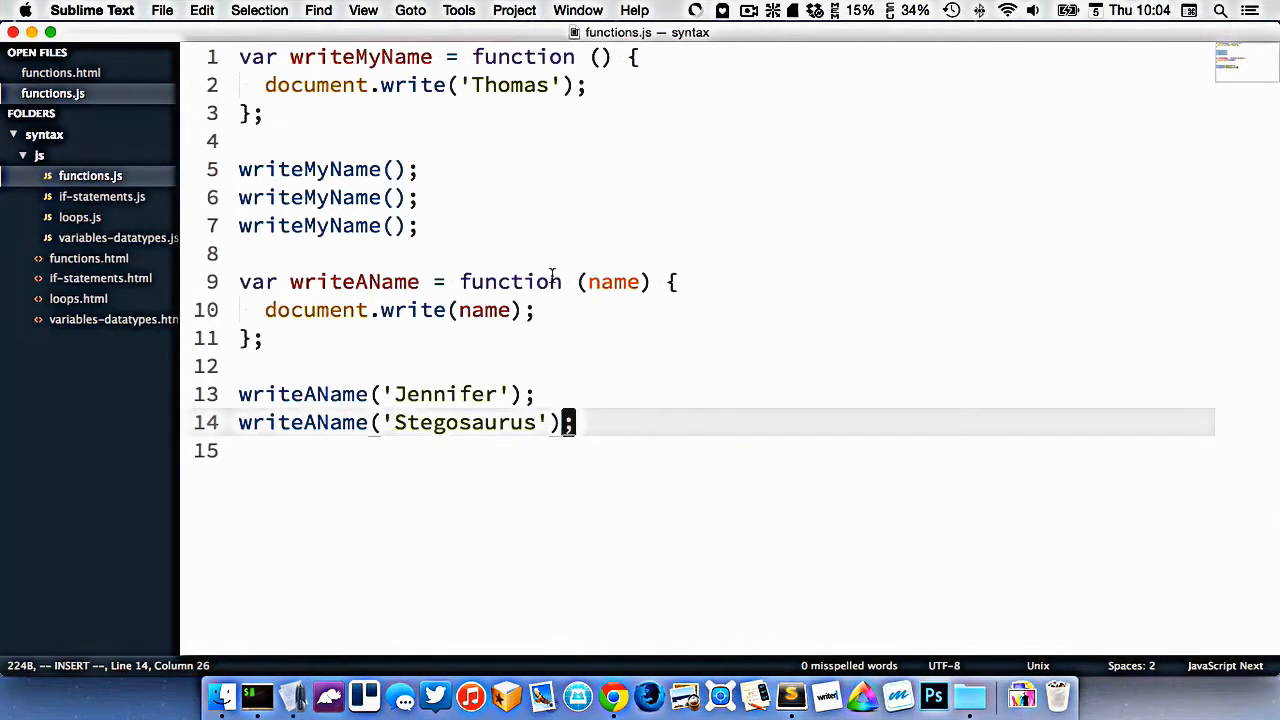
double_click(616, 280)
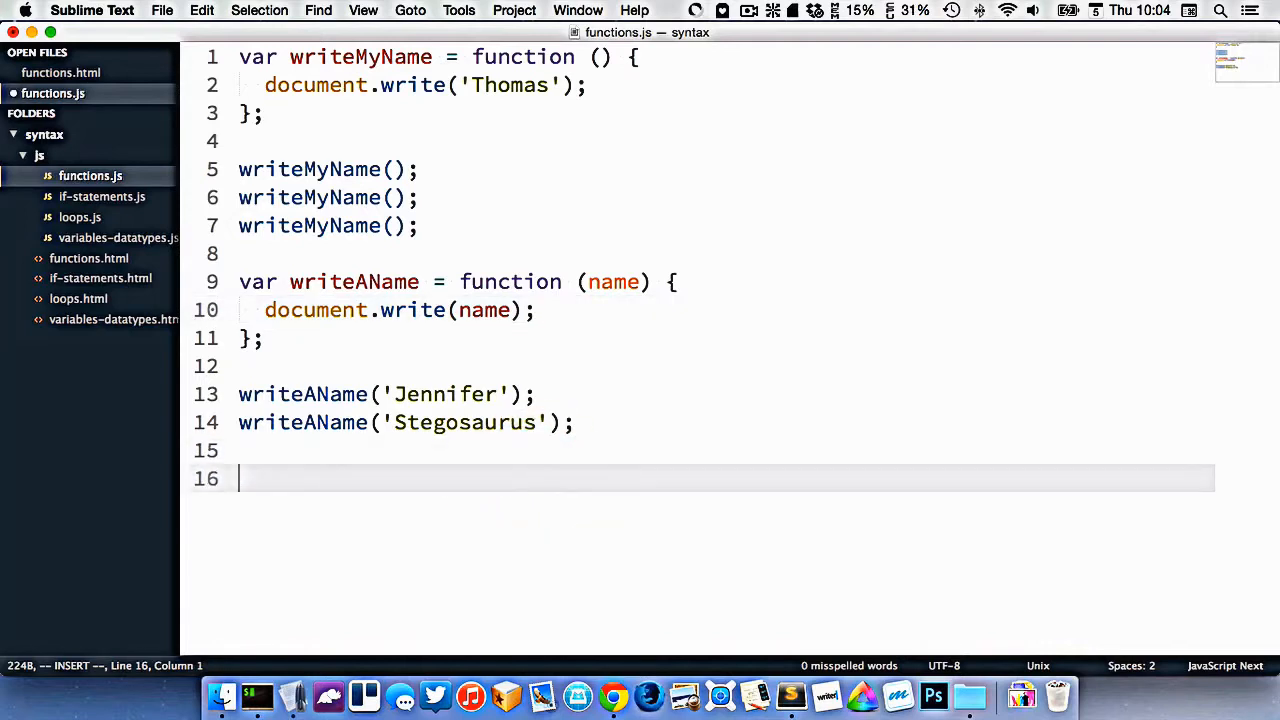
- Declare var writeNameManyTimes = function (name) { with a loop counter variable
text(var w)
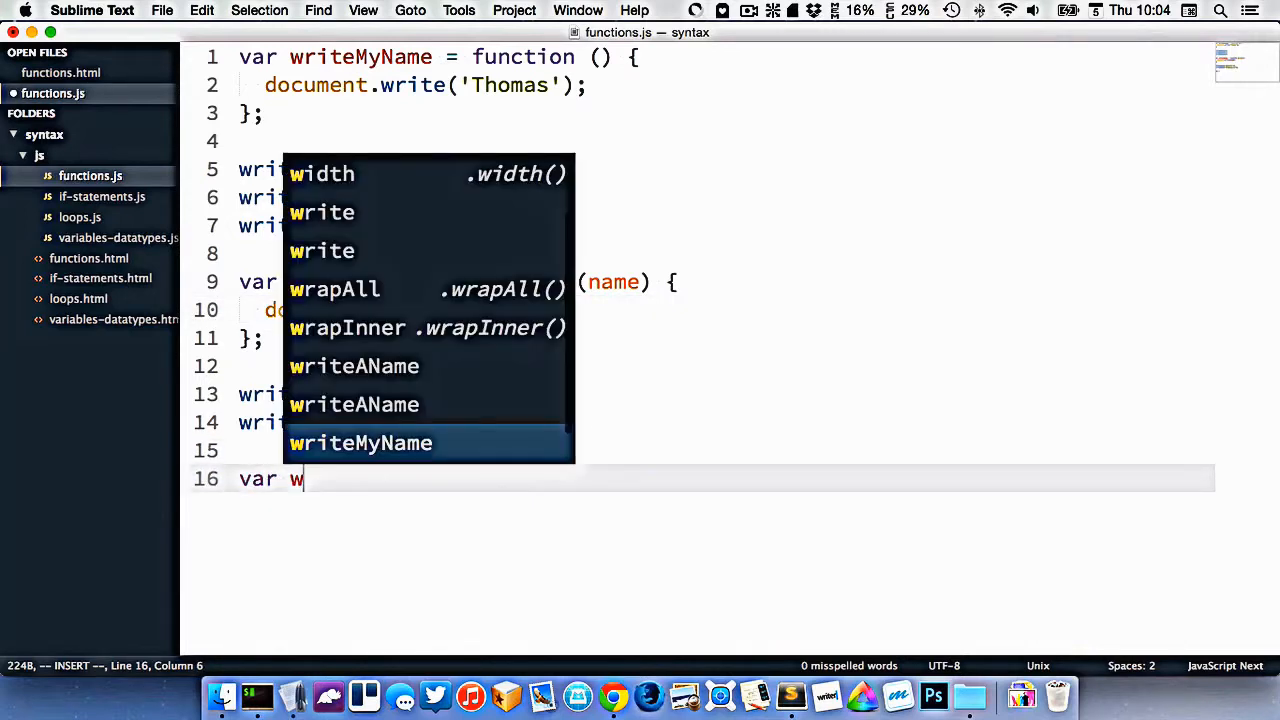
text(riteNameN)
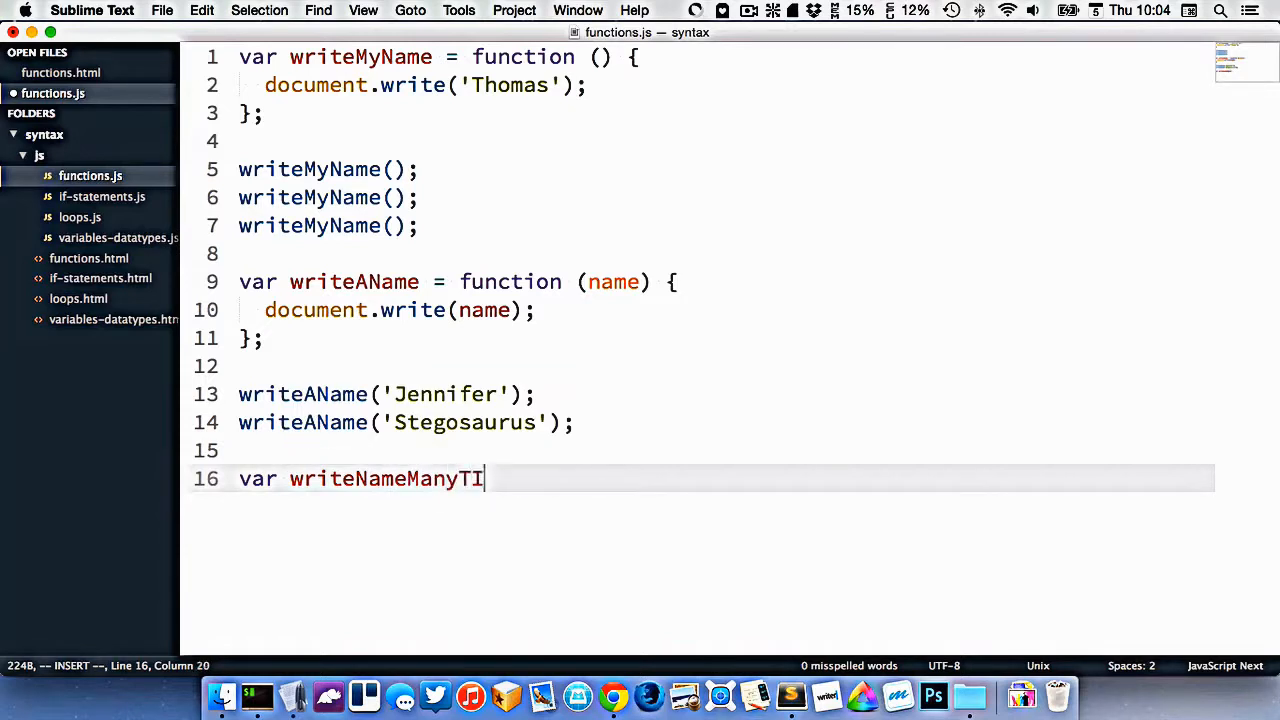
text(mes)
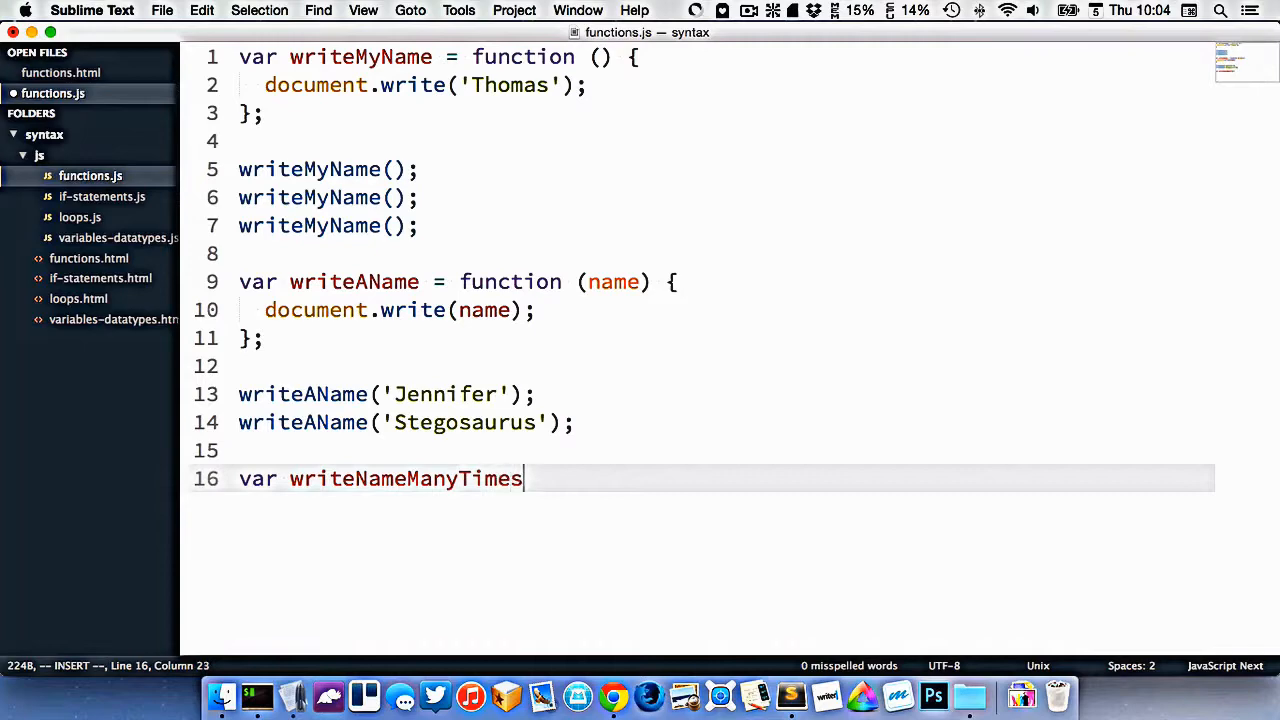
text(= function)
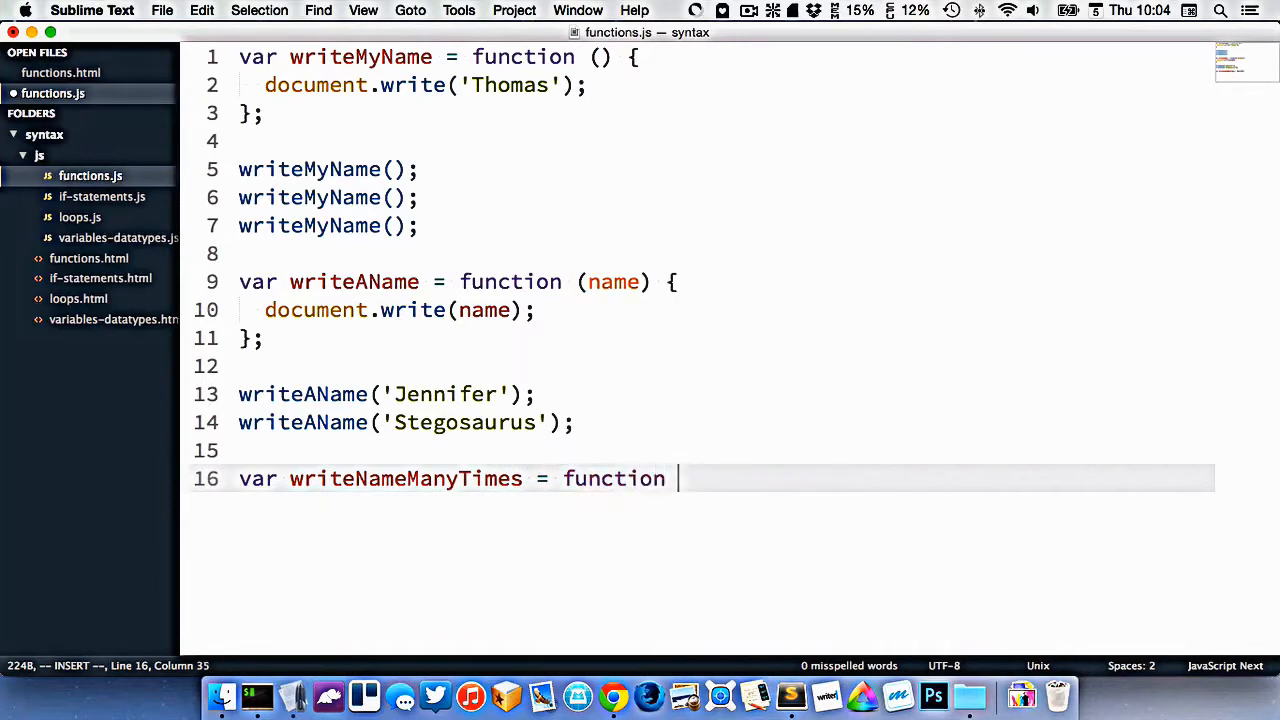
text((name) {)
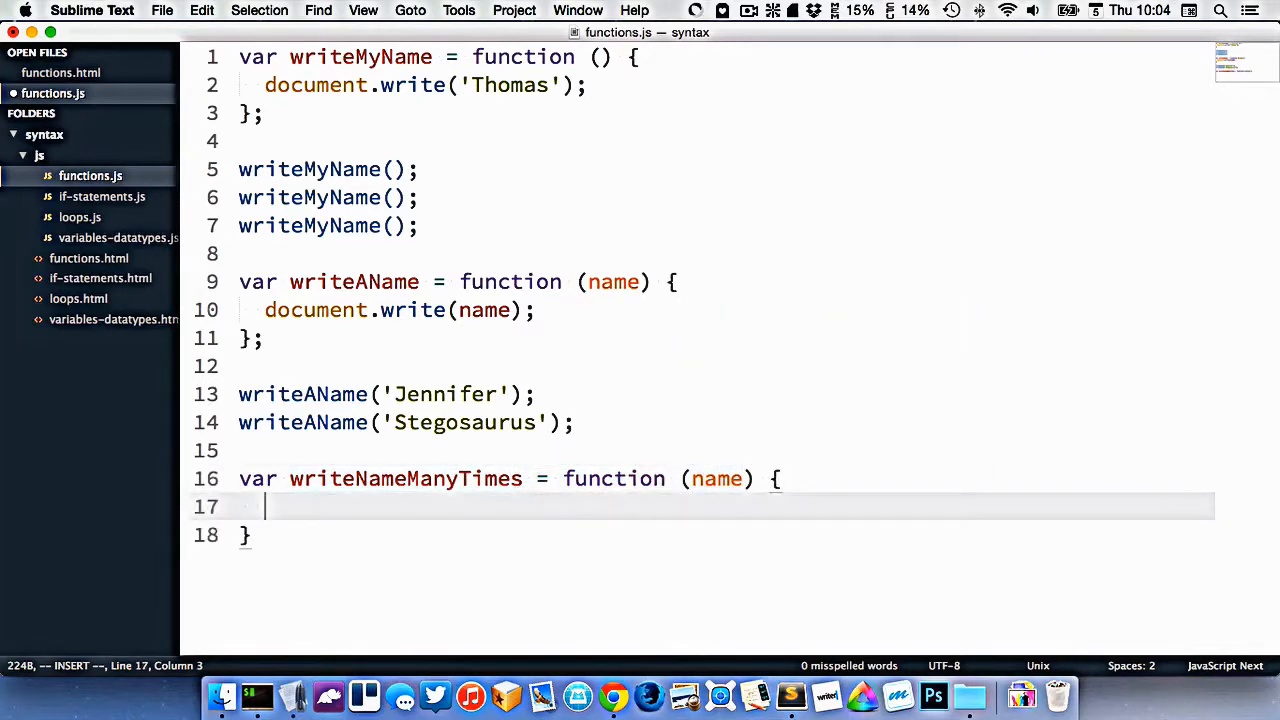
scroll(down, 3)
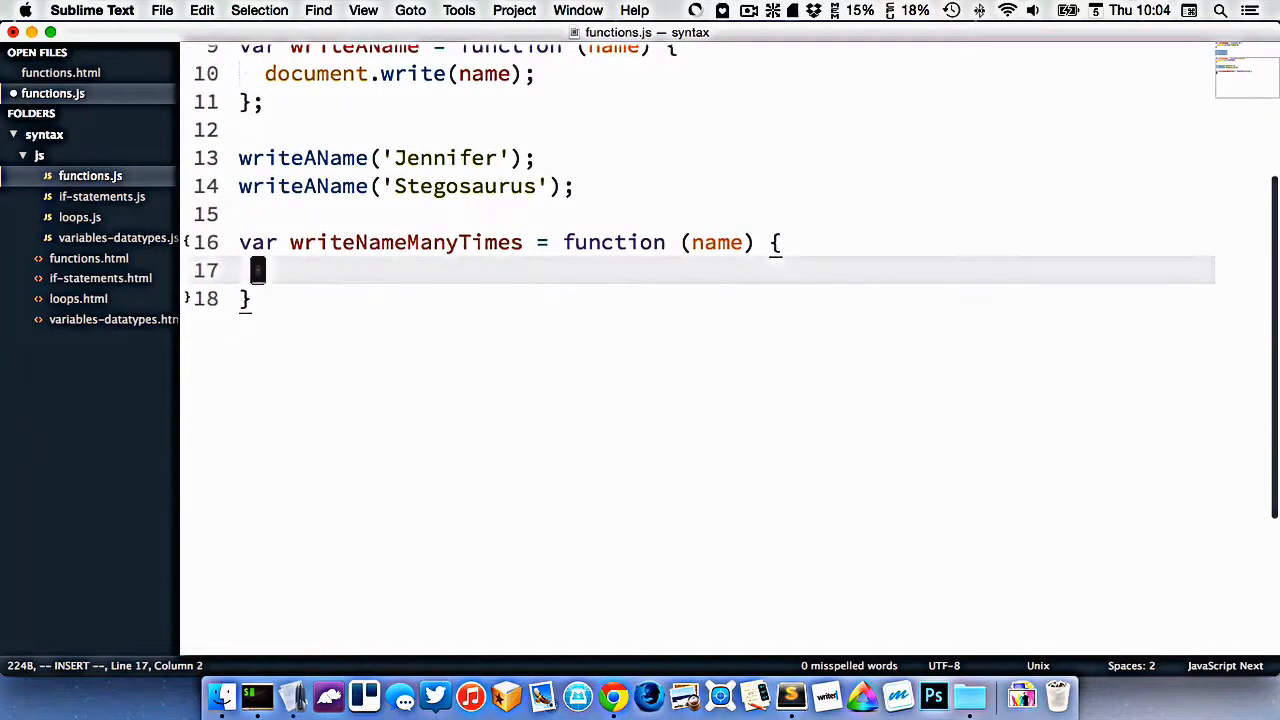
text(;)
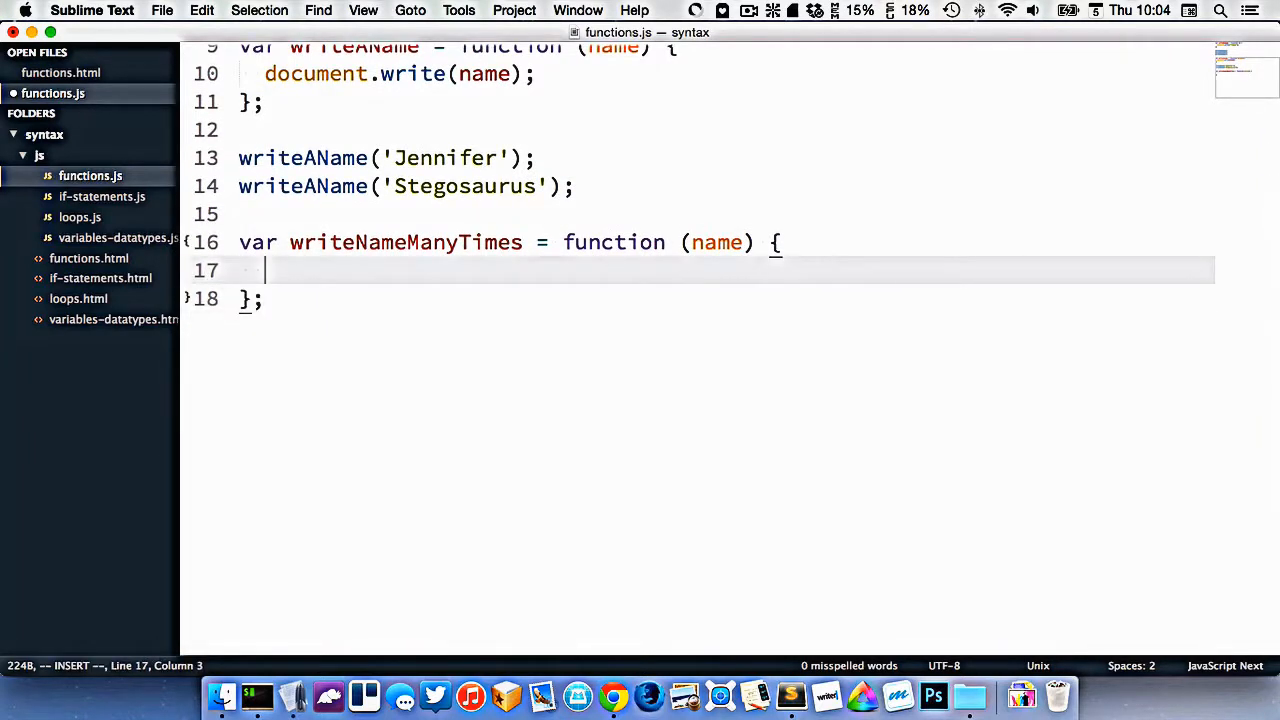
text(var cou)
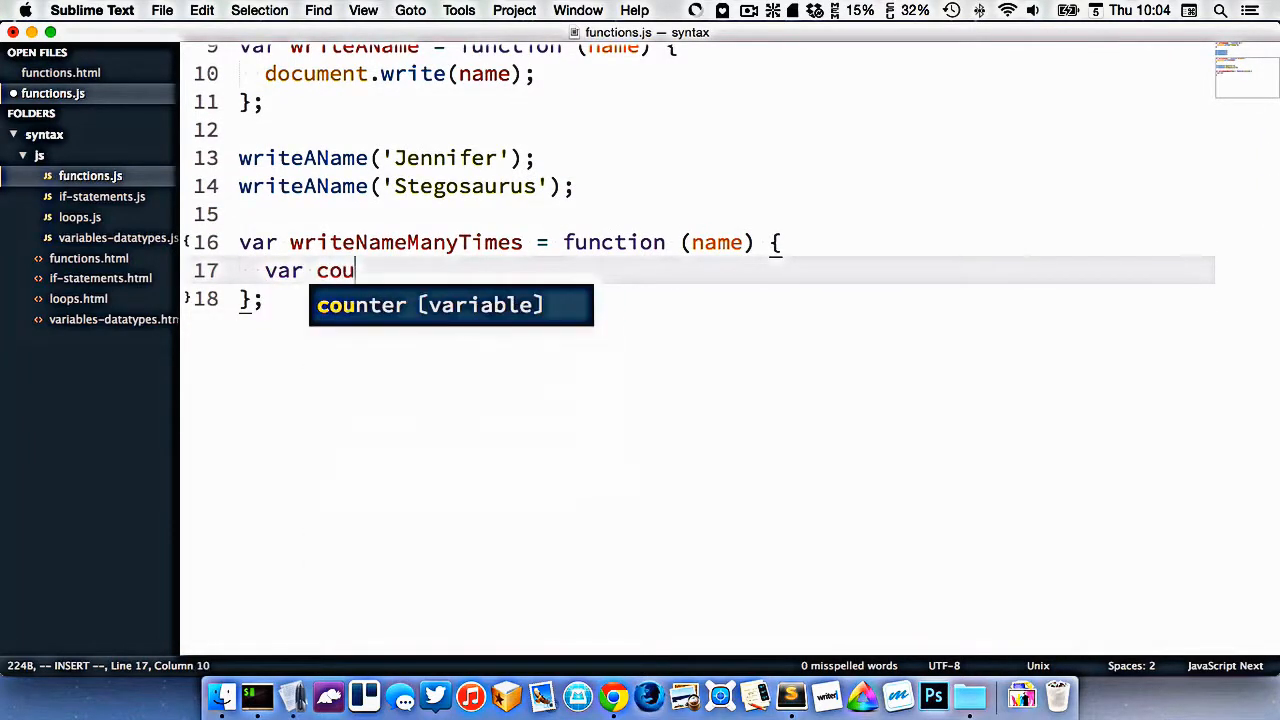
text(nter)
text(for)
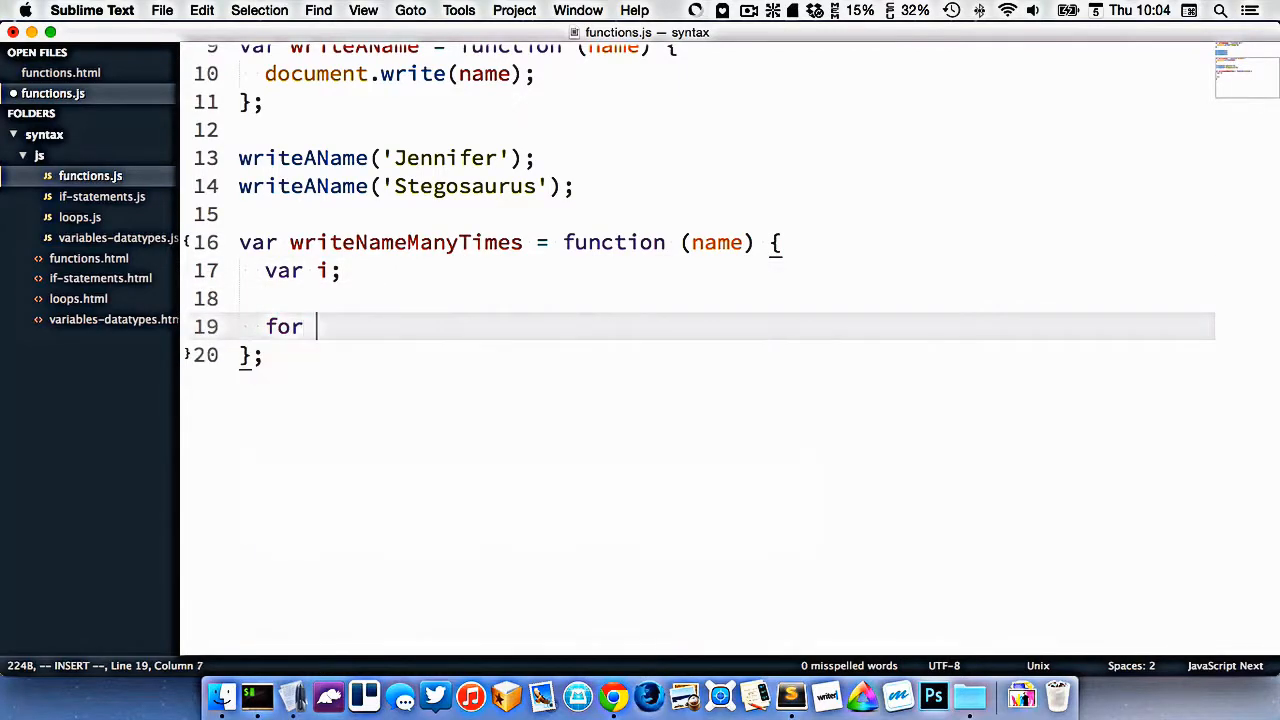
- Write the for (i = 0; i < 10; i++) loop calling document.write(name), then call writeNameManyTimes('T-Rex');
text((i = 0)
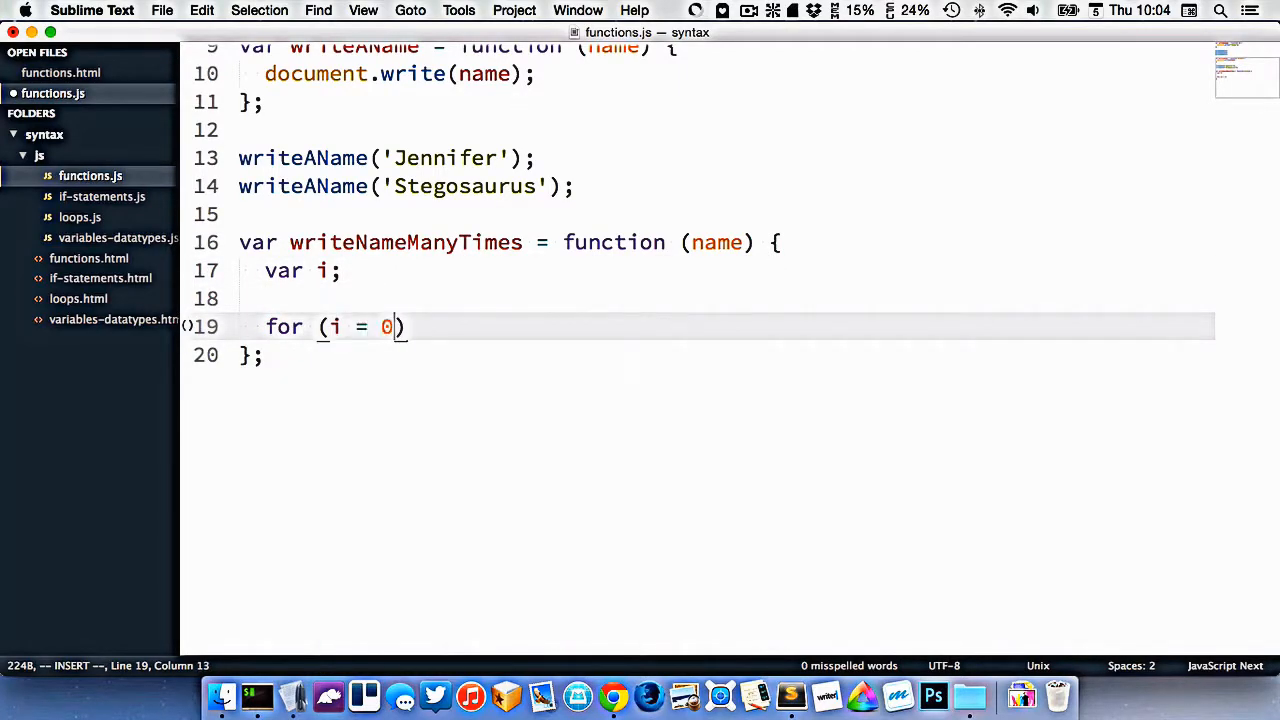
text(; i < 1)
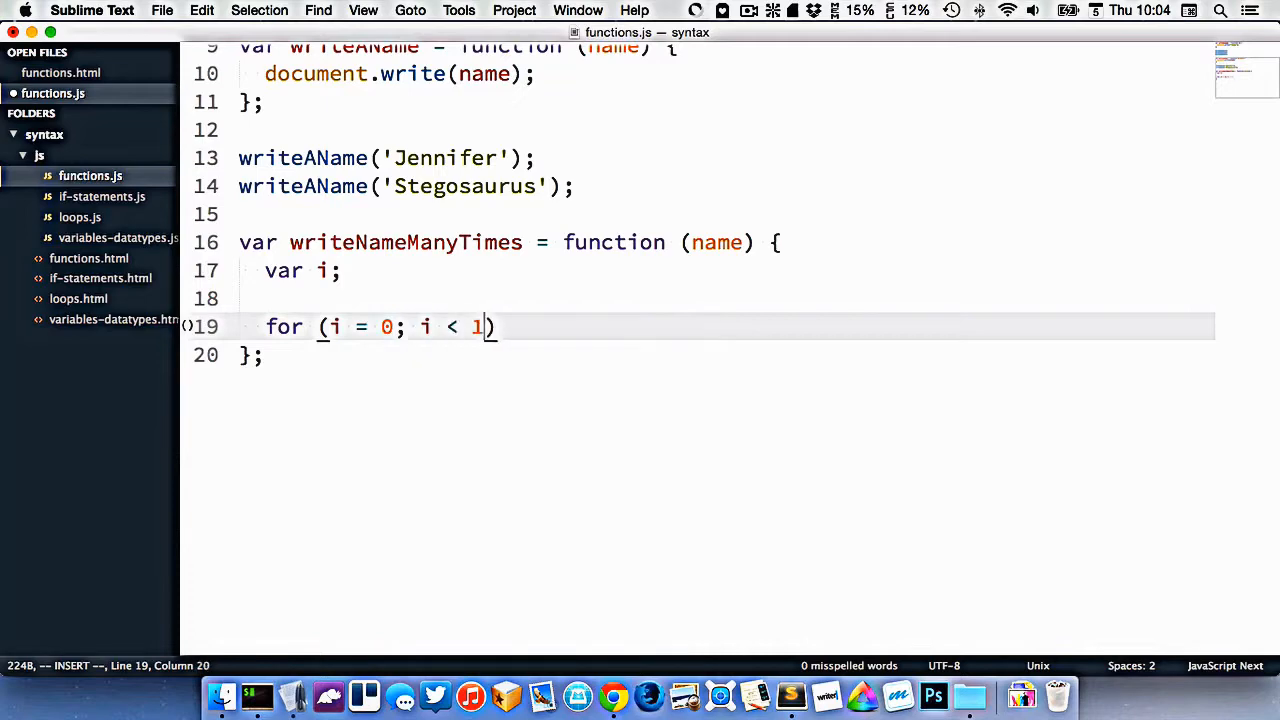
text(0; i+)
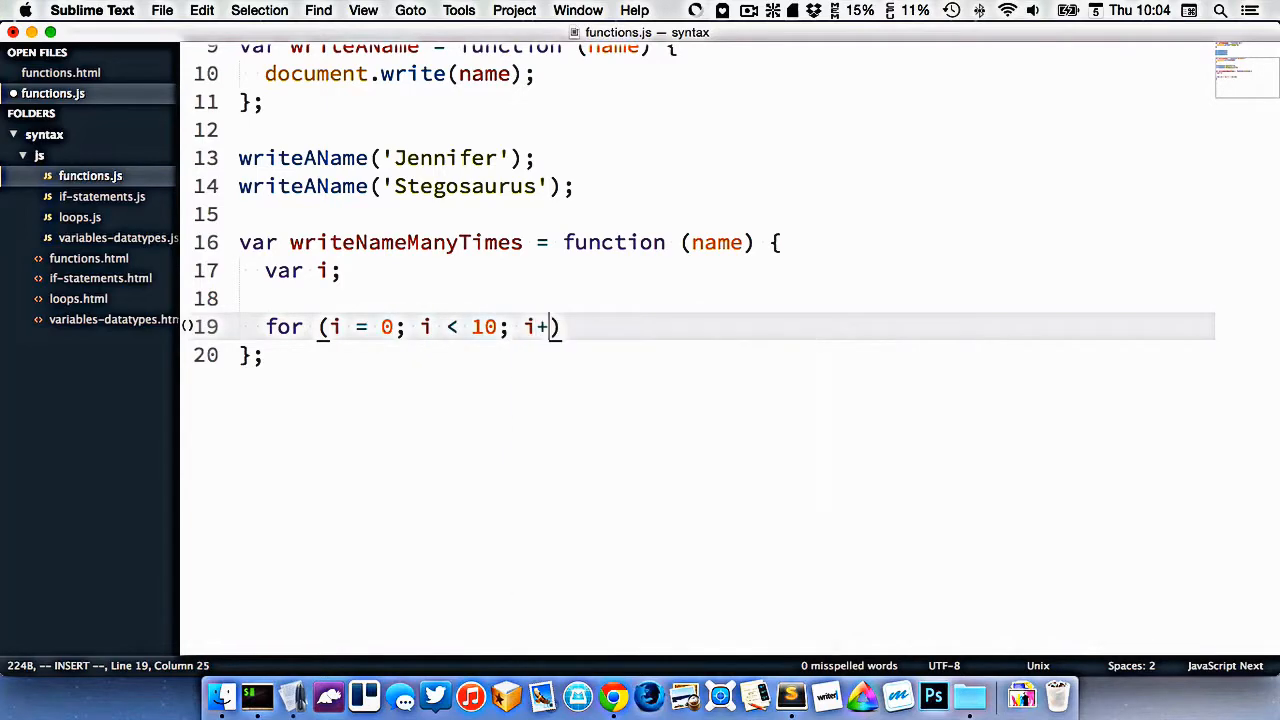
text(+) {)
text(document.write()
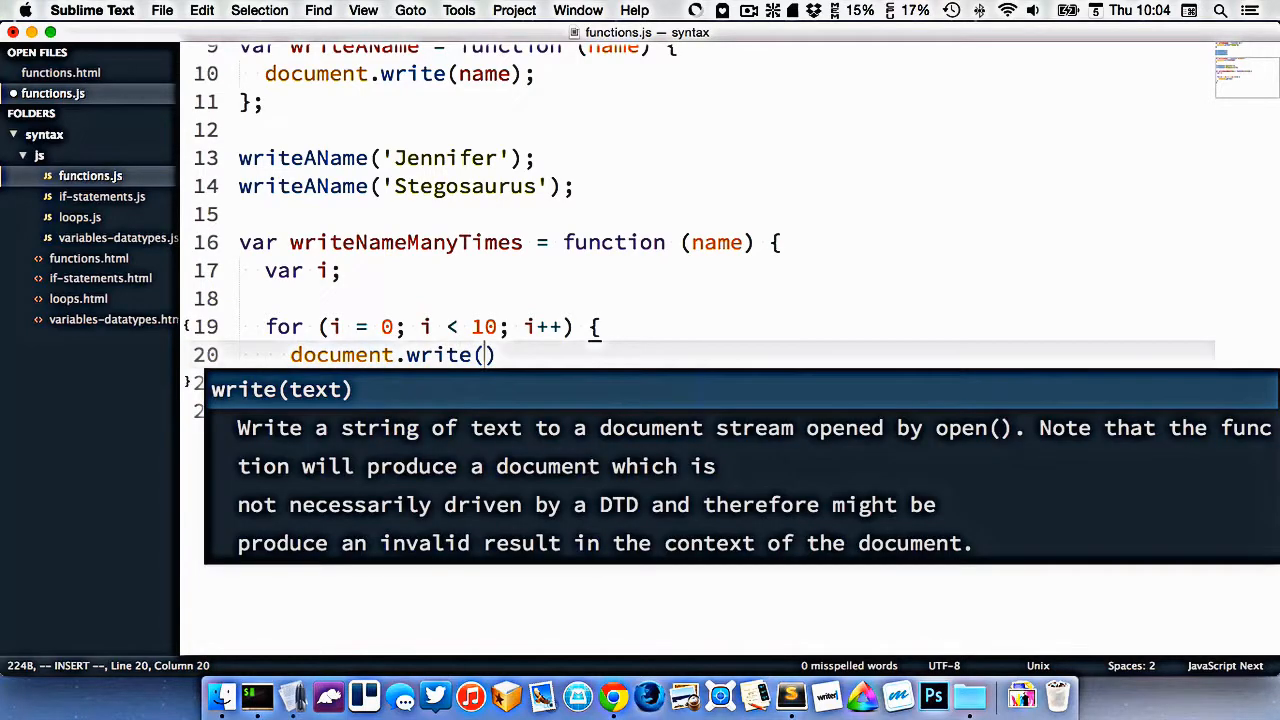
text(name);)
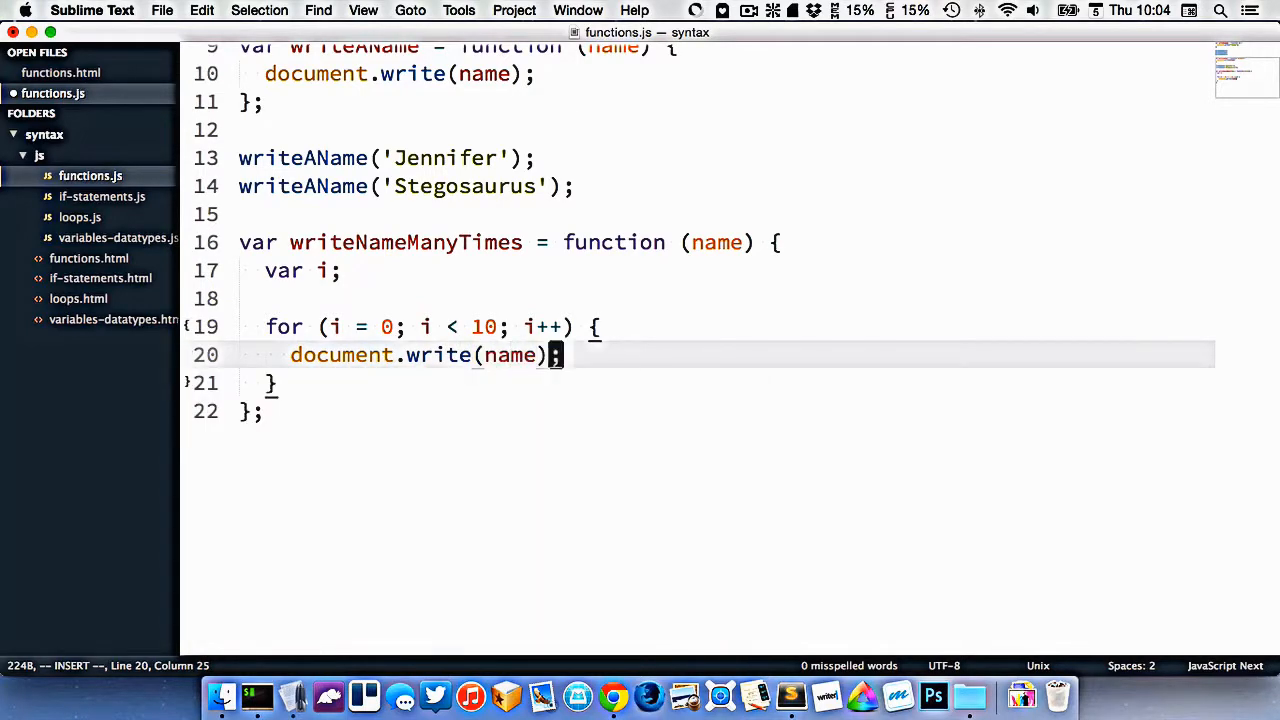
scroll(down, 3)
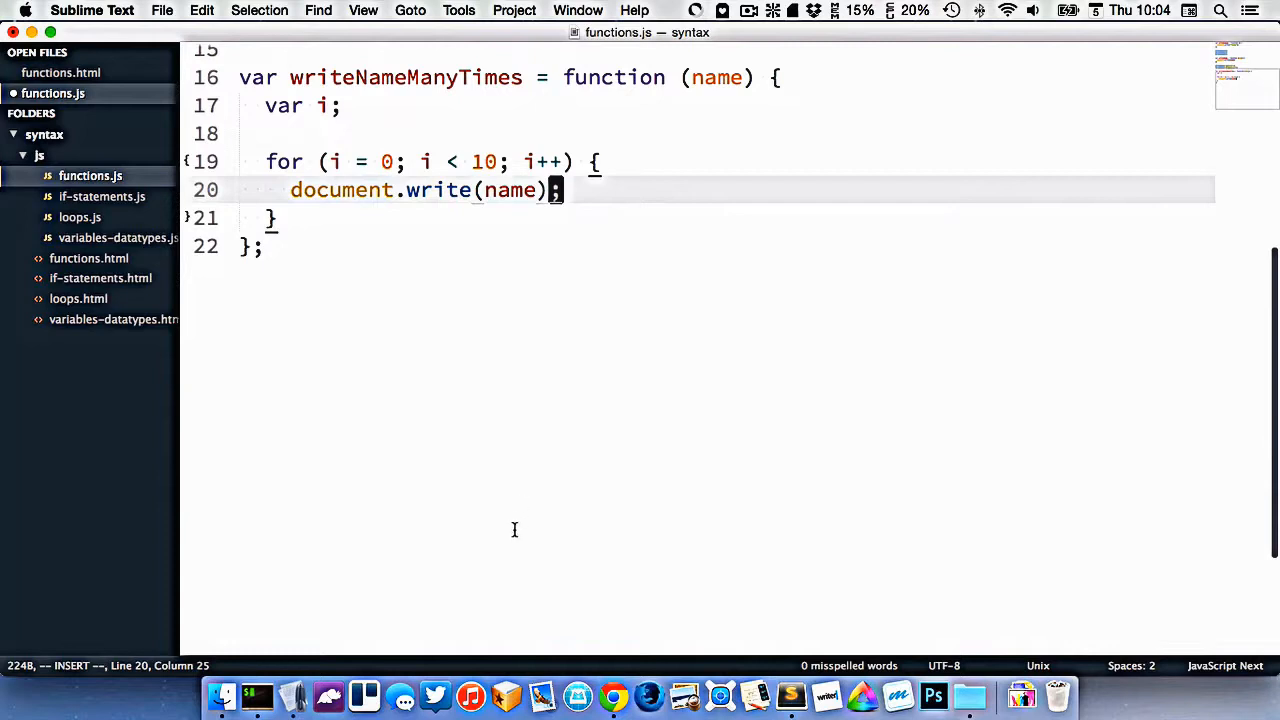
text(writeNameManyTimes()
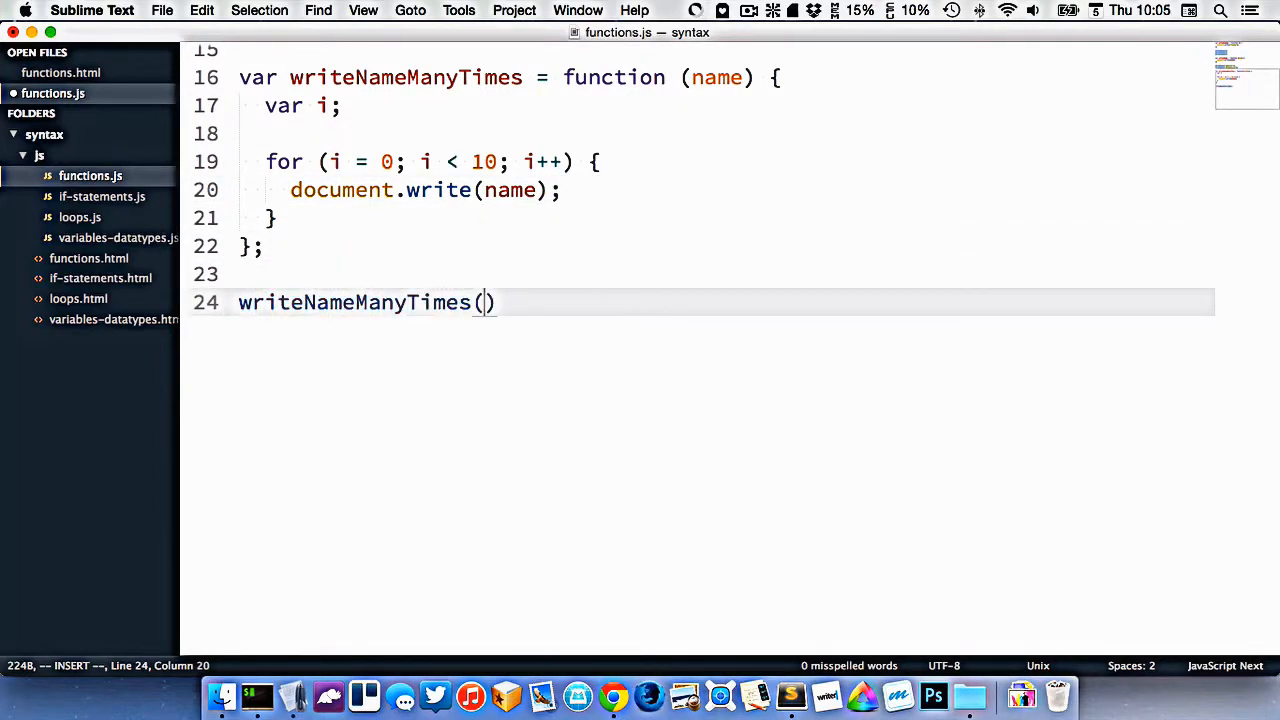
text('T-Re')
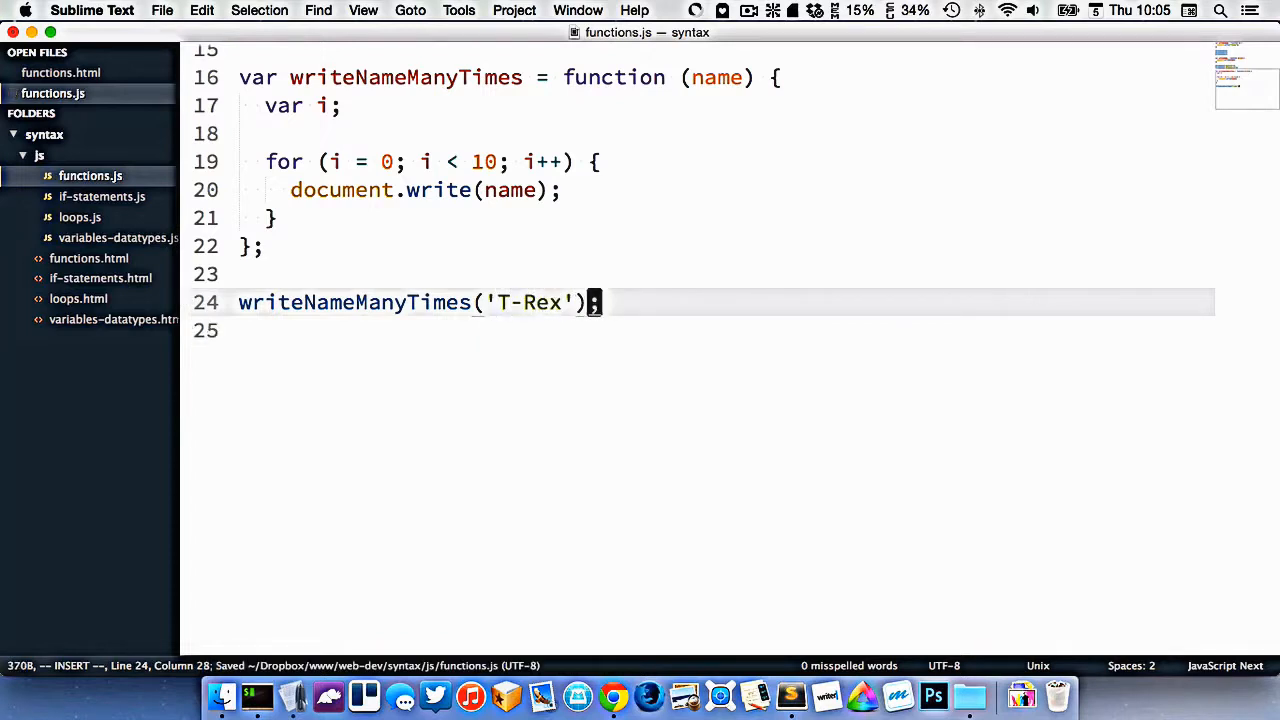
- Add writeNameManyTimes('Apatosaurus'); below the T-Rex call and check both names repeat ten times in Chrome
click(612, 696)
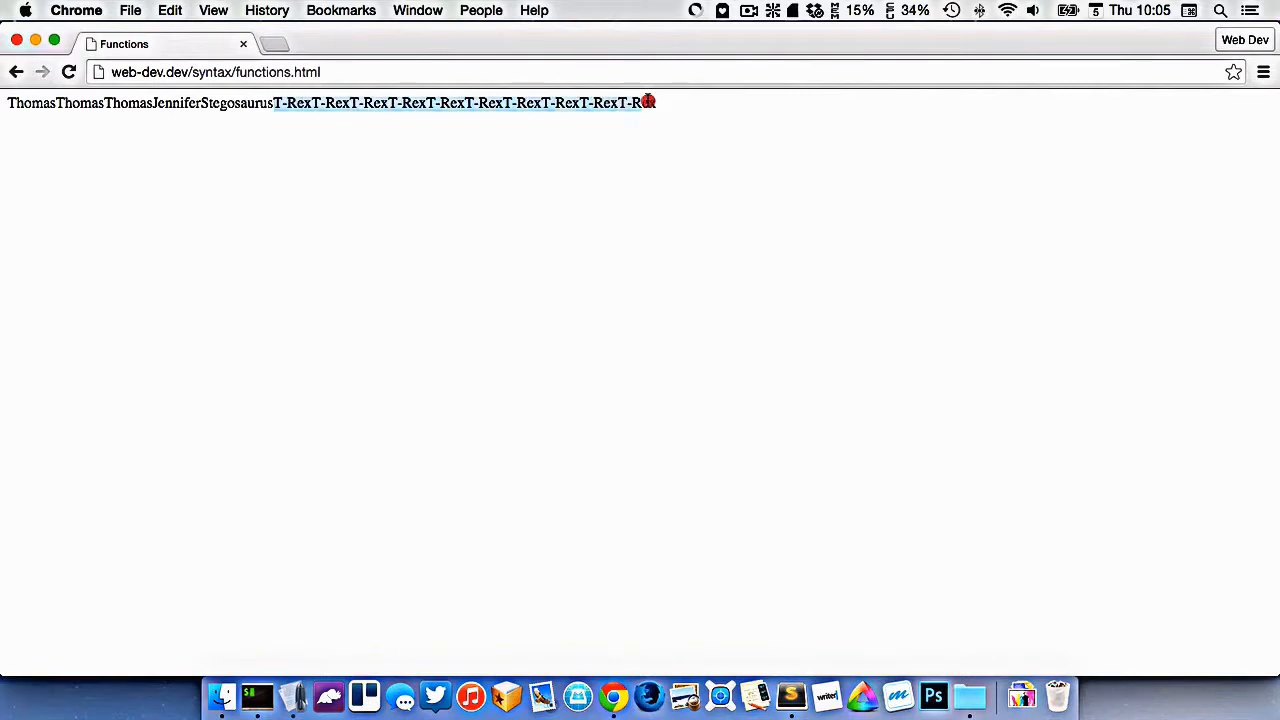
click(256, 696)
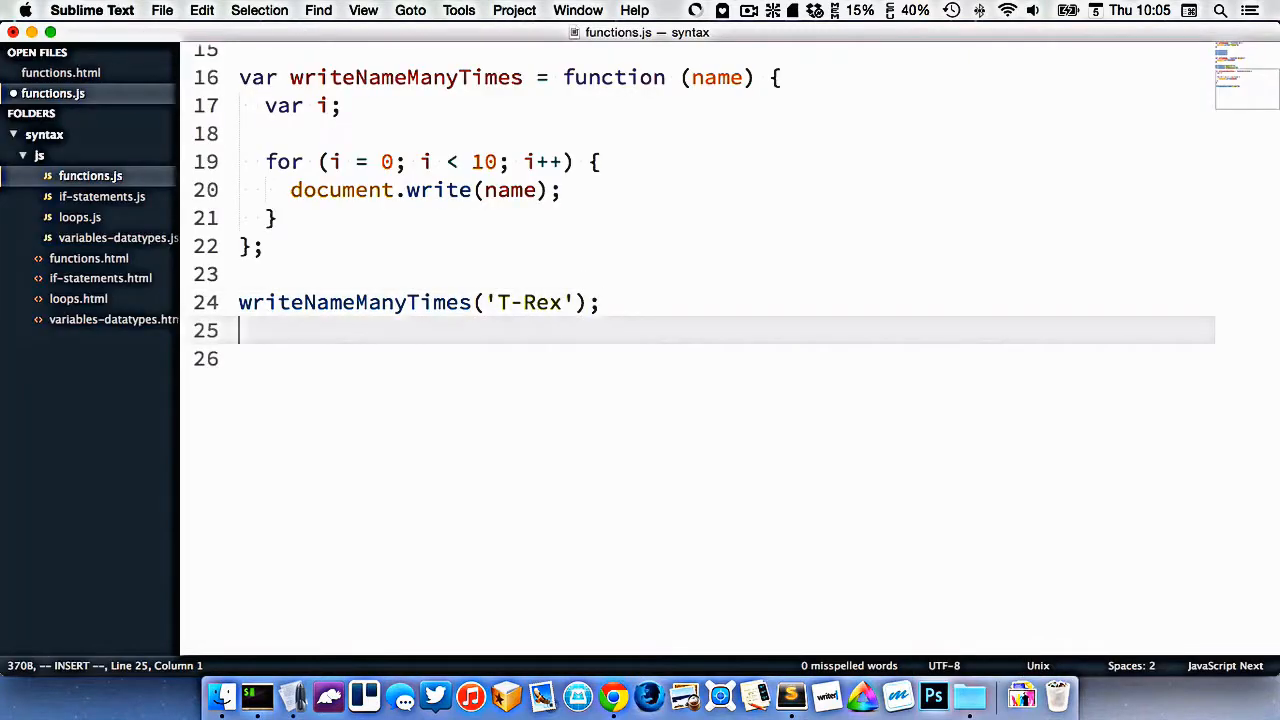
text(writeNameManyTimes(')
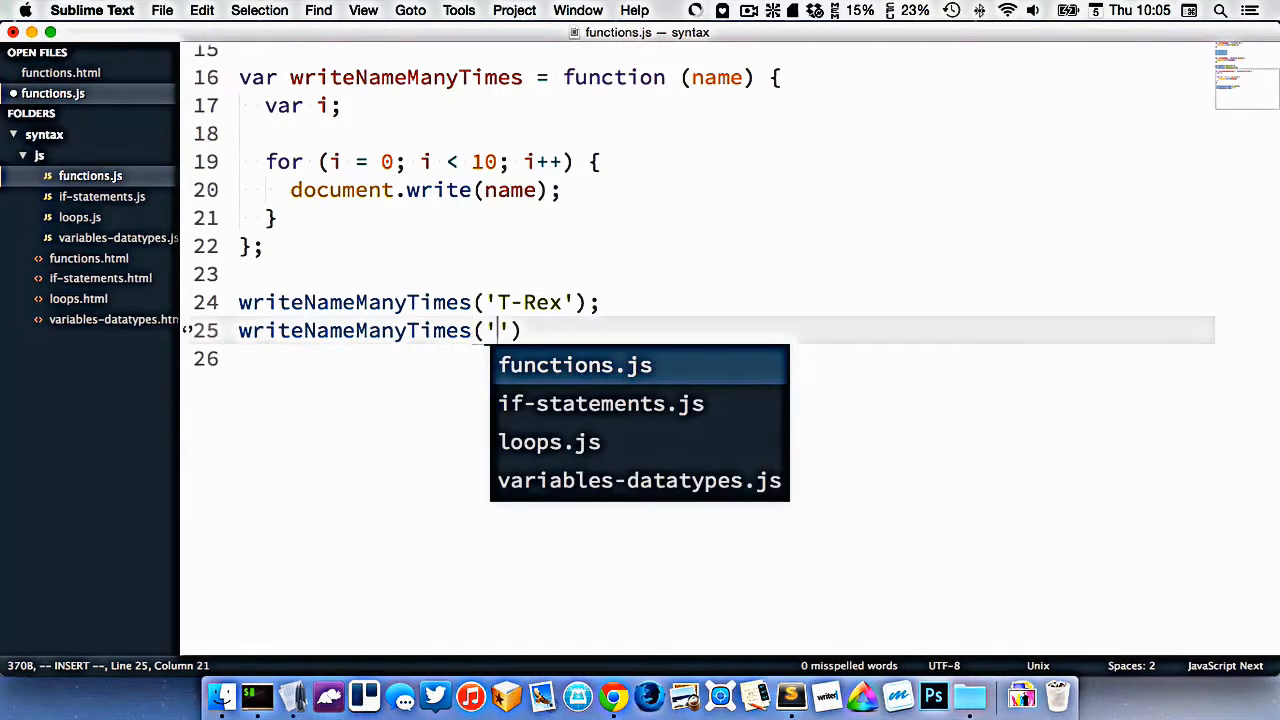
text(Apatosauru)
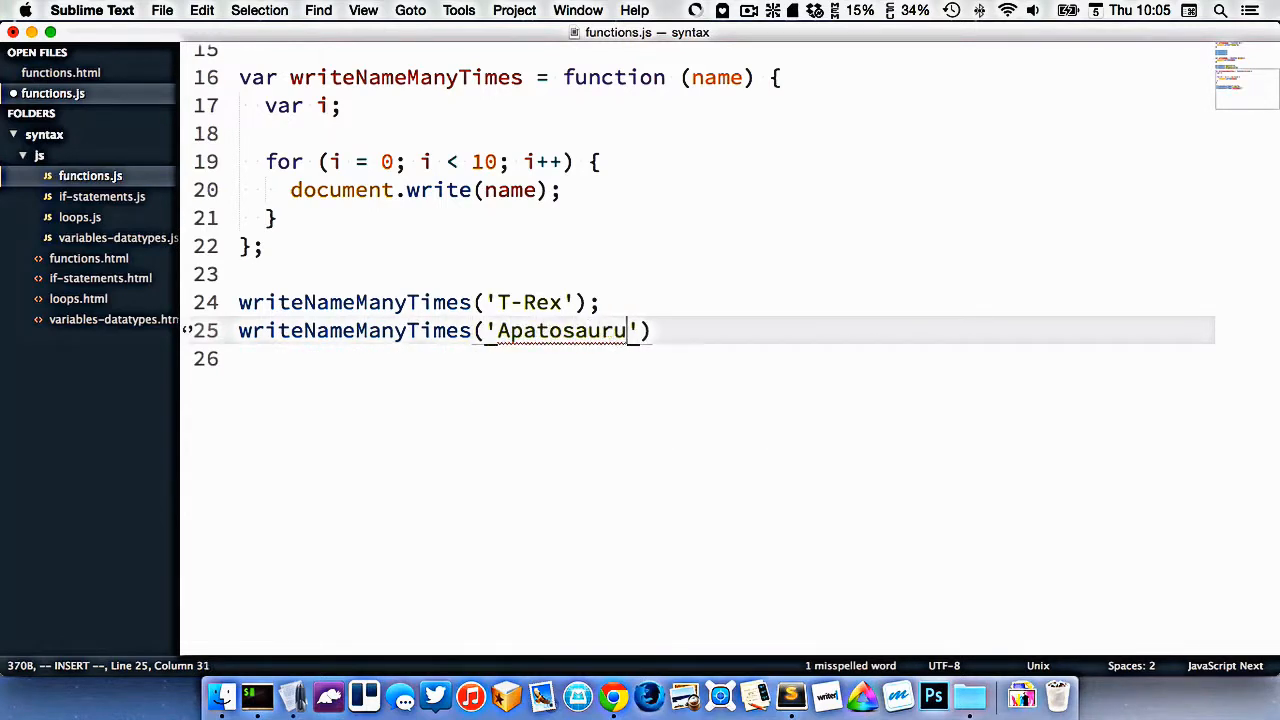
click(612, 696)
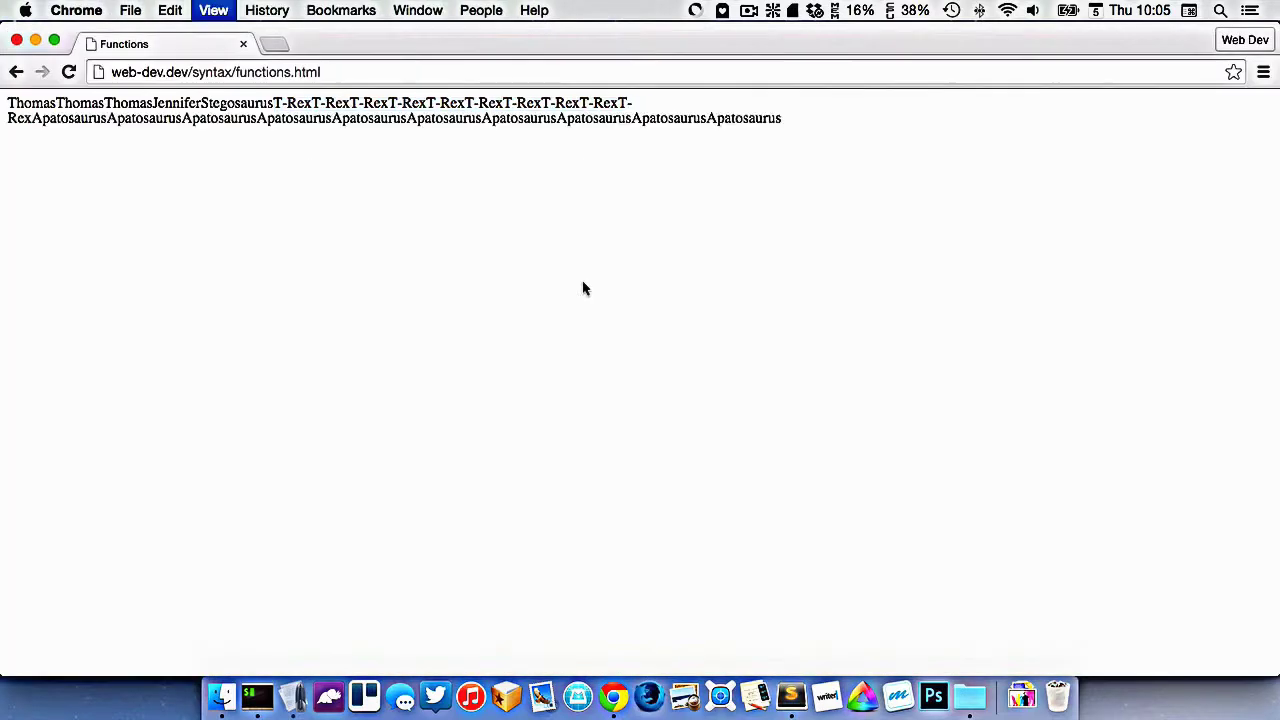
mouse_move(744, 164)
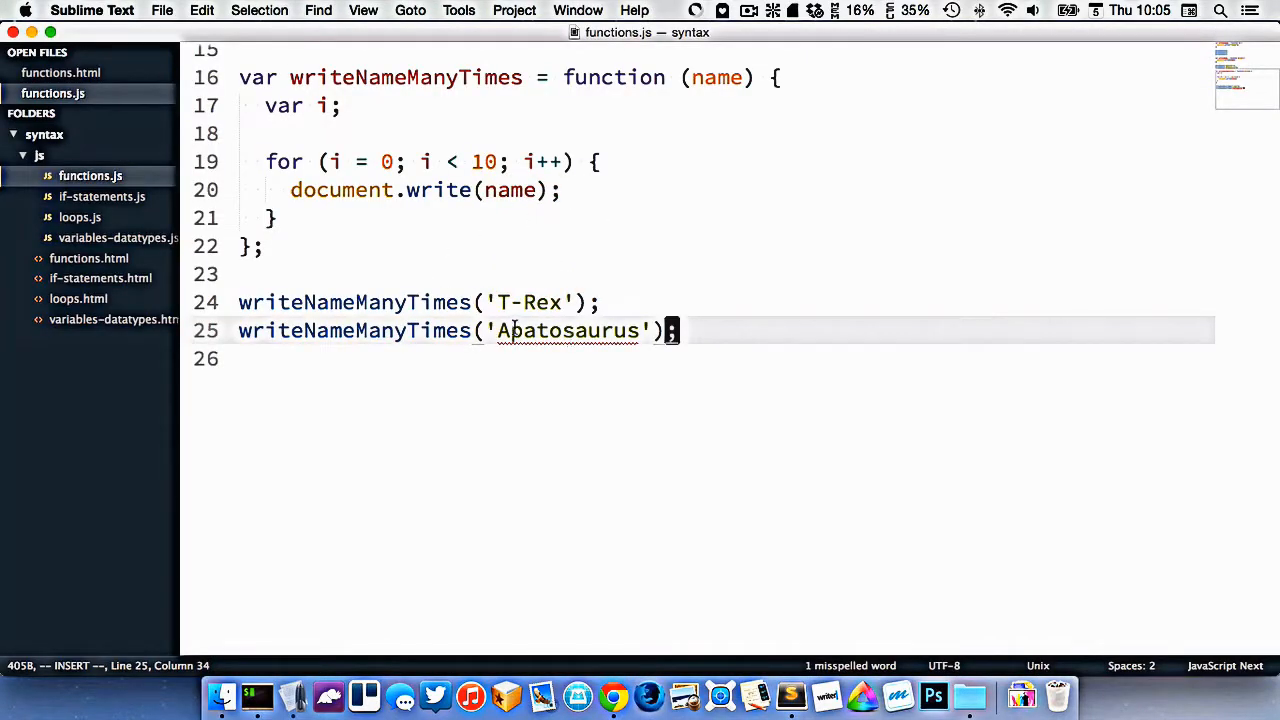
- Change the write call to document.write(name + '<br>') and verify names stack vertically in Chrome
click(612, 696)
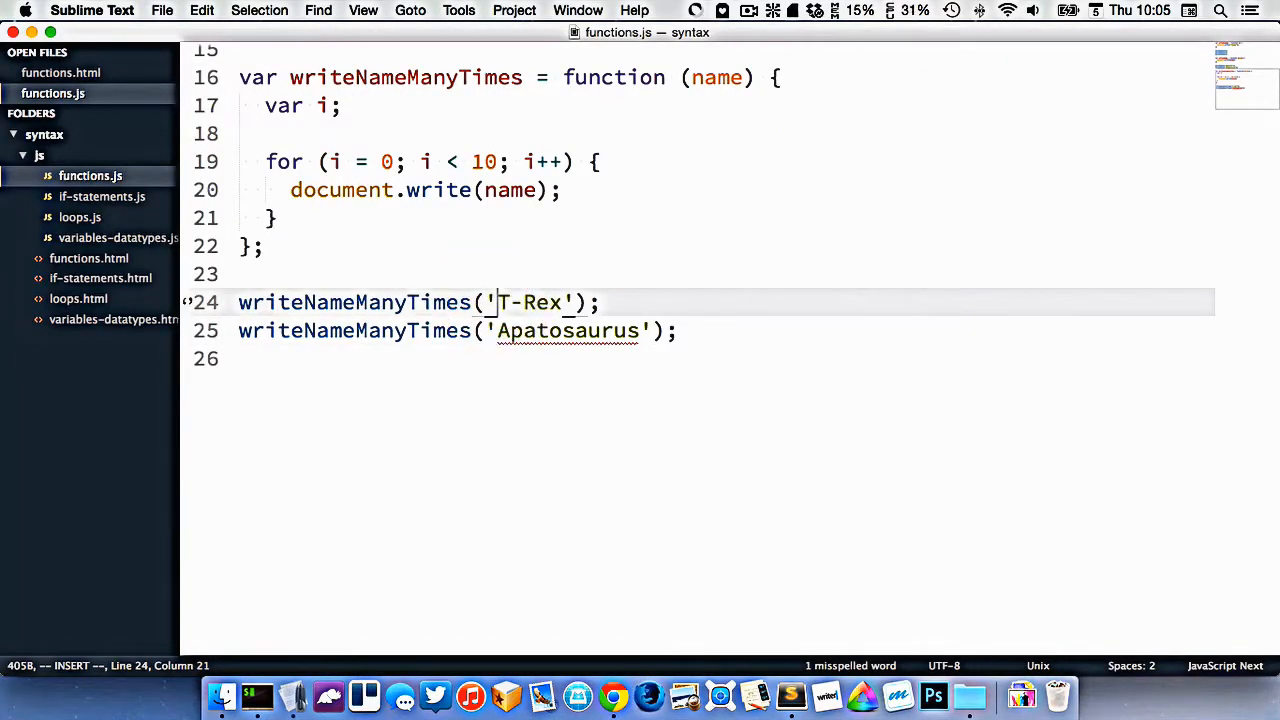
click(254, 246)
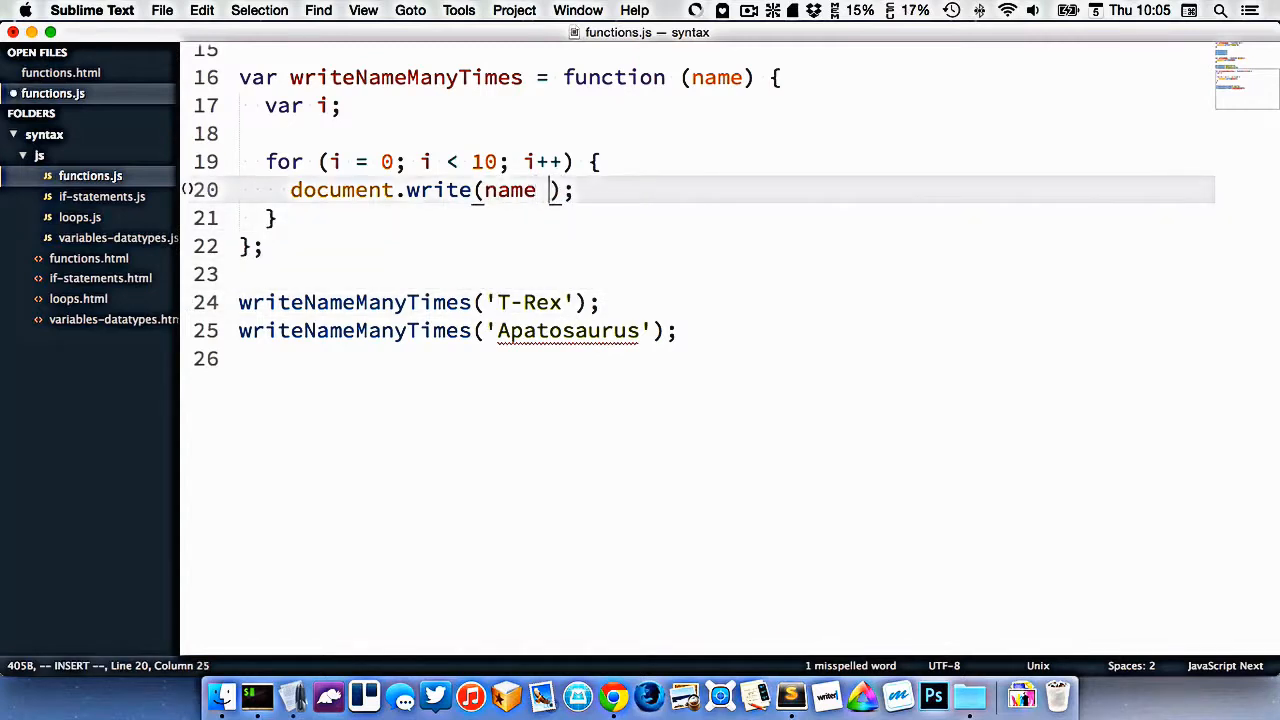
text(+ '<b)
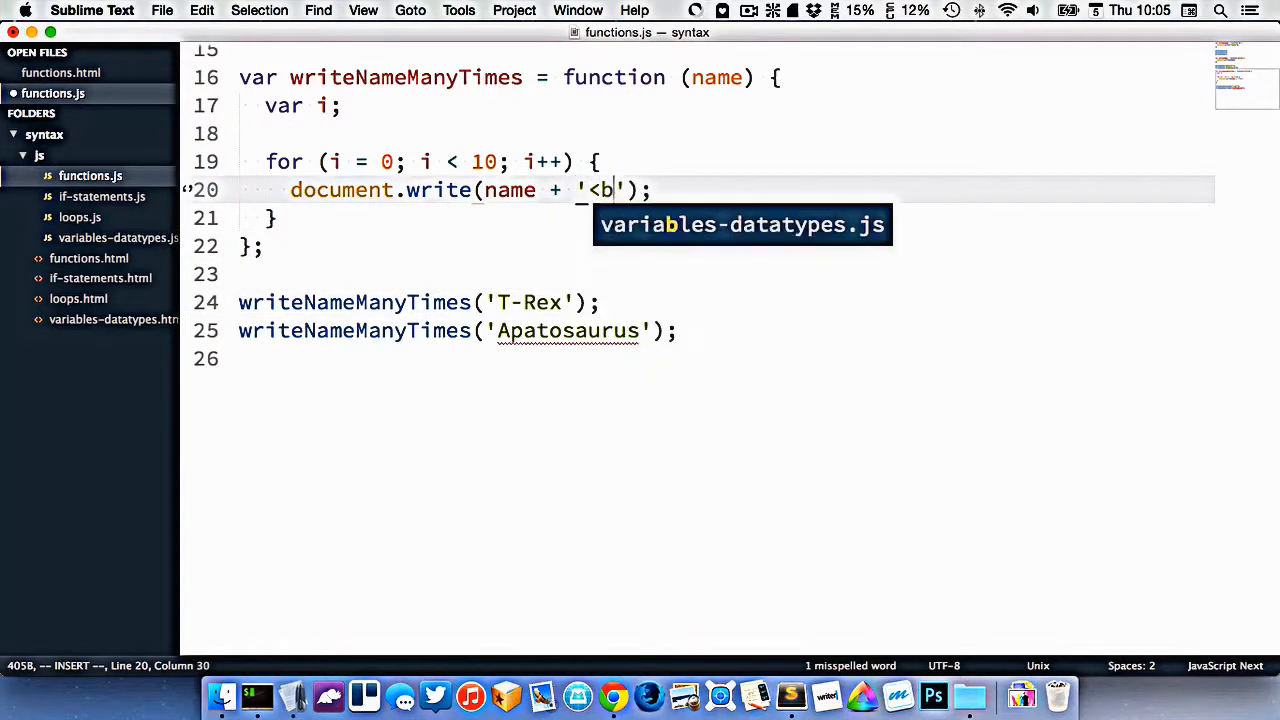
click(612, 696)
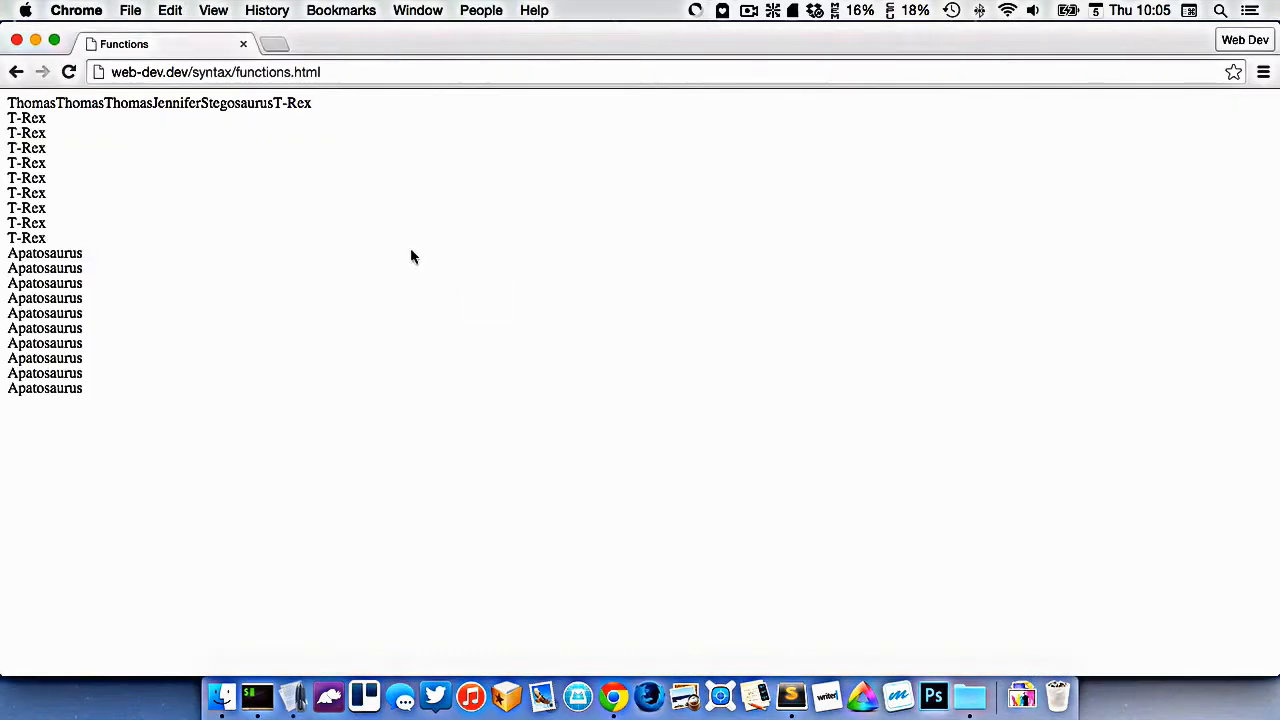
mouse_move(280, 468)
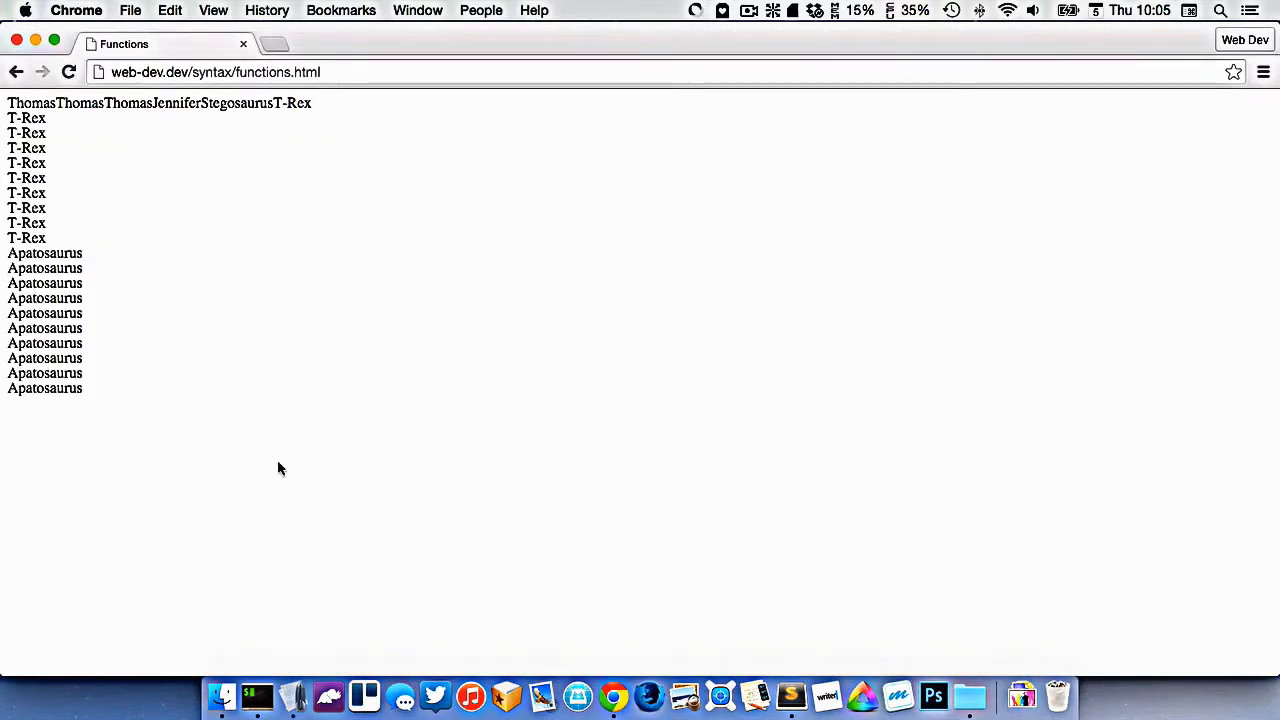
click(256, 696)
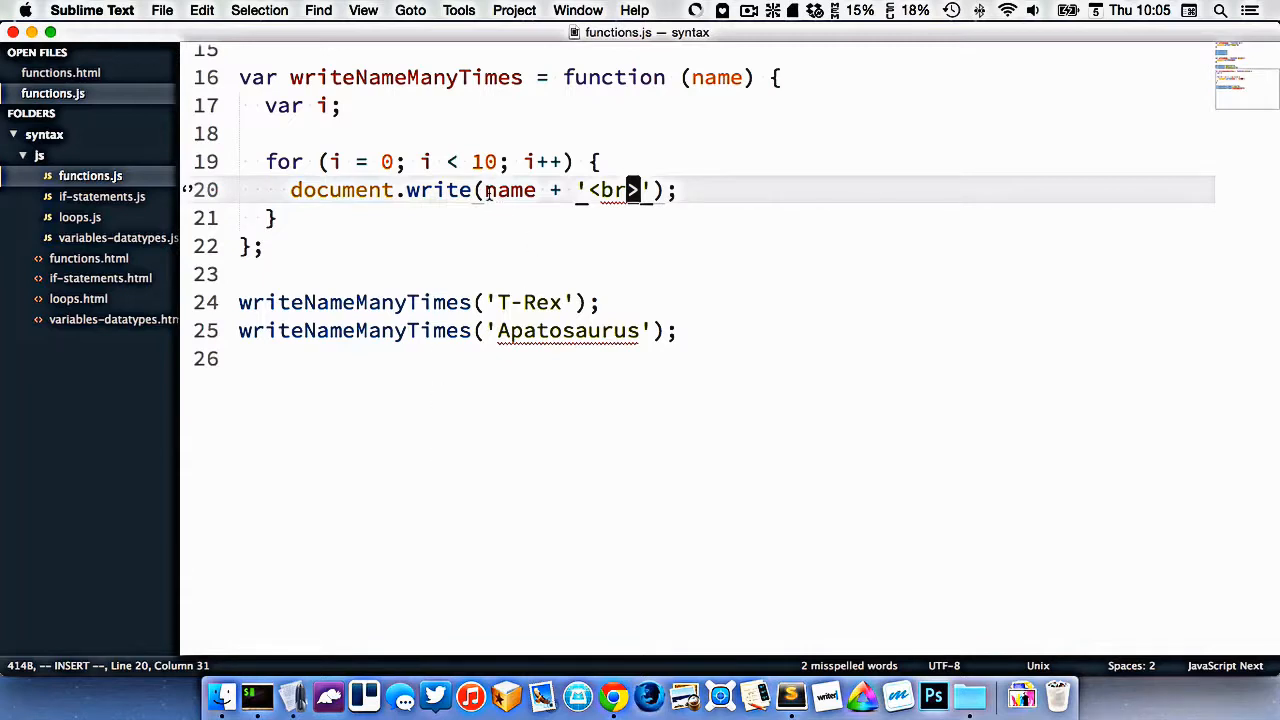
- Add a times parameter to writeNameManyTimes and use it as the loop limit instead of 10
double_click(484, 160)
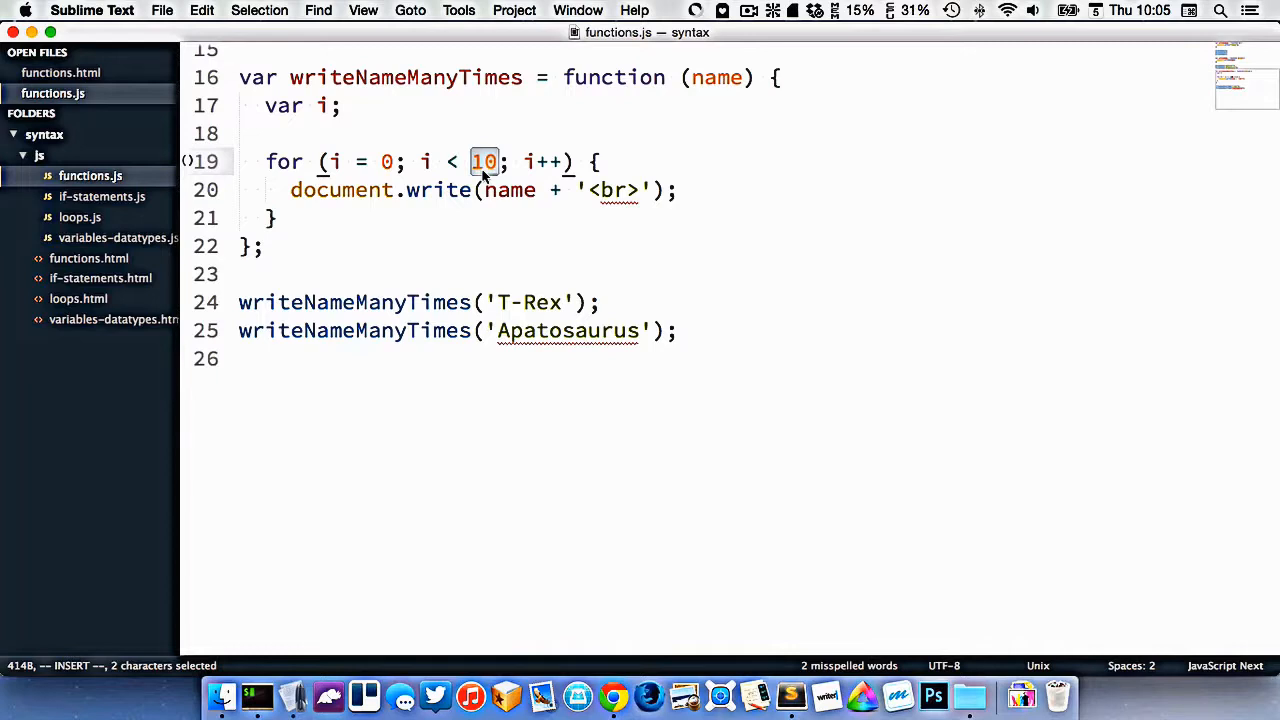
double_click(718, 76)
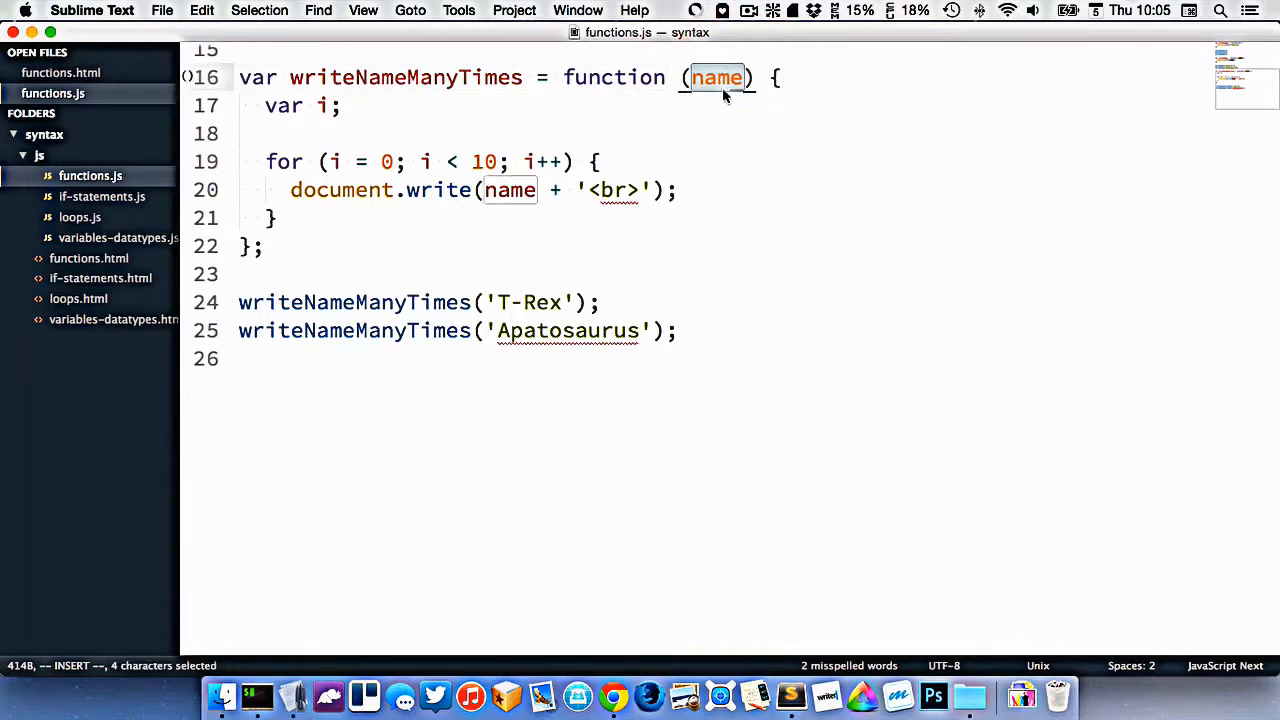
text(,)
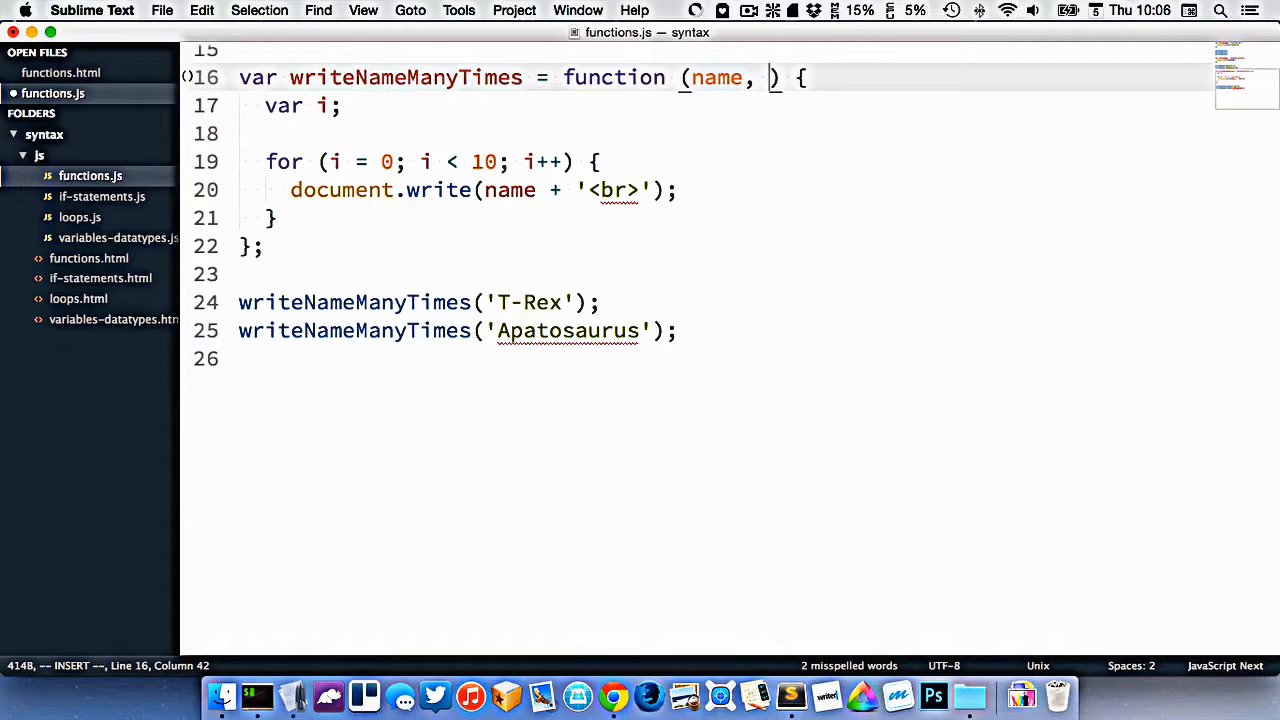
text(times)
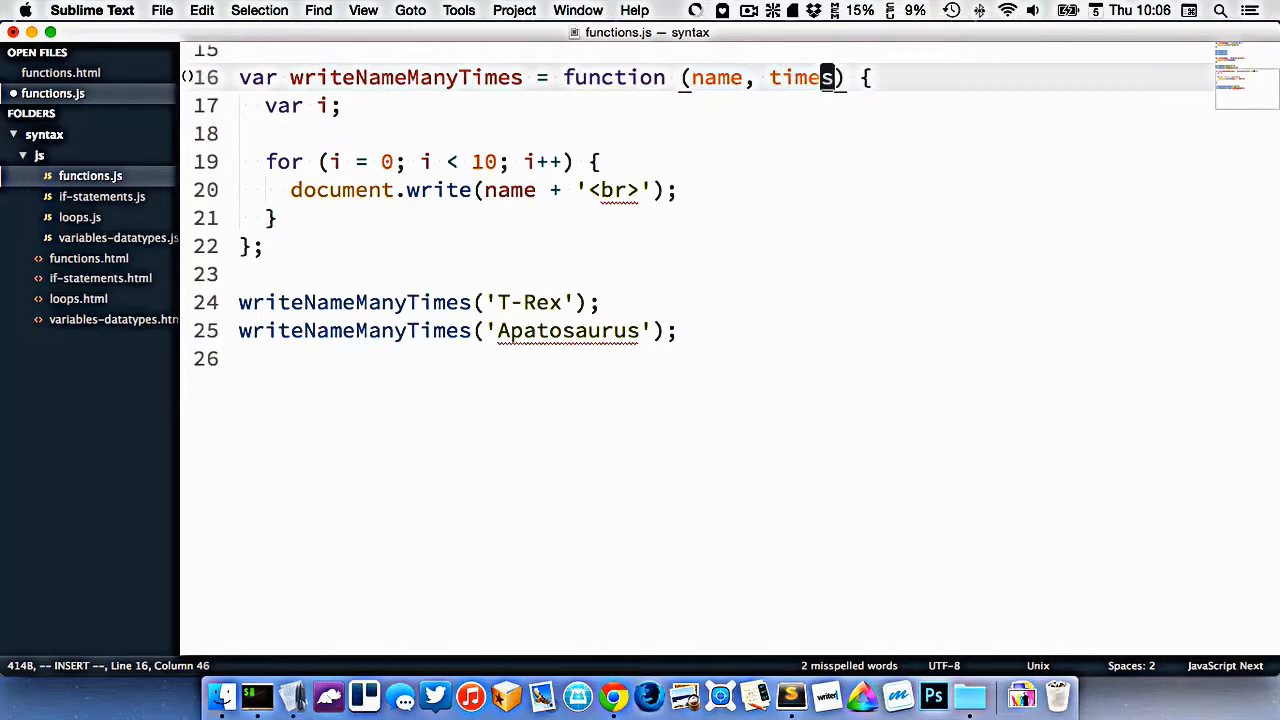
click(496, 162)
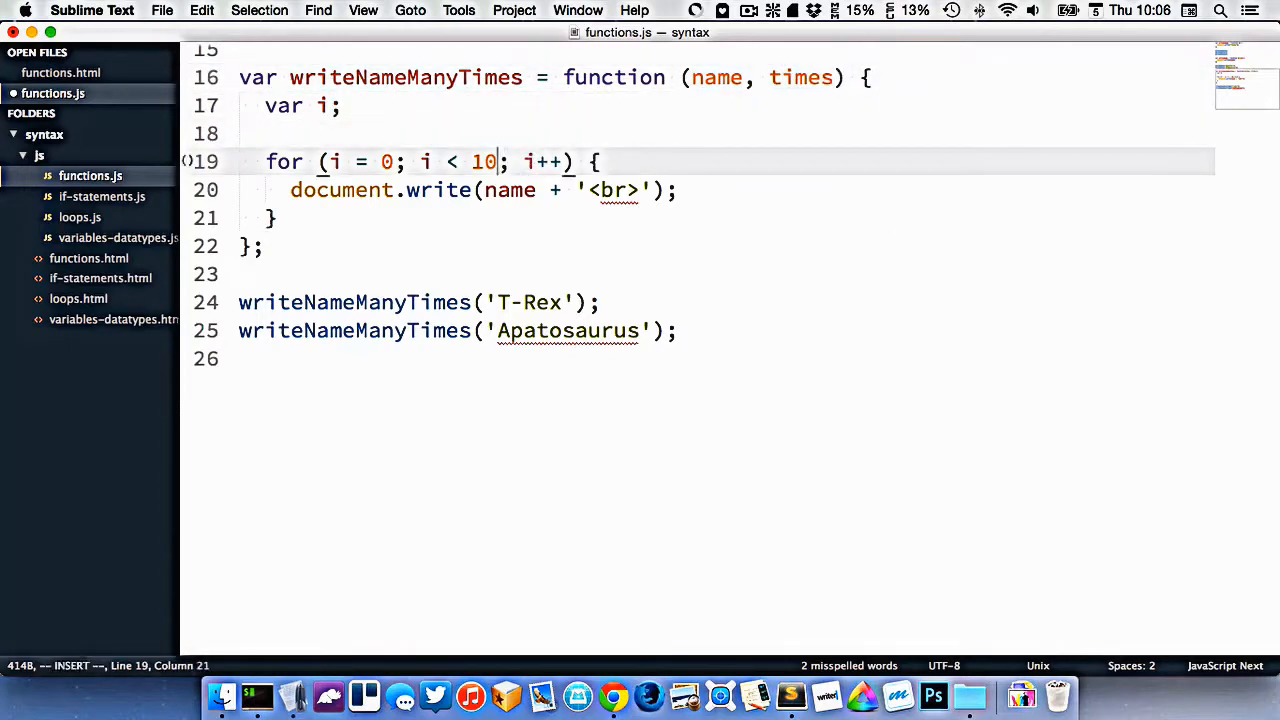
text(times)
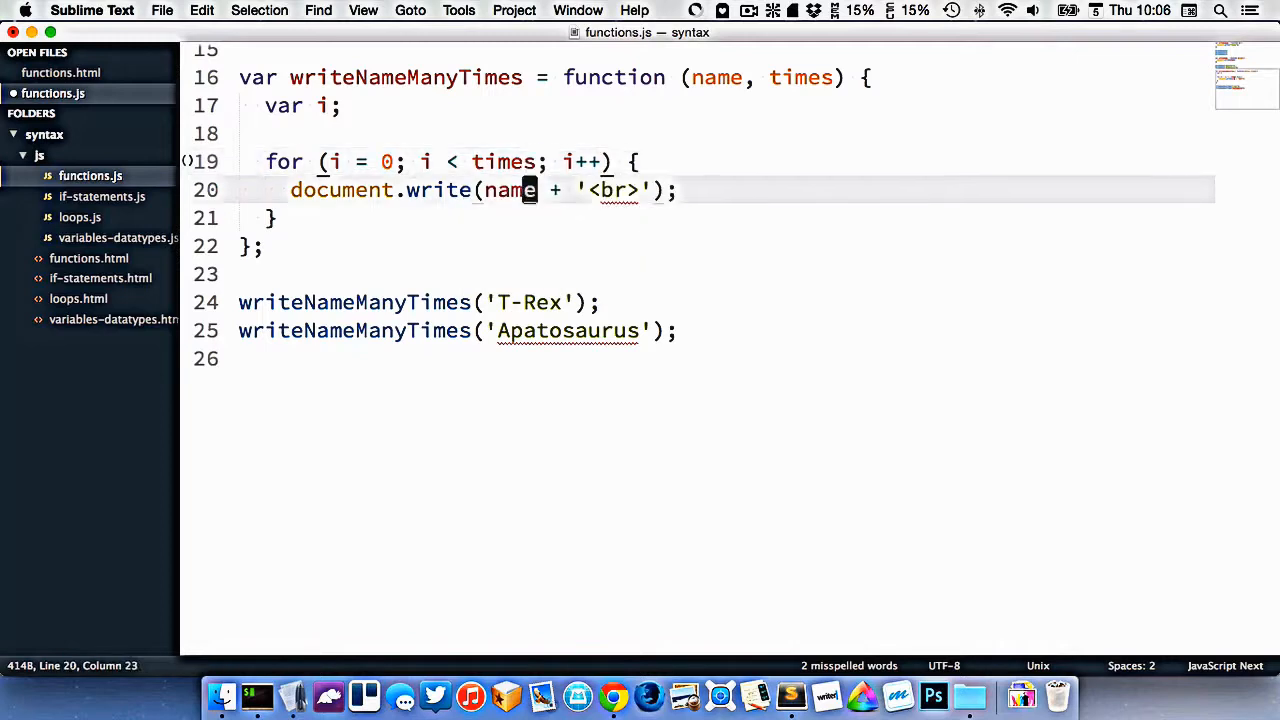
- Pass 5 for T-Rex and 25 for Apatosaurus in the calls and check the counts in Chrome
text(,)
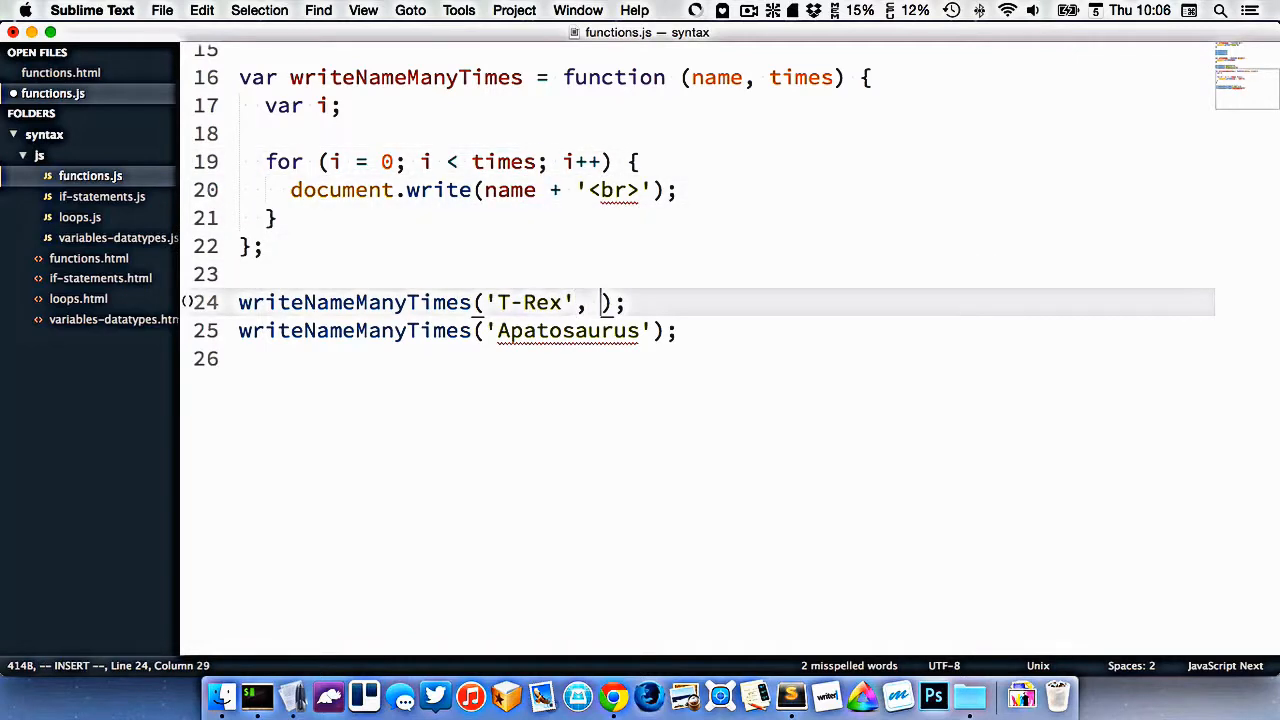
text(5)
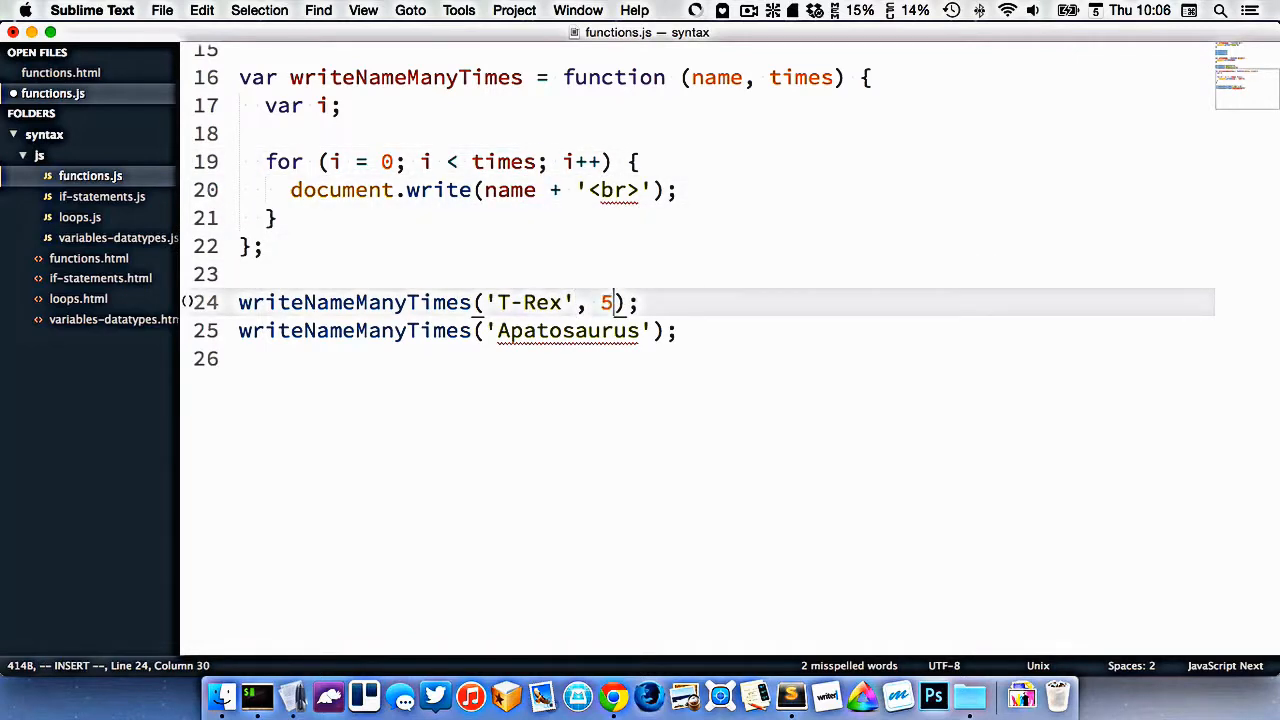
text(,)
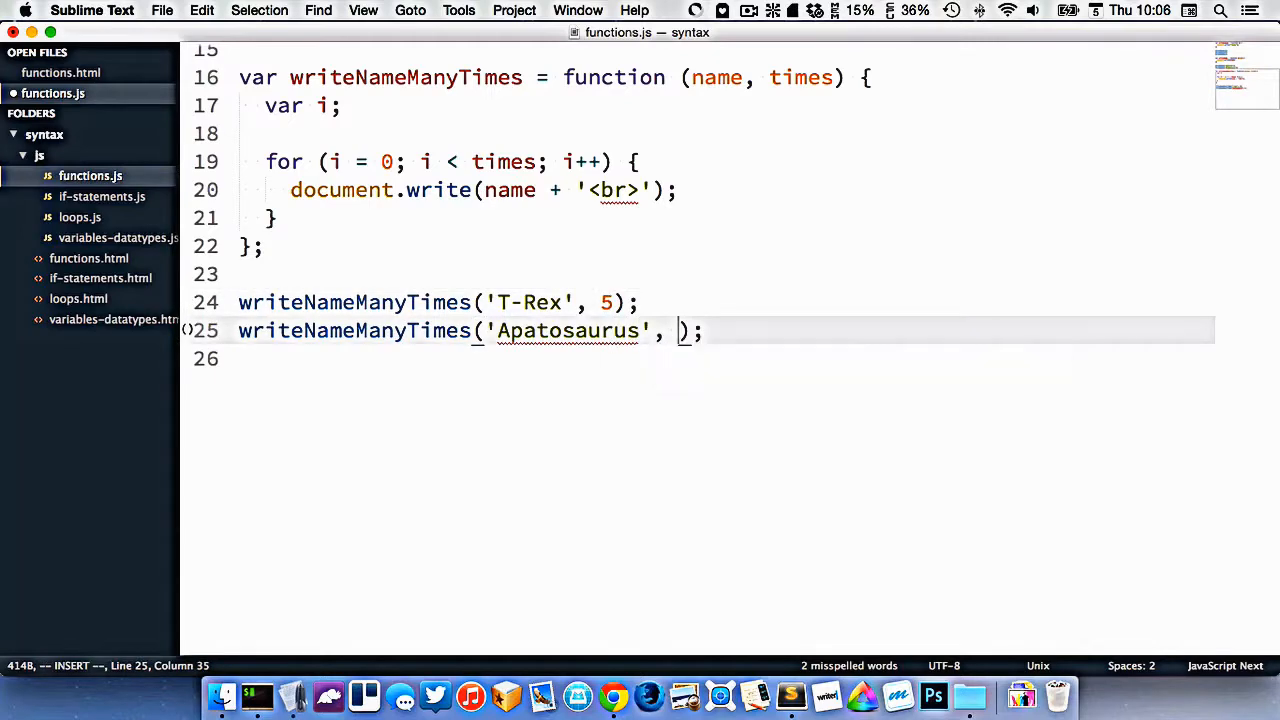
text(25)
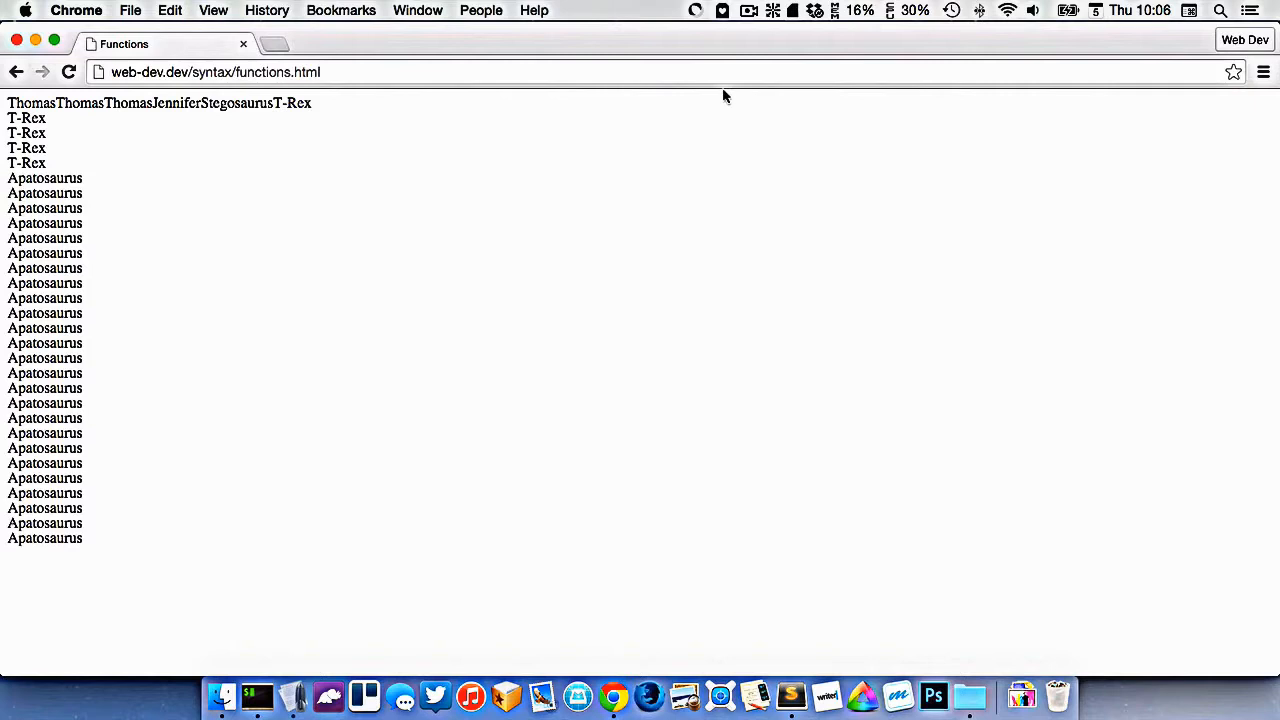
mouse_move(92, 408)
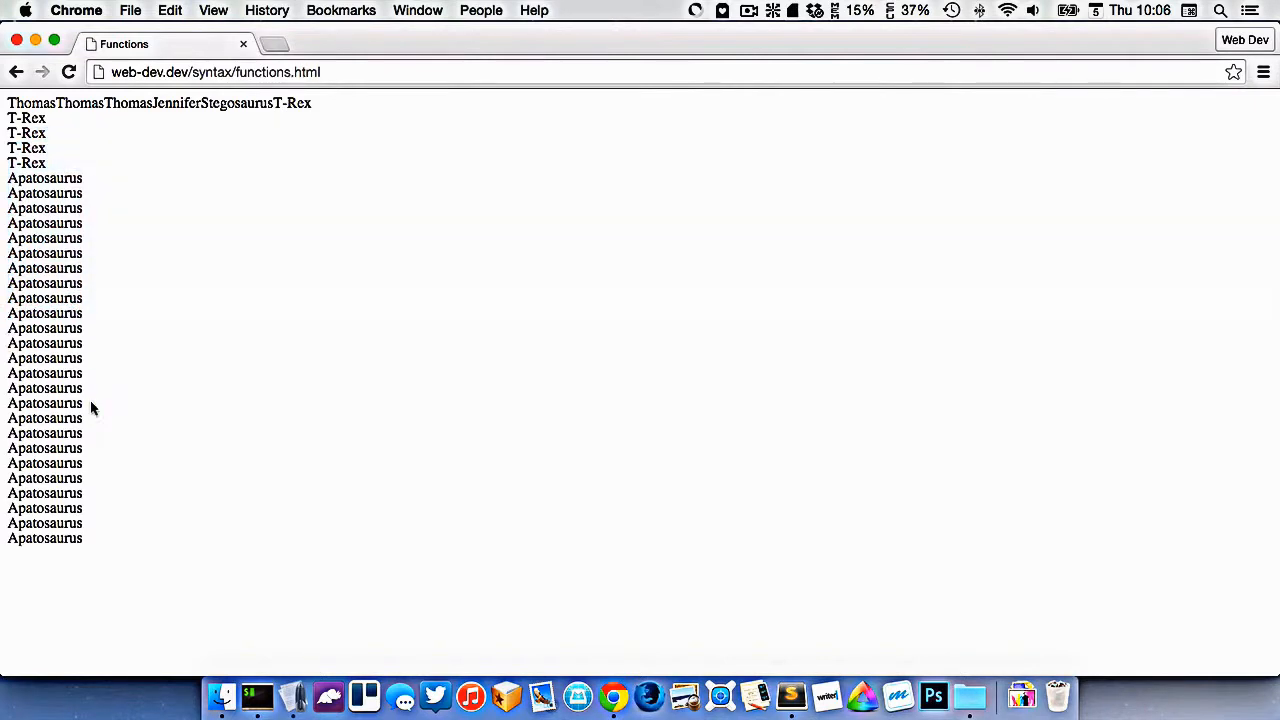
click(256, 696)
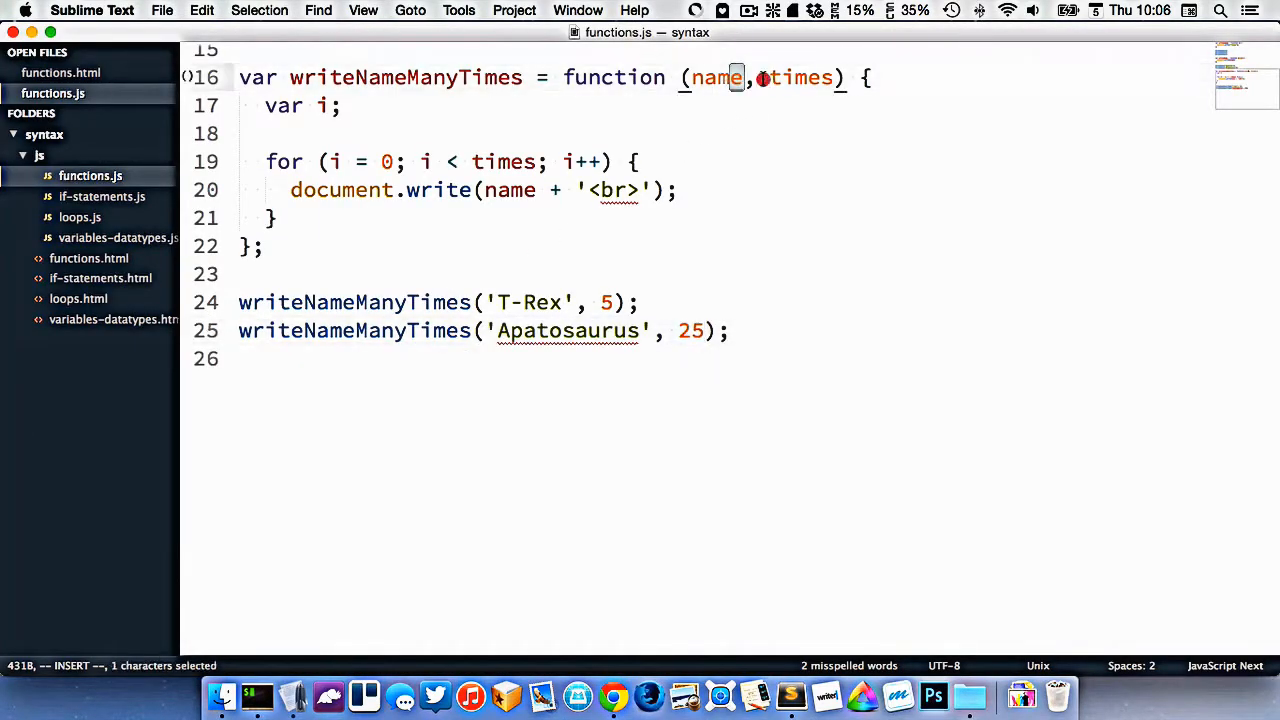
click(688, 76)
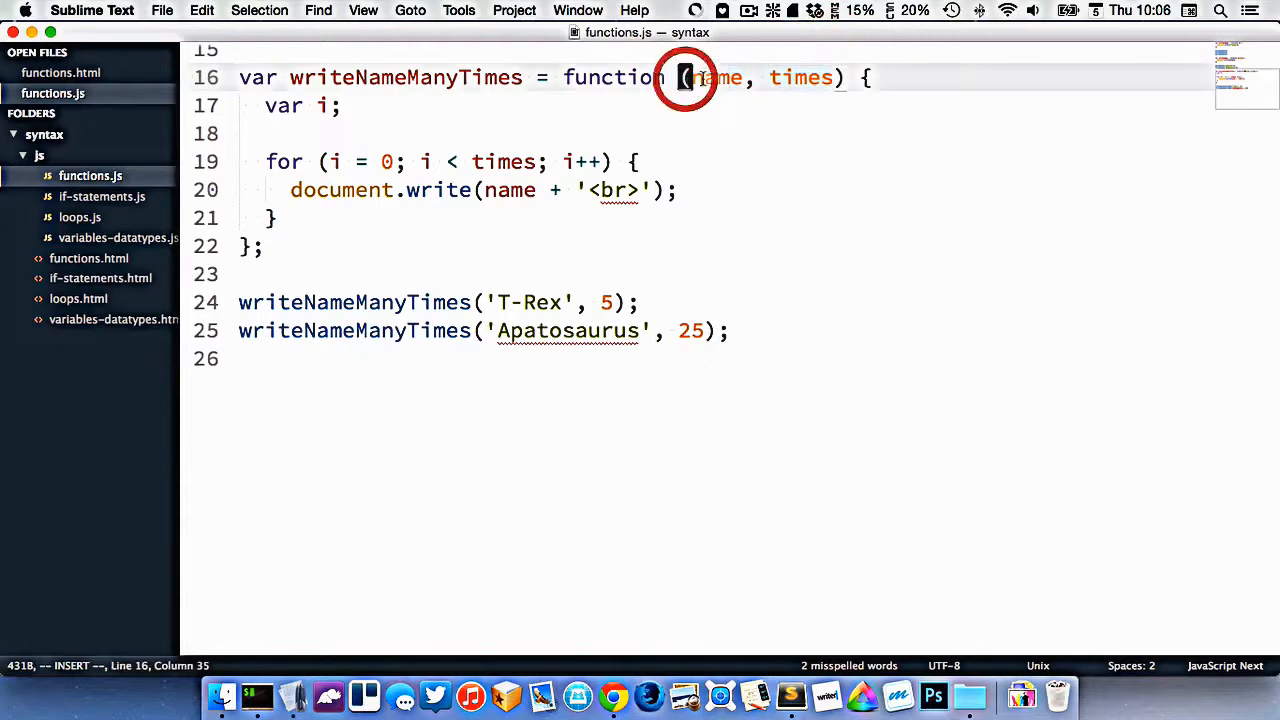
double_click(800, 76)
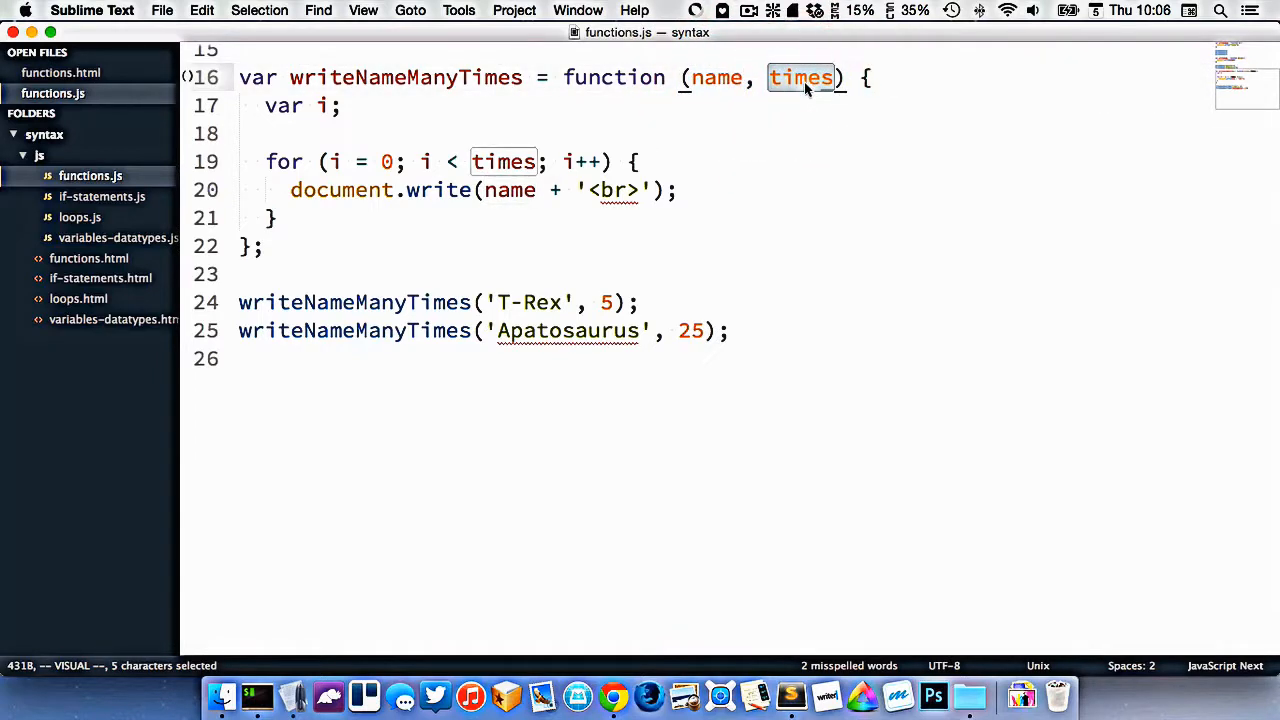
mouse_move(370, 172)
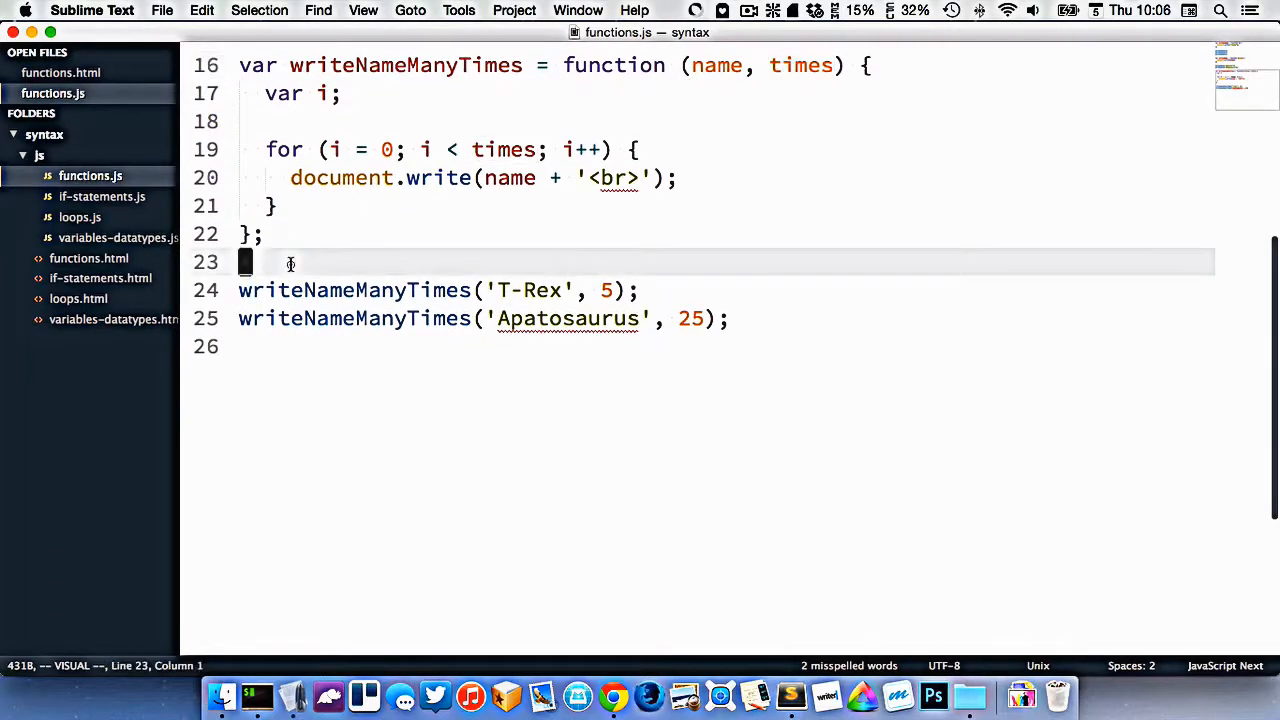
mouse_move(588, 340)
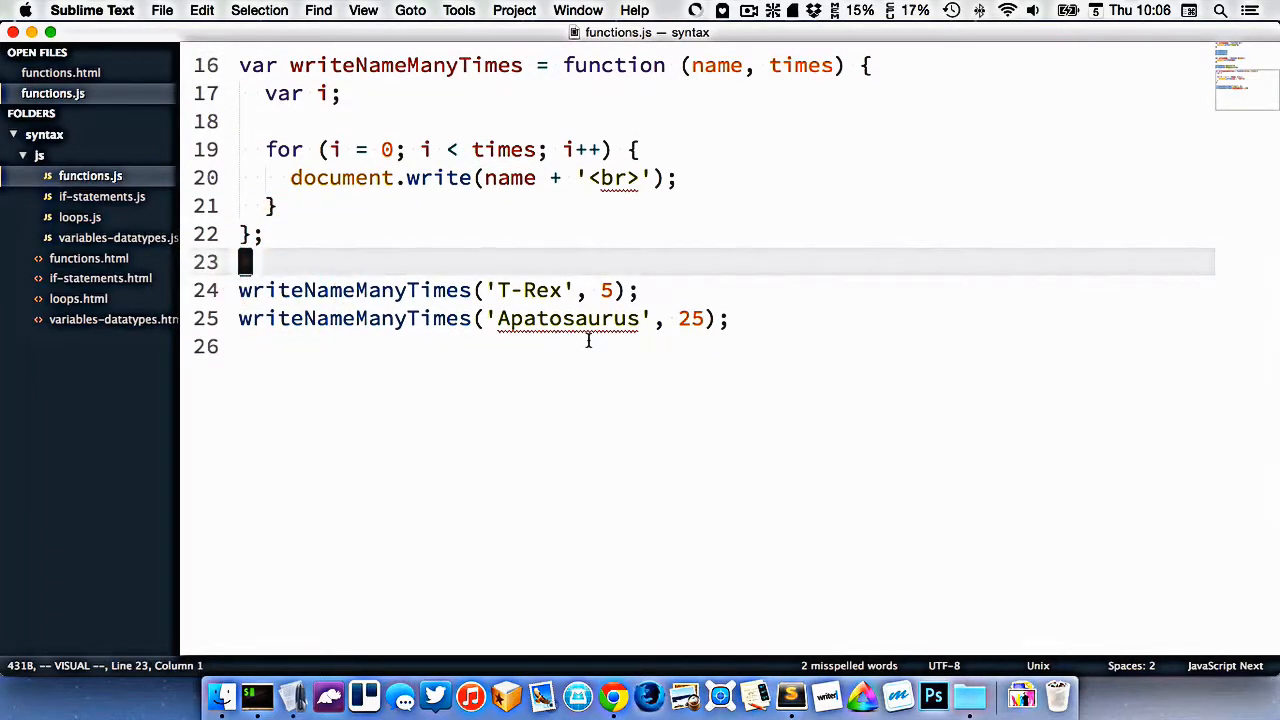